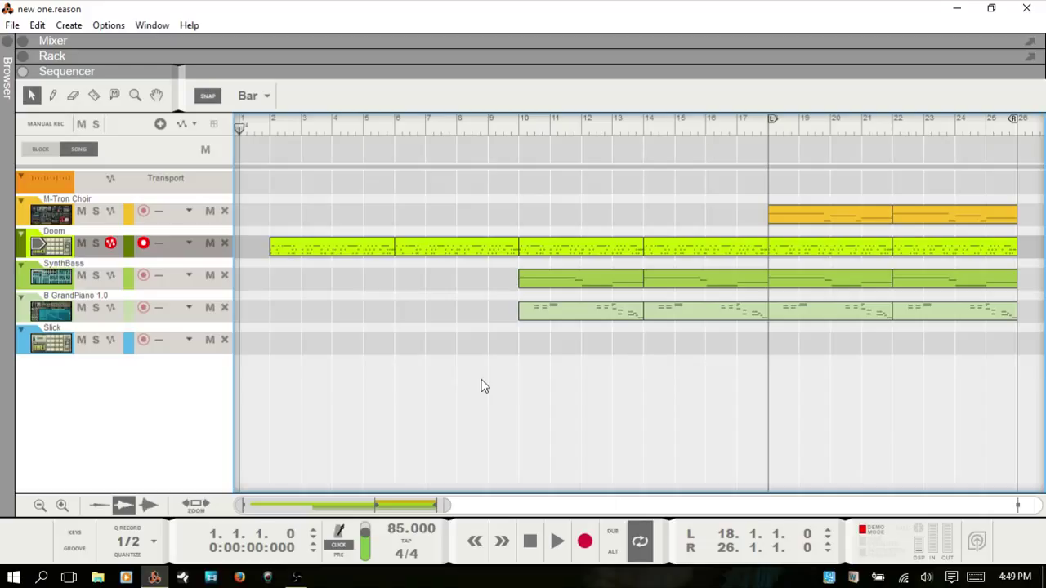
{"action": "mouse_move", "coordinate": [144, 265]}
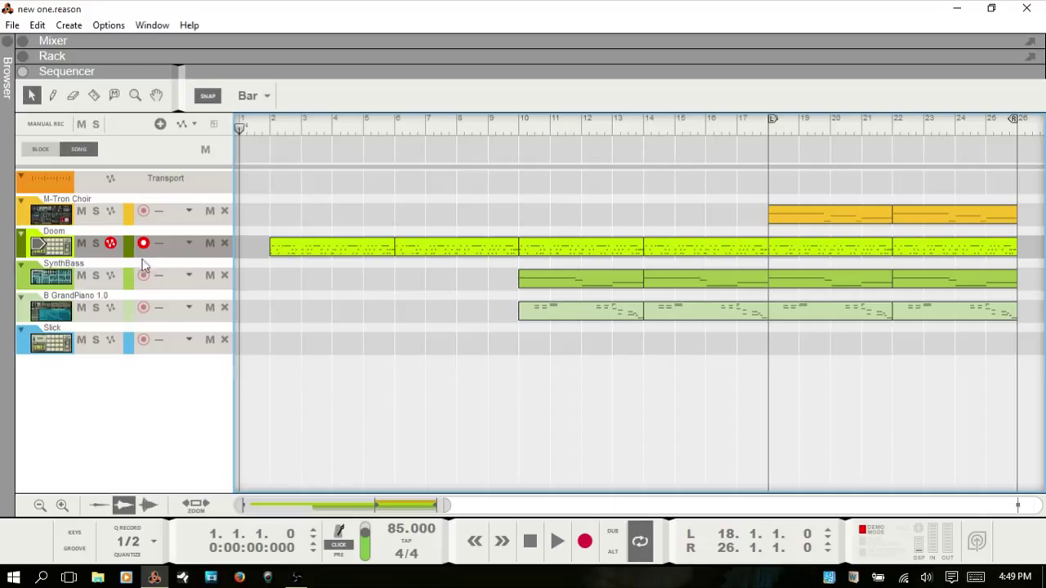
{"action": "mouse_move", "coordinate": [105, 260]}
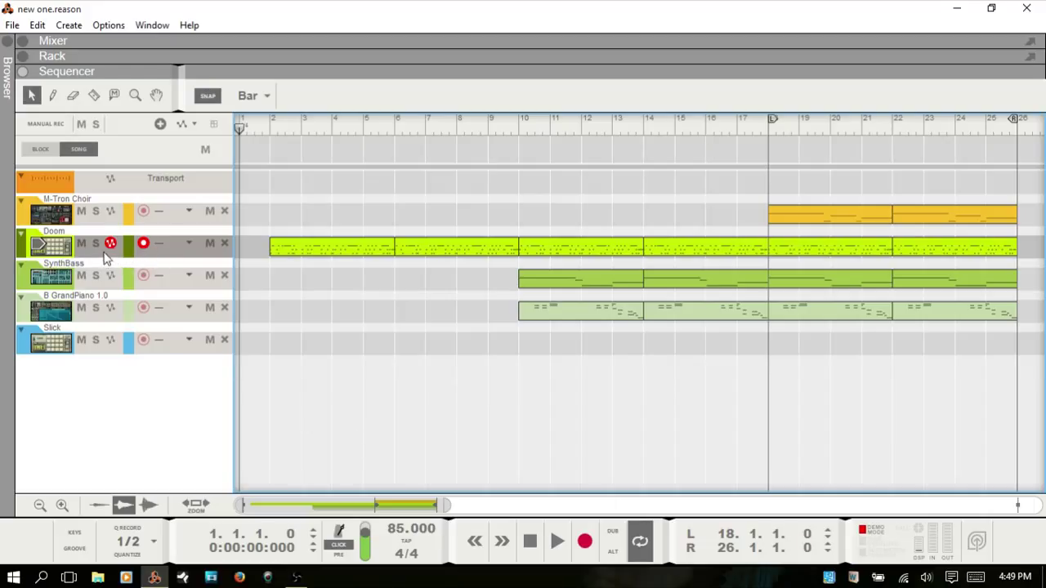
{"action": "mouse_move", "coordinate": [128, 556]}
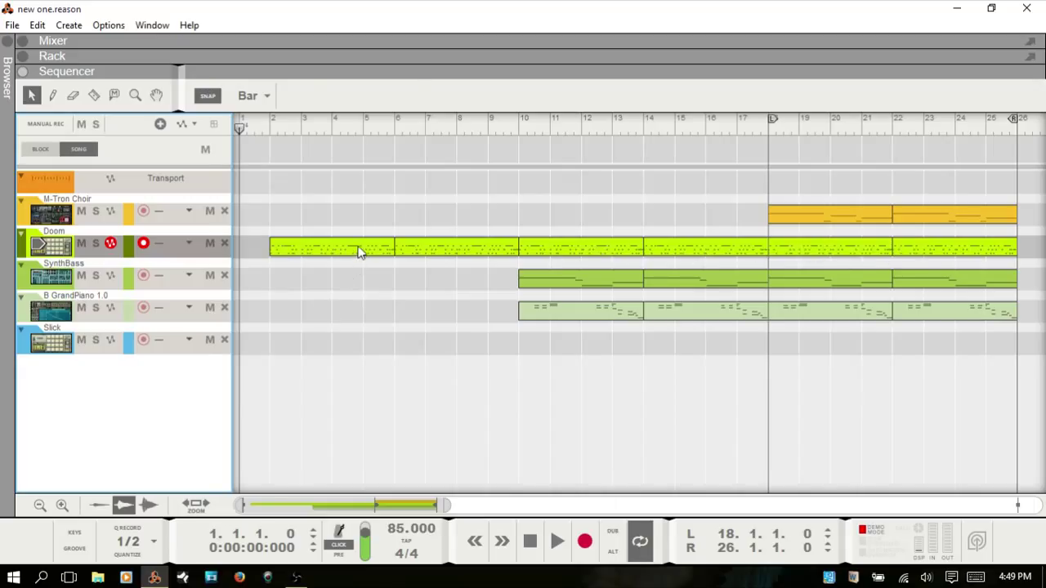
Step: Select the first drum clip on the Doom lane, spanning bars 2 to 6
{"action": "left_click", "coordinate": [330, 248]}
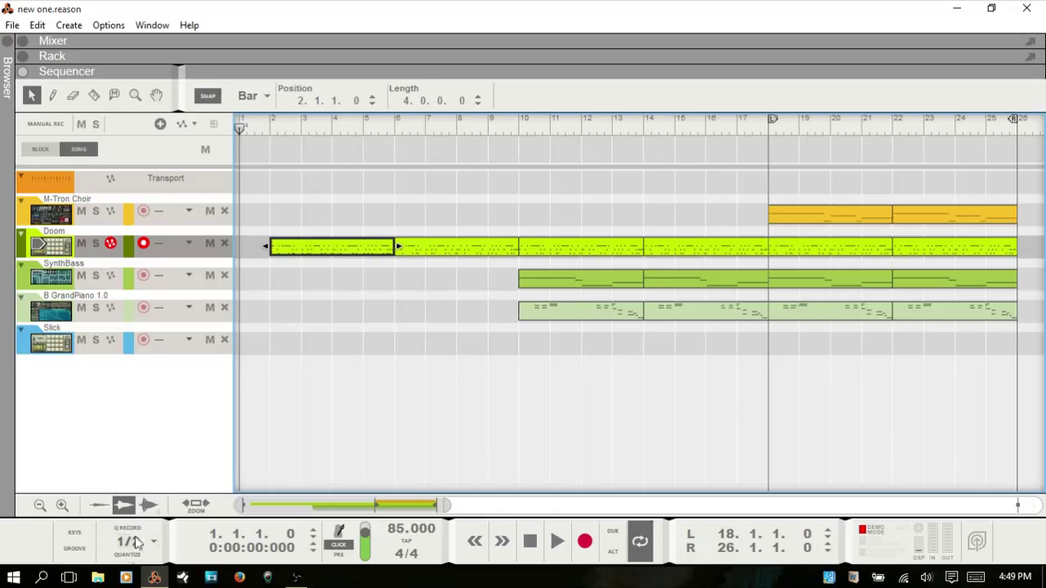
Step: Enter Edit Mode on the Doom clip and select the short drum note after beat 2.2
{"action": "double_click", "coordinate": [330, 245]}
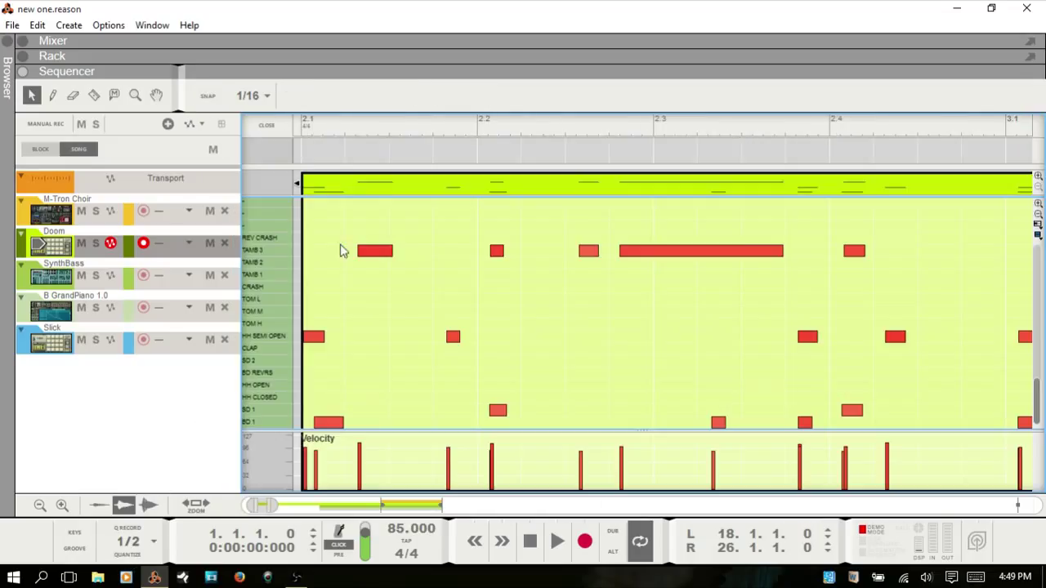
{"action": "mouse_move", "coordinate": [499, 258]}
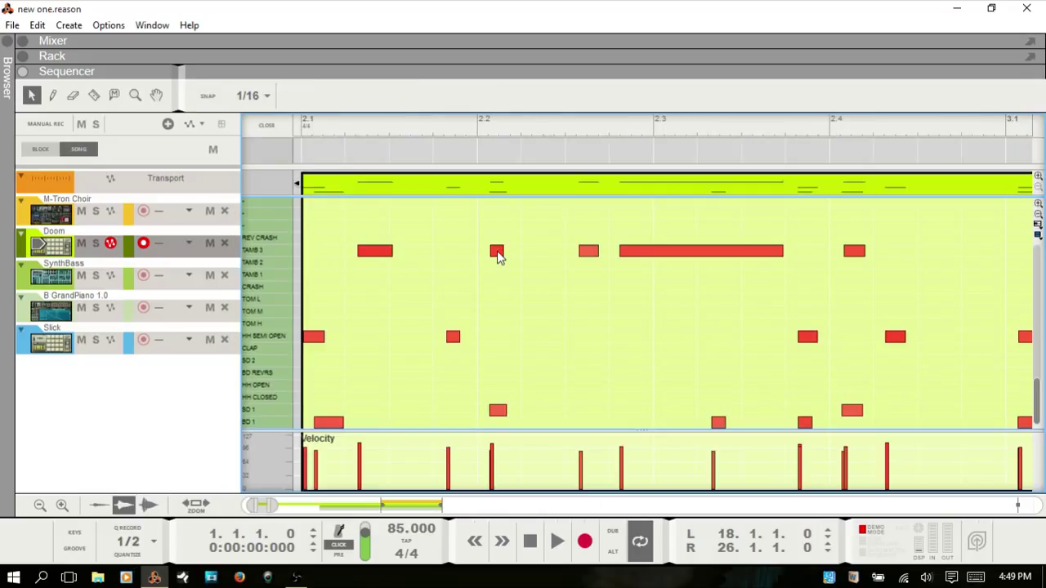
{"action": "left_click", "coordinate": [497, 252]}
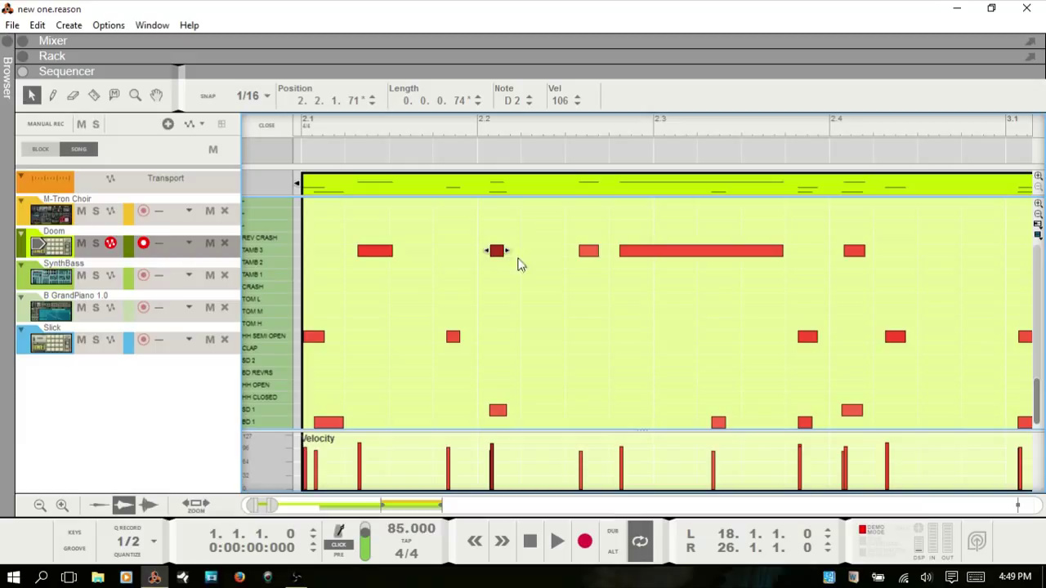
{"action": "mouse_move", "coordinate": [129, 556]}
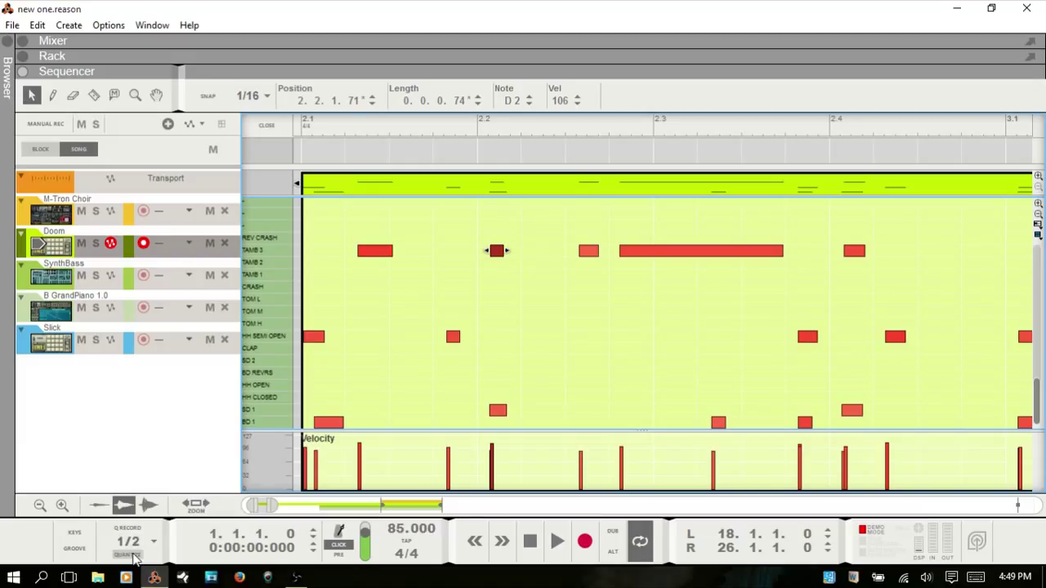
{"action": "mouse_move", "coordinate": [134, 556]}
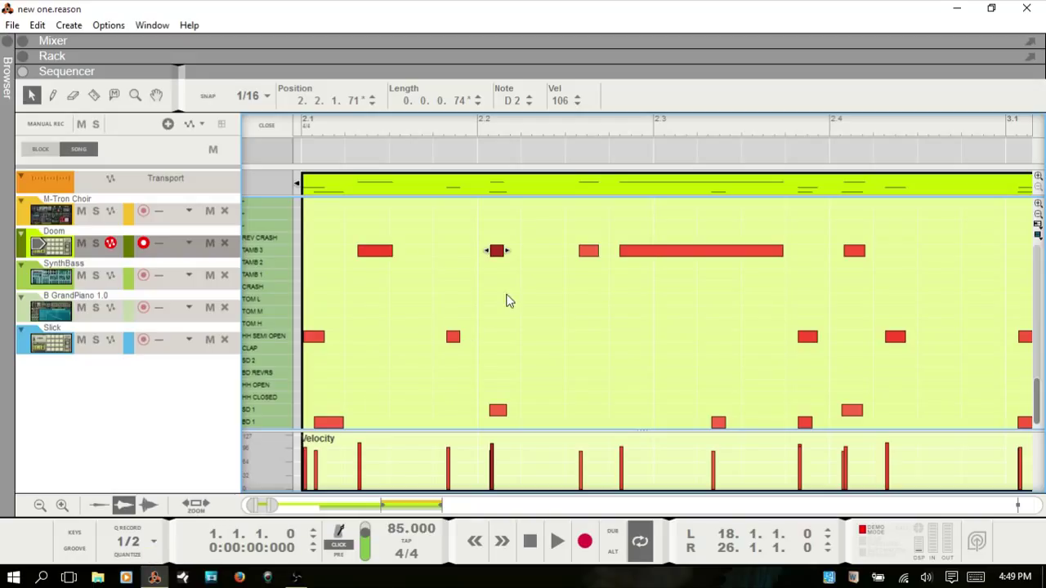
{"action": "mouse_move", "coordinate": [431, 333]}
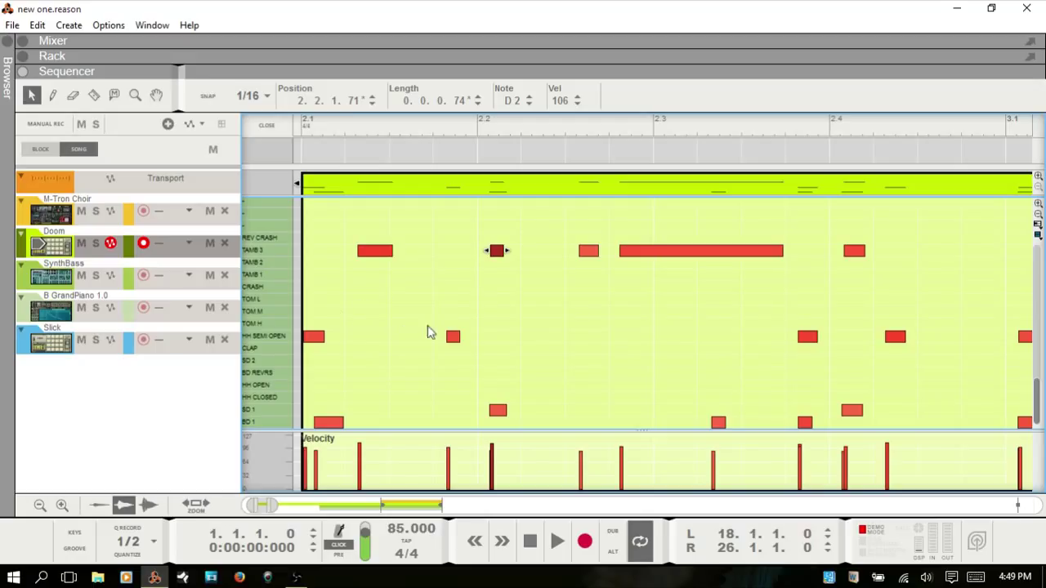
{"action": "mouse_move", "coordinate": [480, 326]}
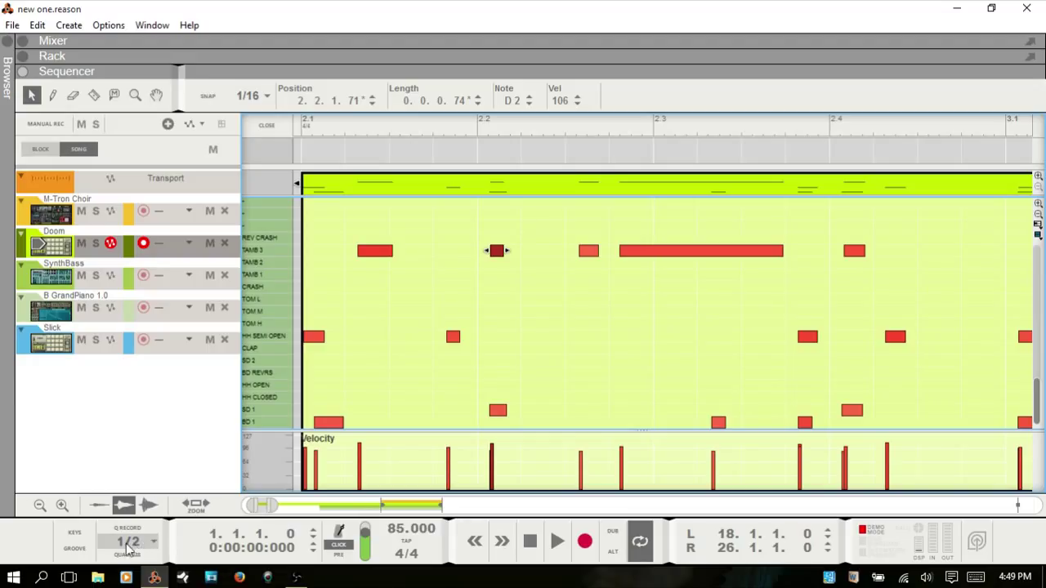
{"action": "mouse_move", "coordinate": [156, 548]}
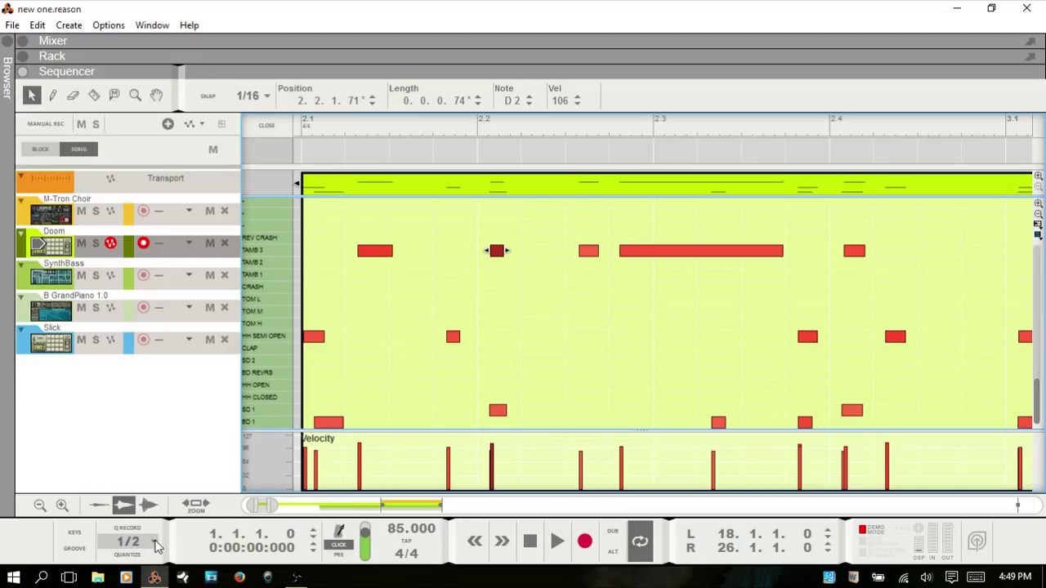
{"action": "left_click", "coordinate": [128, 543]}
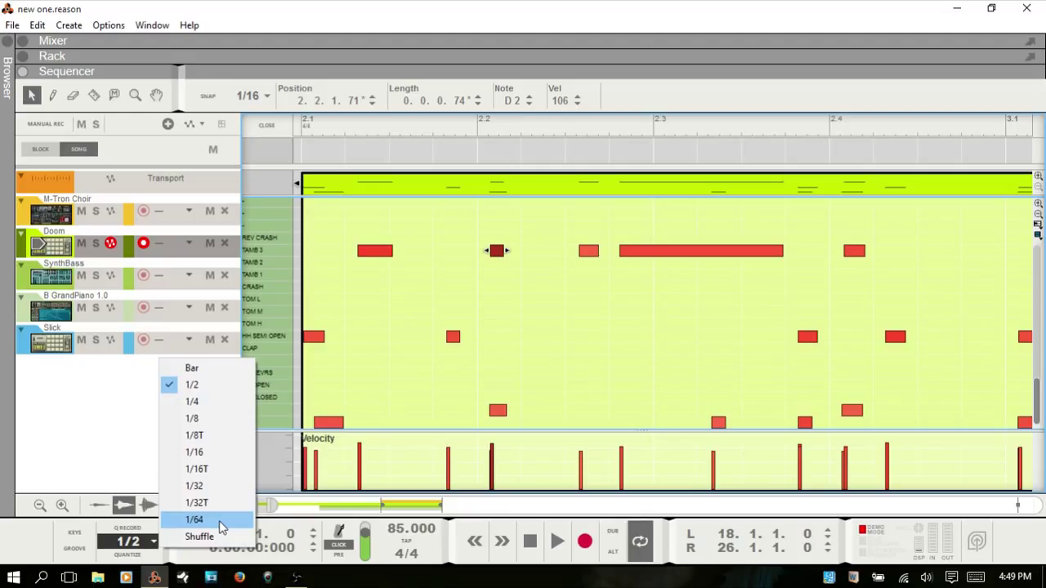
{"action": "mouse_move", "coordinate": [209, 386]}
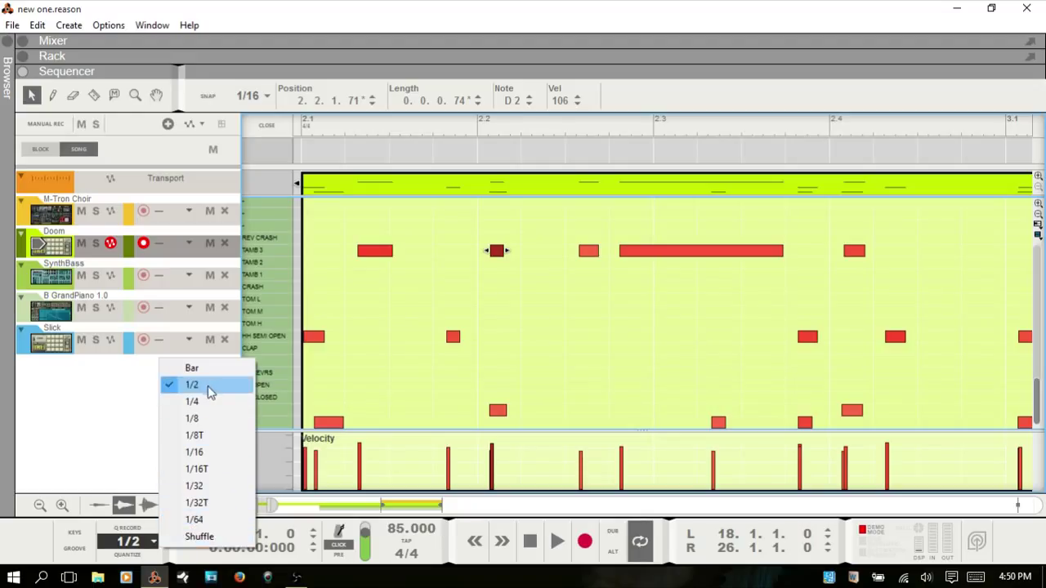
{"action": "mouse_move", "coordinate": [208, 451]}
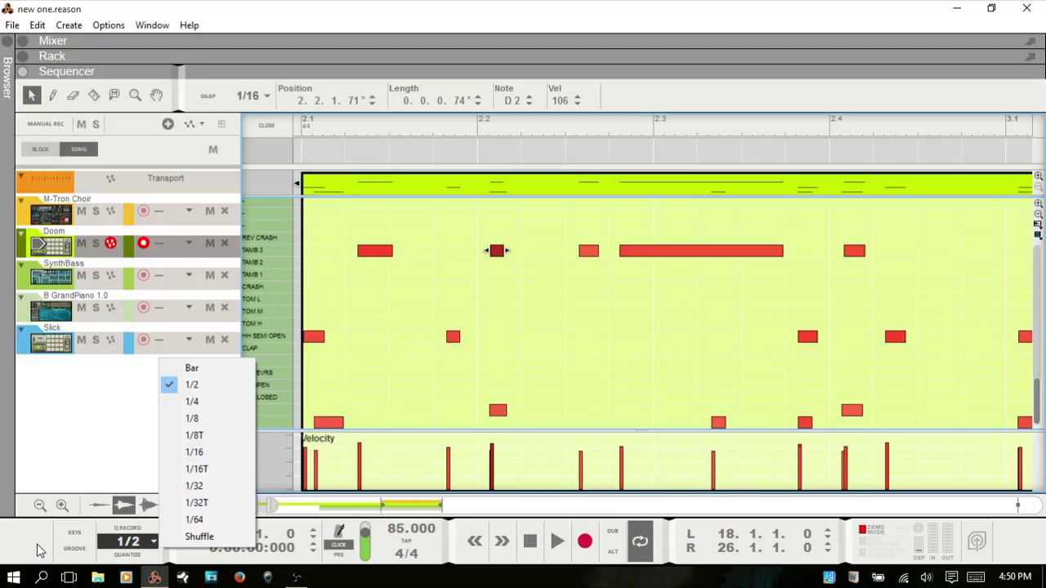
{"action": "left_click", "coordinate": [131, 542]}
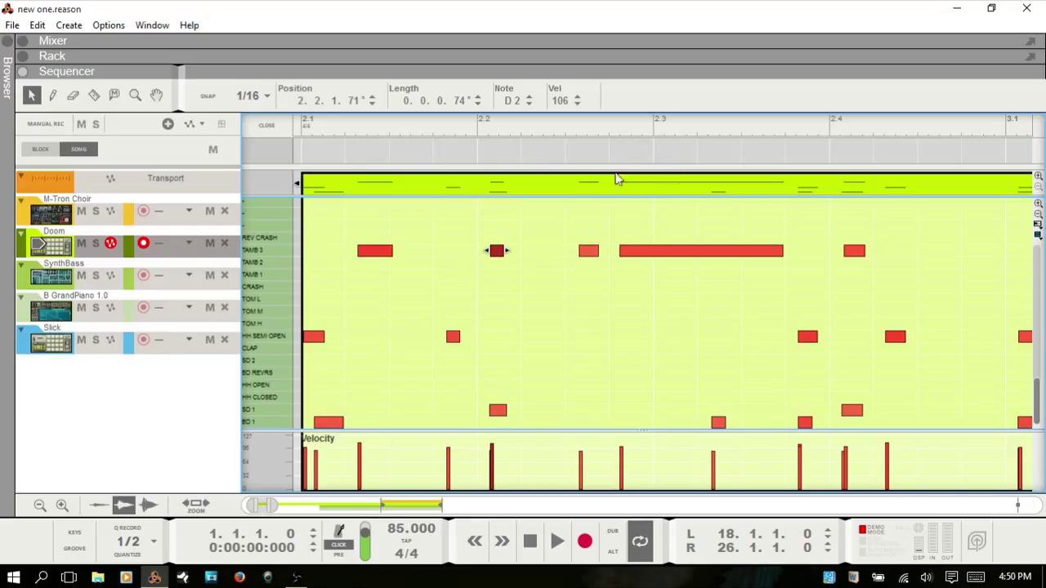
{"action": "mouse_move", "coordinate": [134, 564]}
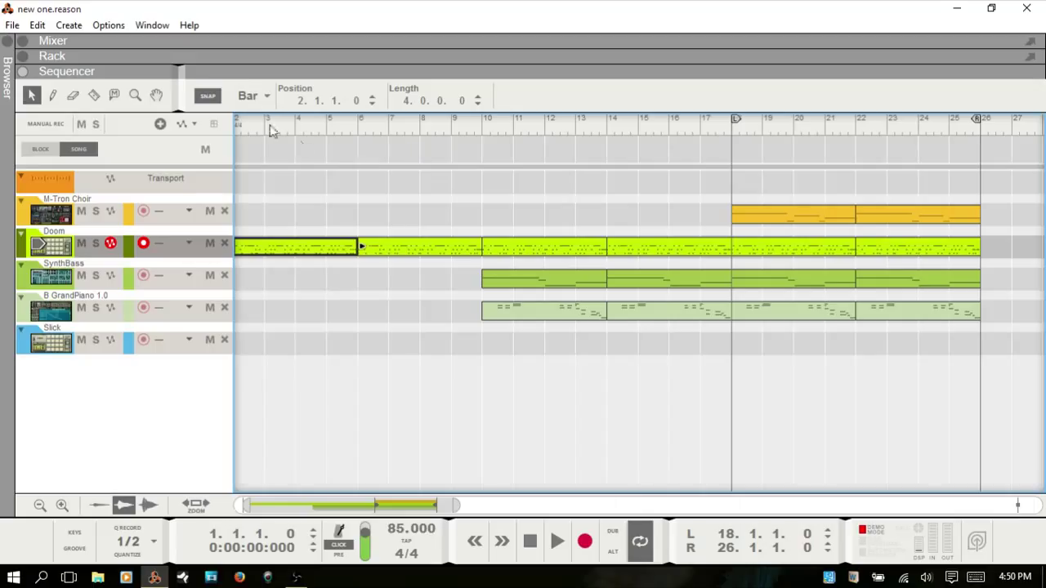
{"action": "mouse_move", "coordinate": [451, 194]}
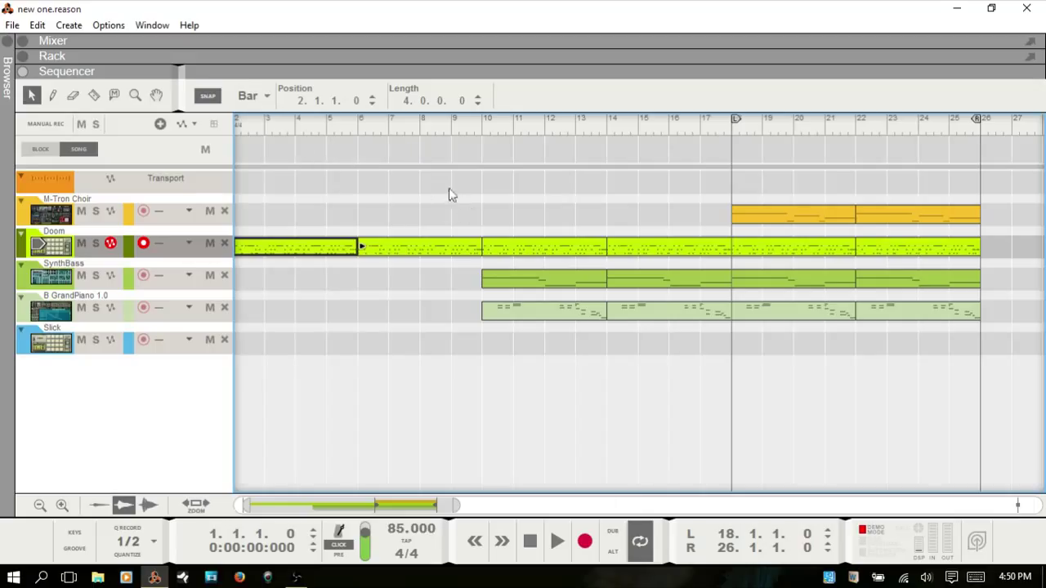
{"action": "mouse_move", "coordinate": [391, 132]}
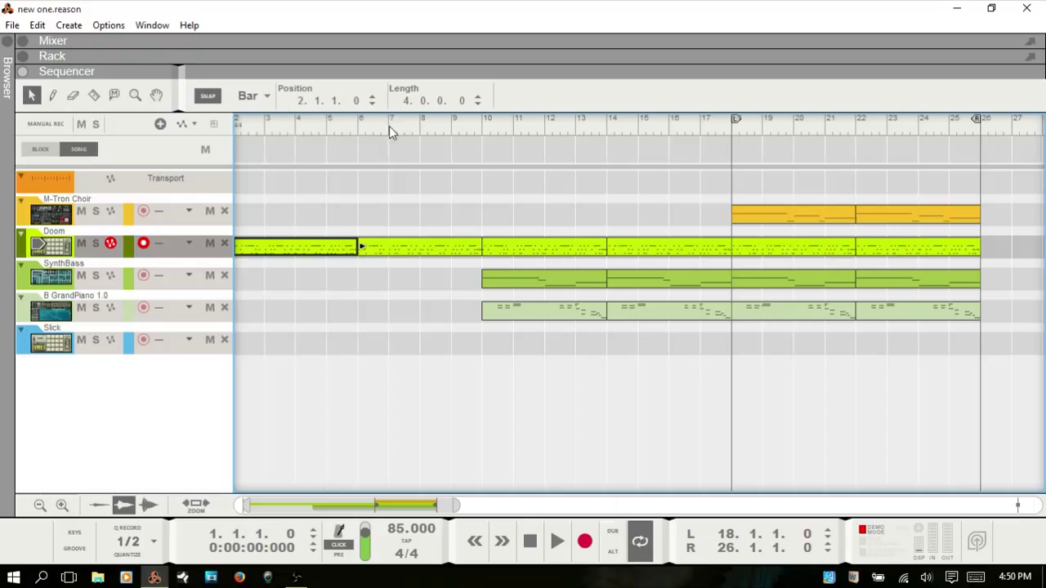
{"action": "mouse_move", "coordinate": [300, 137]}
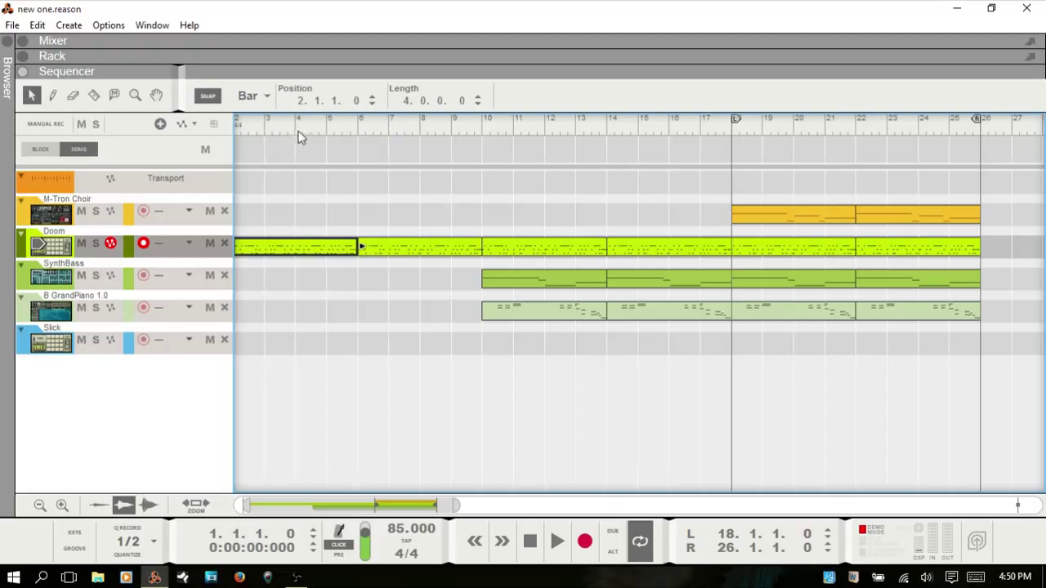
{"action": "mouse_move", "coordinate": [363, 144]}
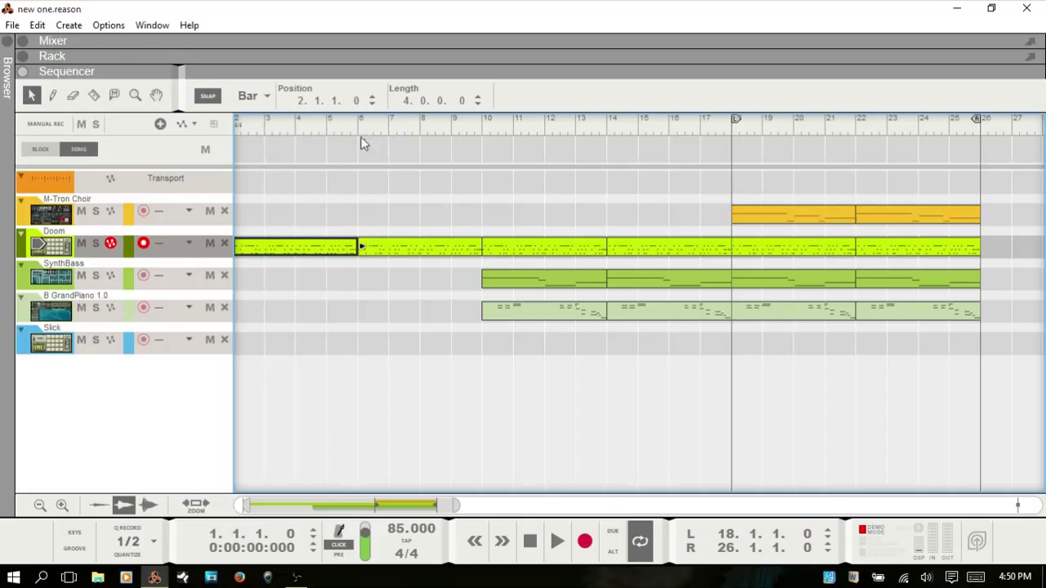
{"action": "mouse_move", "coordinate": [360, 134]}
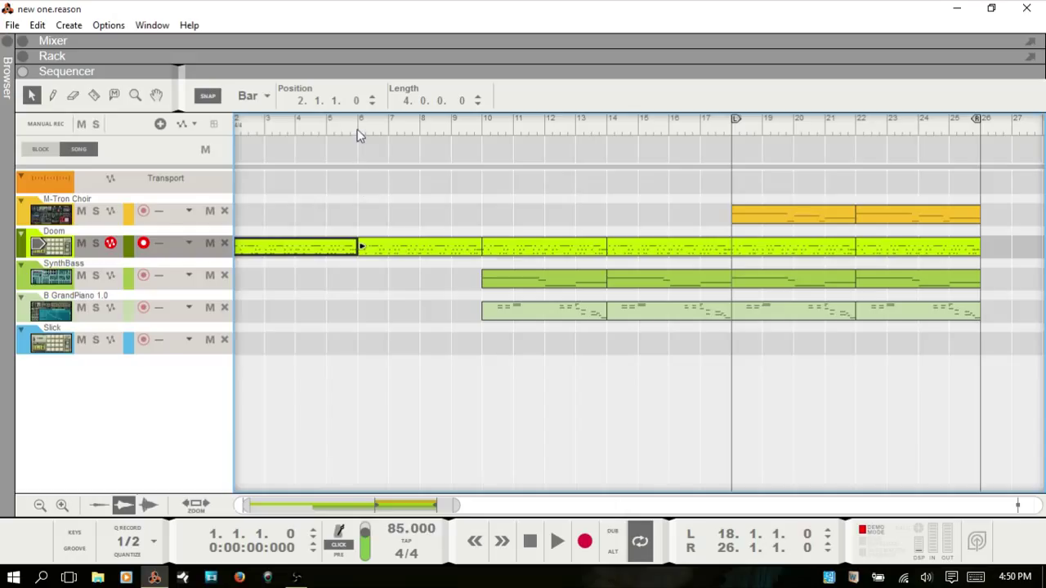
Step: Set the sequencer Snap value to 1/16
{"action": "left_click", "coordinate": [252, 95]}
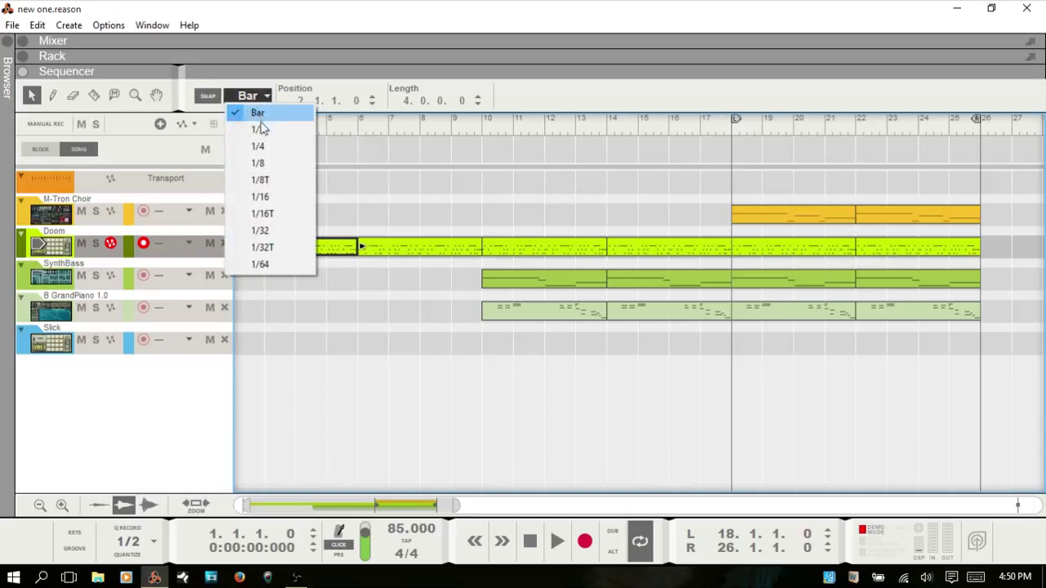
{"action": "left_click", "coordinate": [260, 197]}
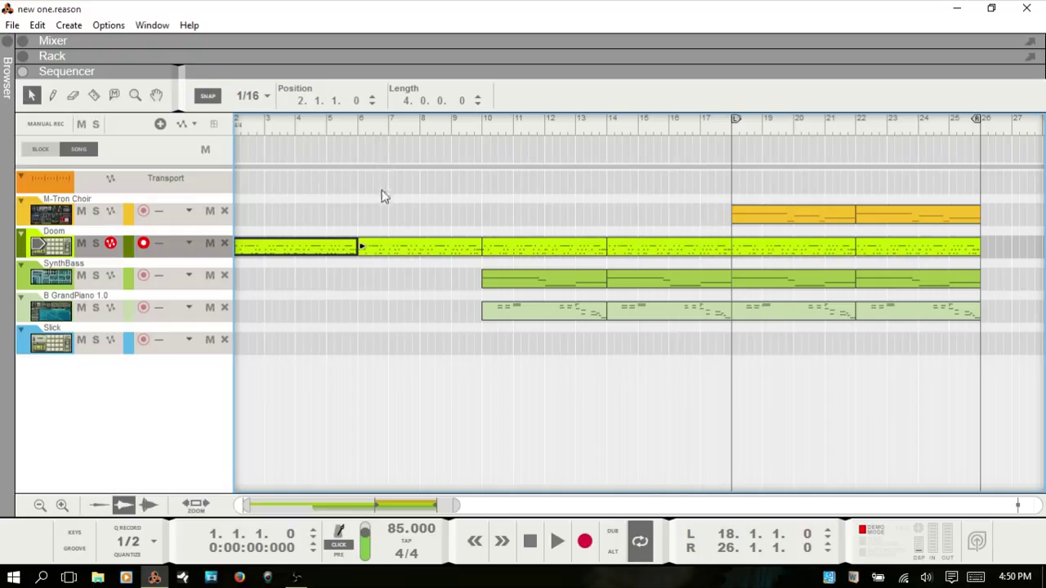
{"action": "mouse_move", "coordinate": [373, 203]}
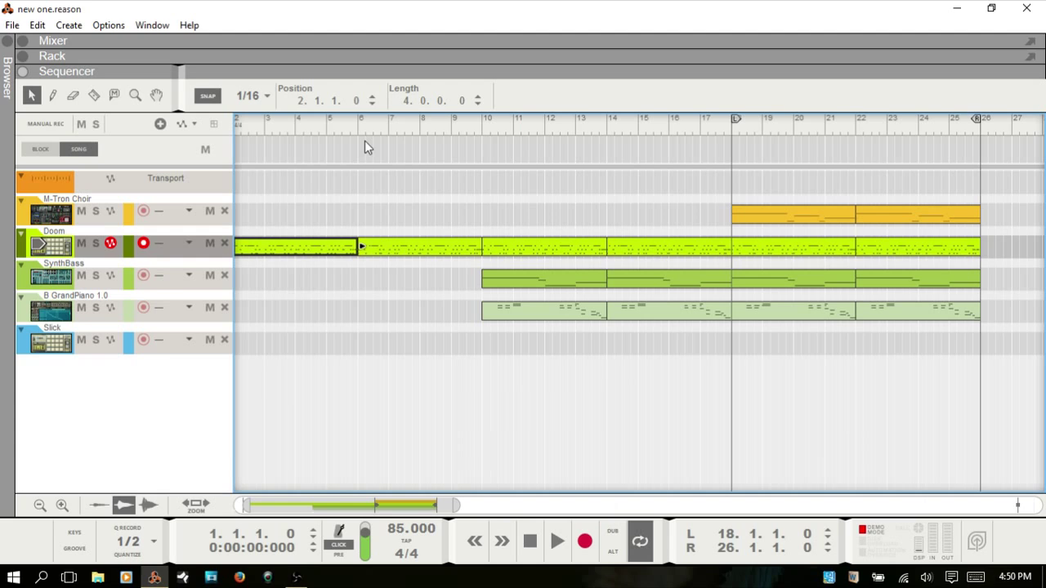
{"action": "mouse_move", "coordinate": [370, 148]}
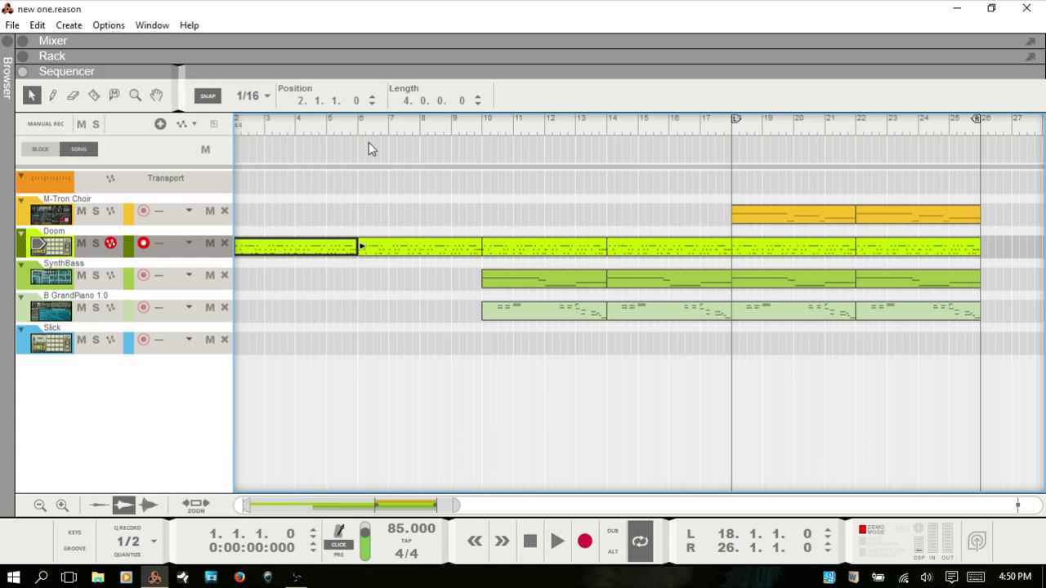
{"action": "mouse_move", "coordinate": [264, 134]}
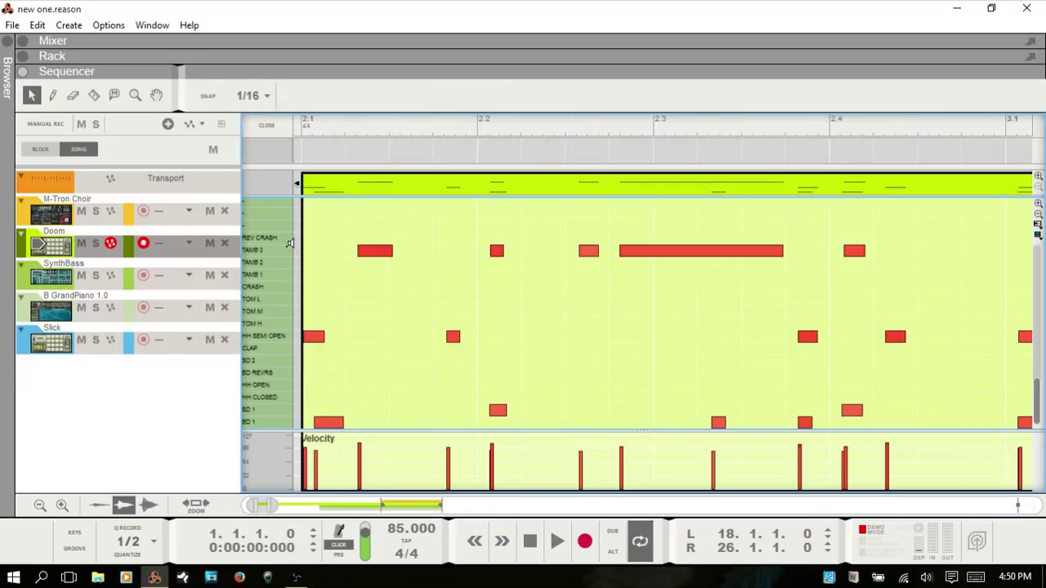
{"action": "mouse_move", "coordinate": [472, 186]}
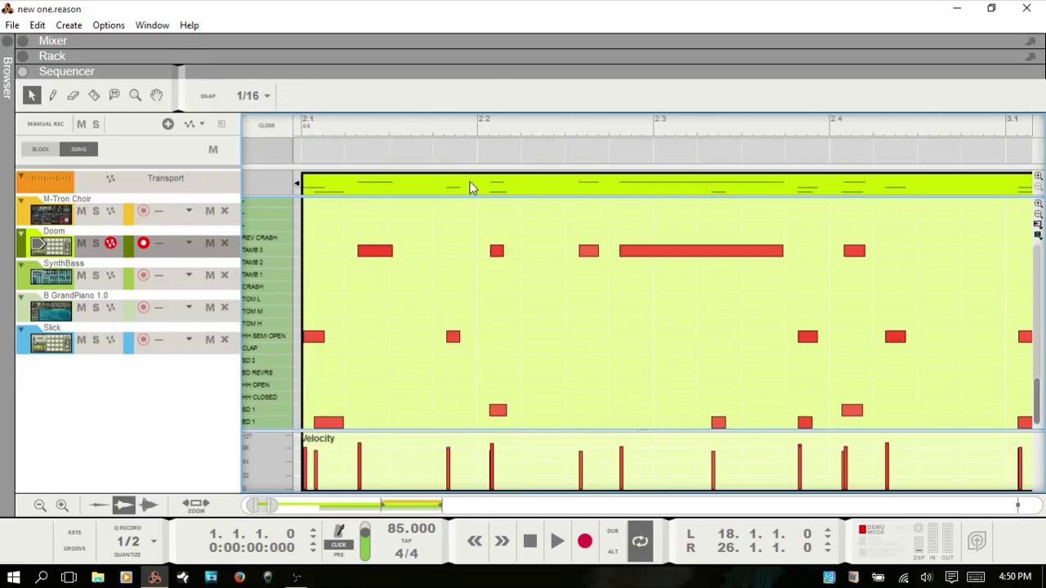
{"action": "mouse_move", "coordinate": [538, 168]}
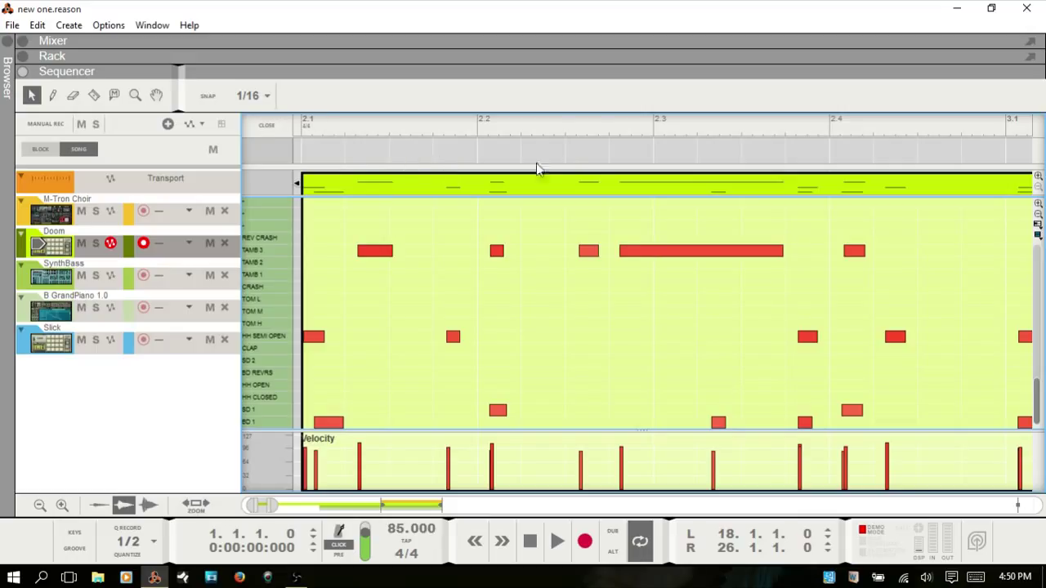
{"action": "mouse_move", "coordinate": [800, 358]}
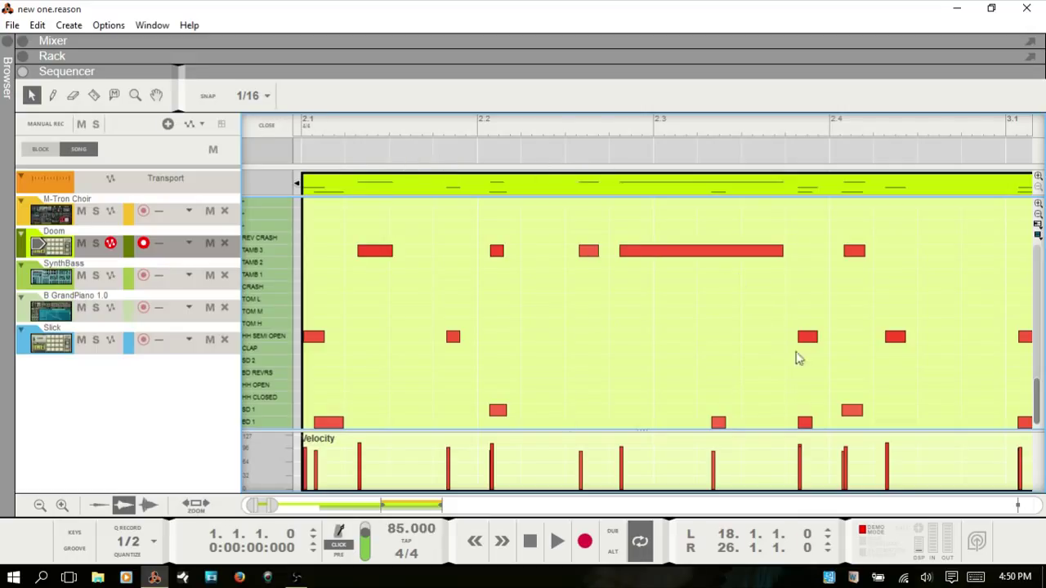
{"action": "mouse_move", "coordinate": [385, 178]}
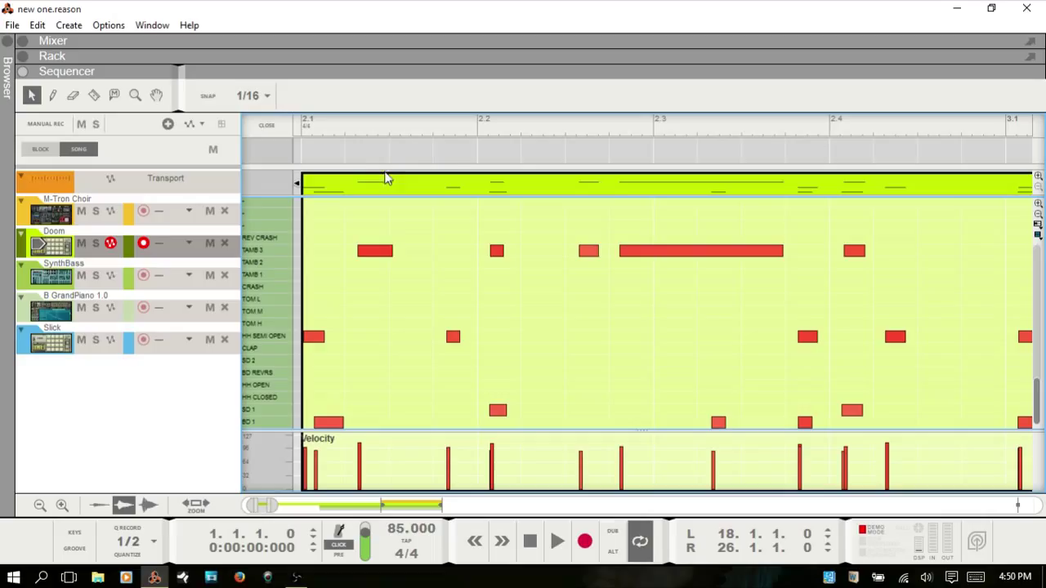
Step: Set the Snap grid to 1/4, then change it to 1/8
{"action": "left_click", "coordinate": [268, 95]}
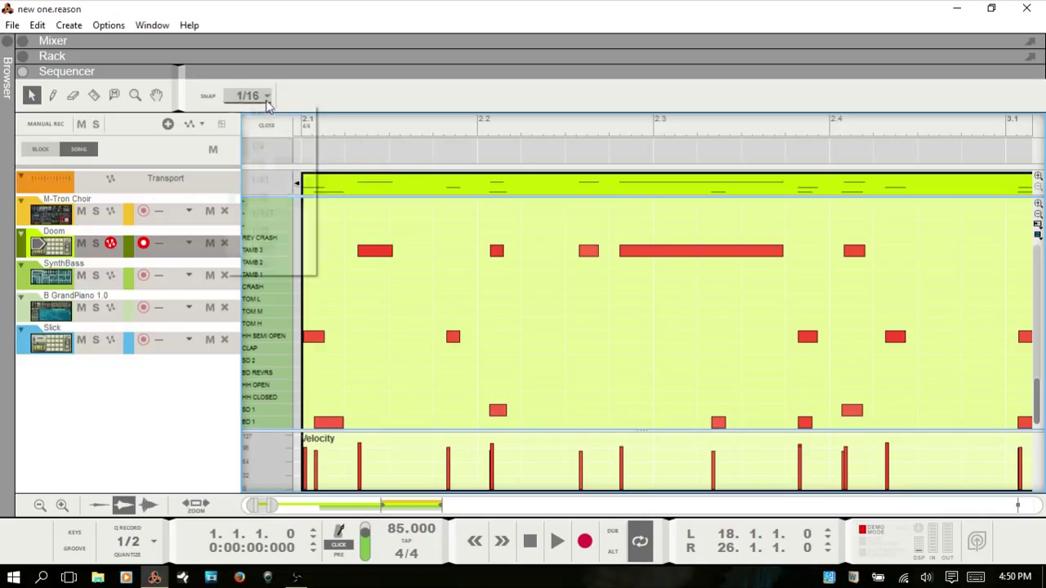
{"action": "left_click", "coordinate": [250, 94]}
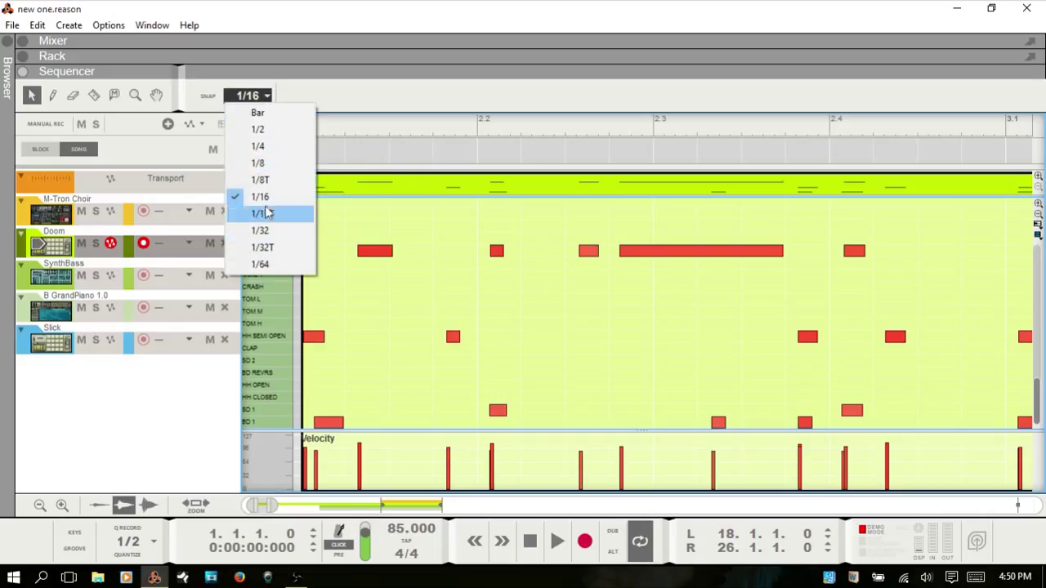
{"action": "left_click", "coordinate": [258, 147]}
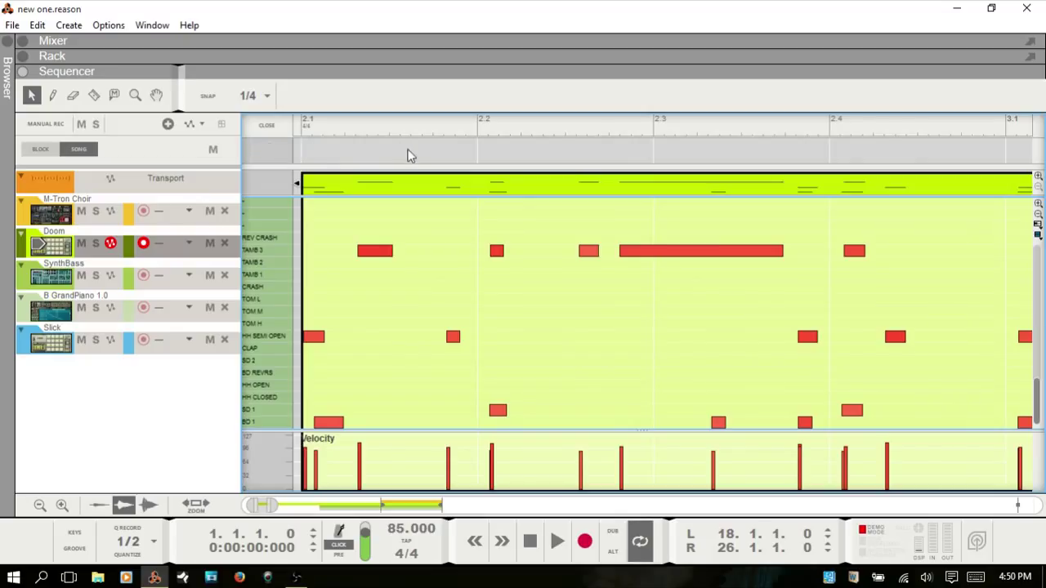
{"action": "mouse_move", "coordinate": [391, 152]}
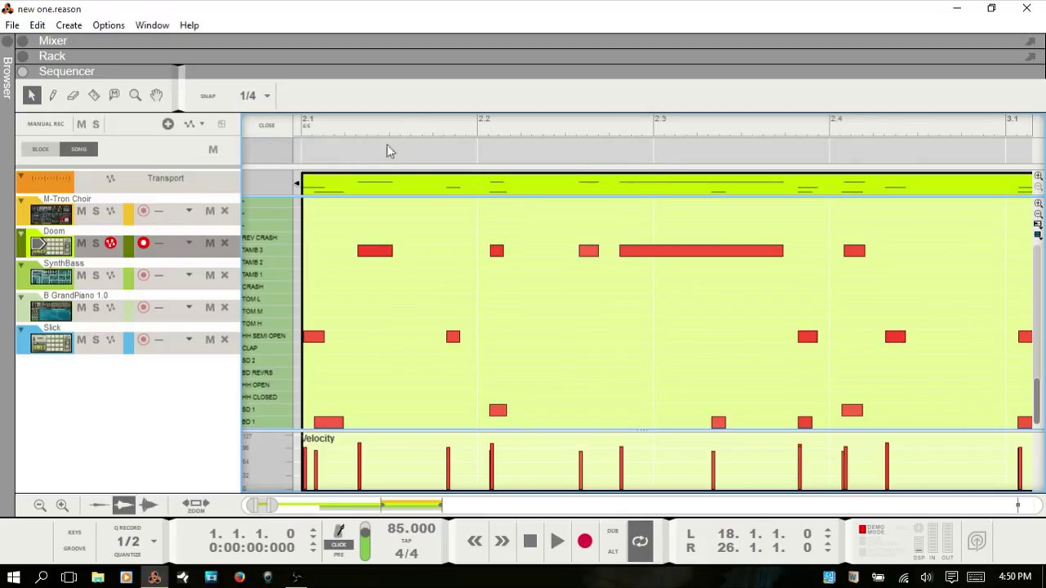
{"action": "mouse_move", "coordinate": [651, 147]}
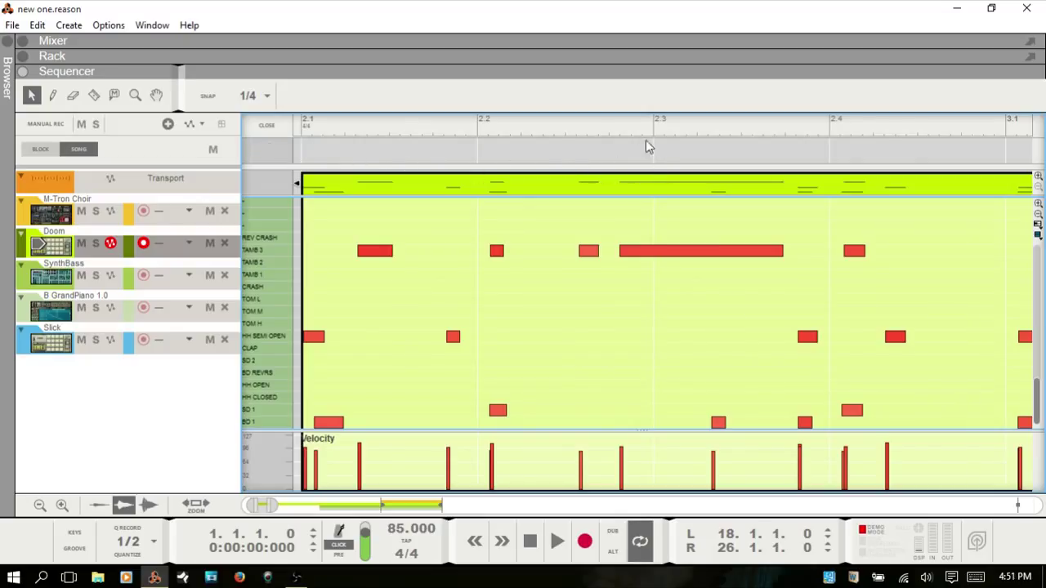
{"action": "mouse_move", "coordinate": [732, 160]}
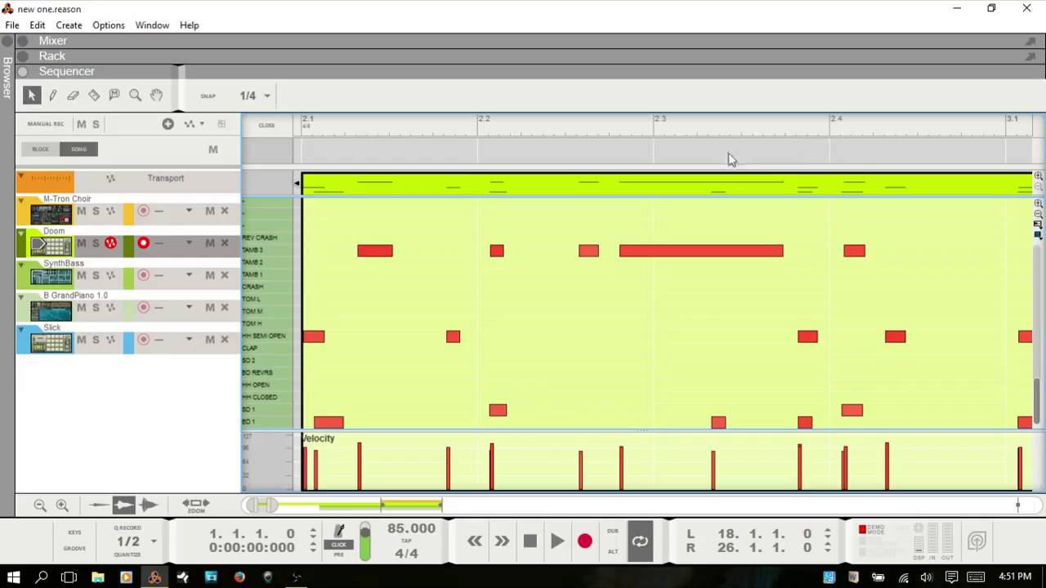
{"action": "mouse_move", "coordinate": [304, 129]}
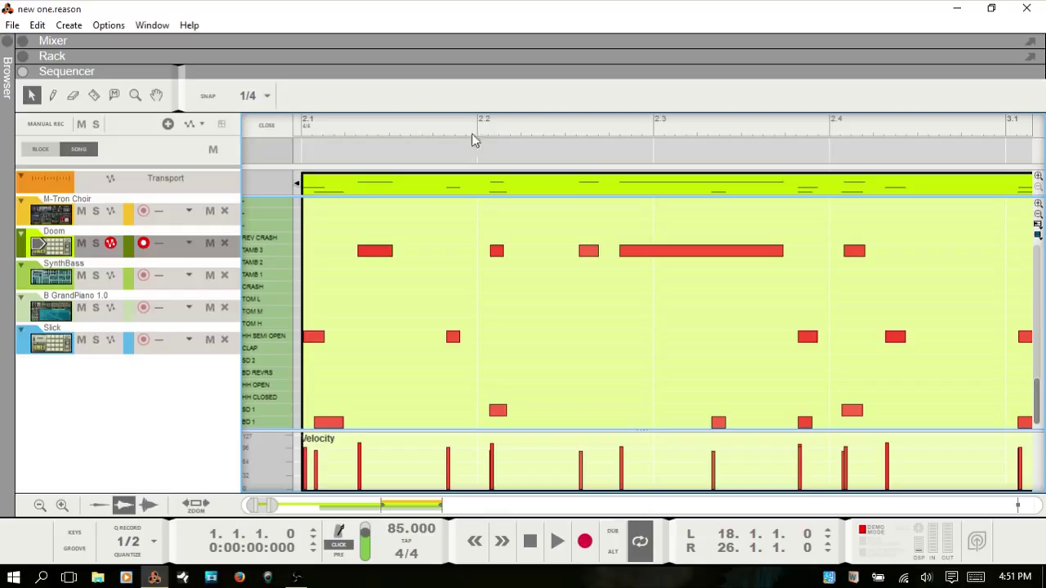
{"action": "mouse_move", "coordinate": [667, 128]}
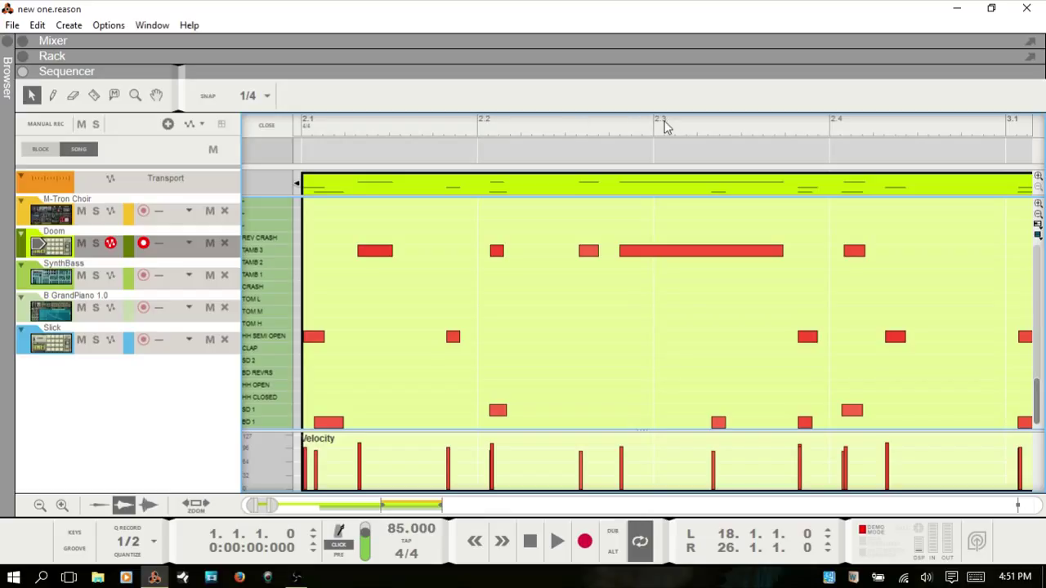
{"action": "mouse_move", "coordinate": [843, 130]}
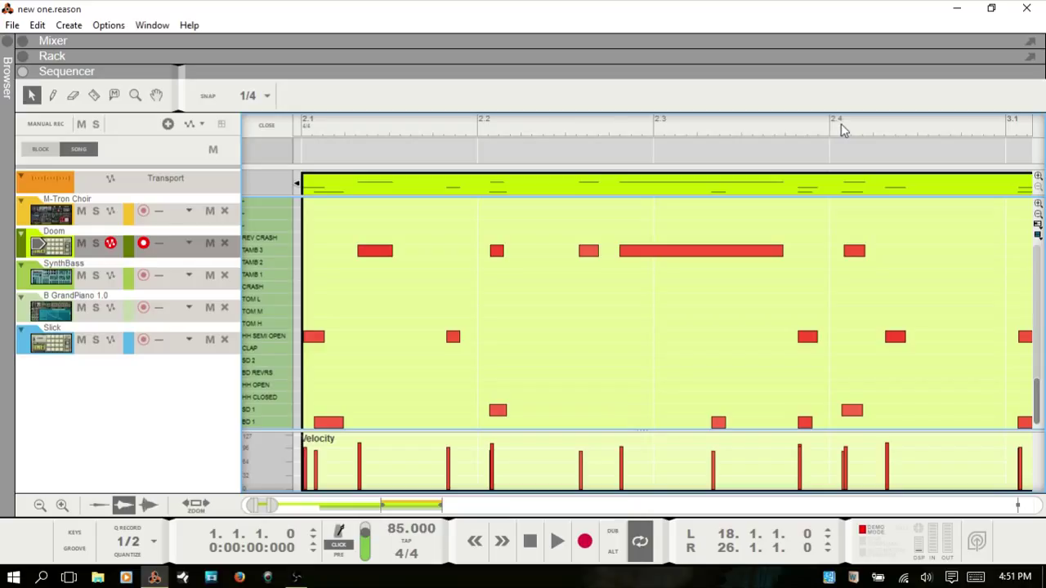
{"action": "mouse_move", "coordinate": [363, 582]}
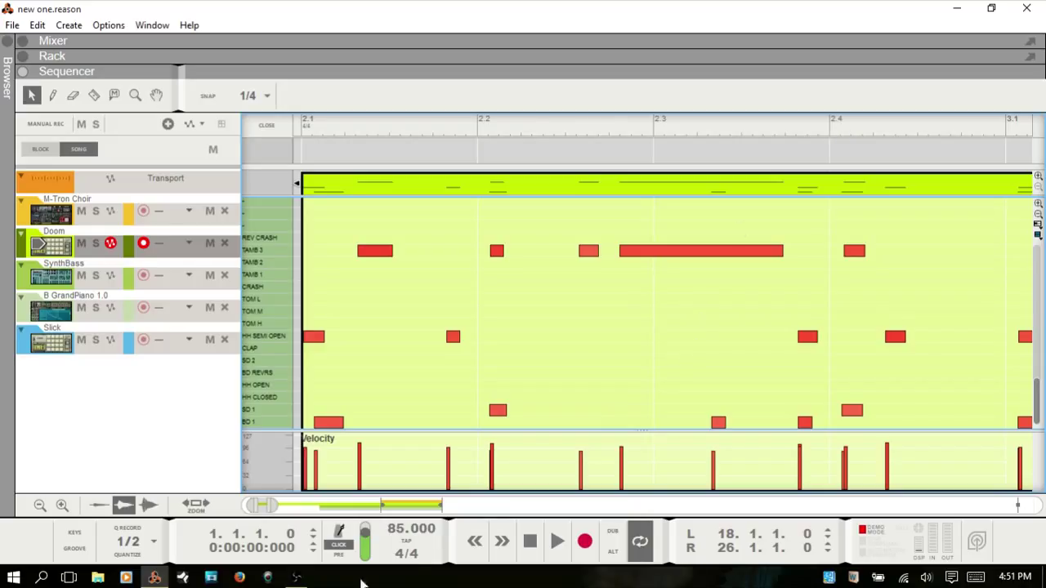
{"action": "mouse_move", "coordinate": [307, 139]}
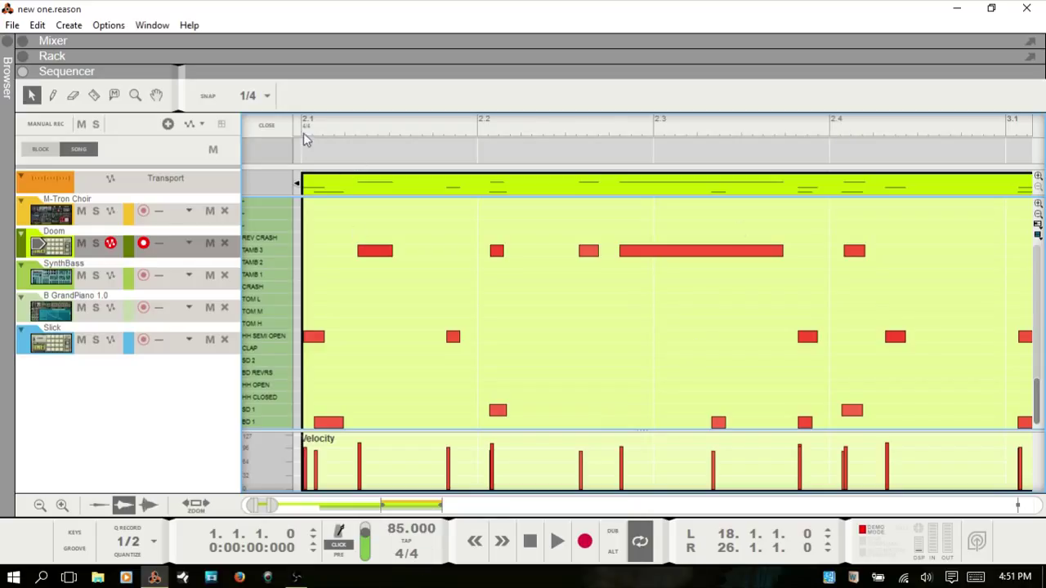
{"action": "mouse_move", "coordinate": [769, 134]}
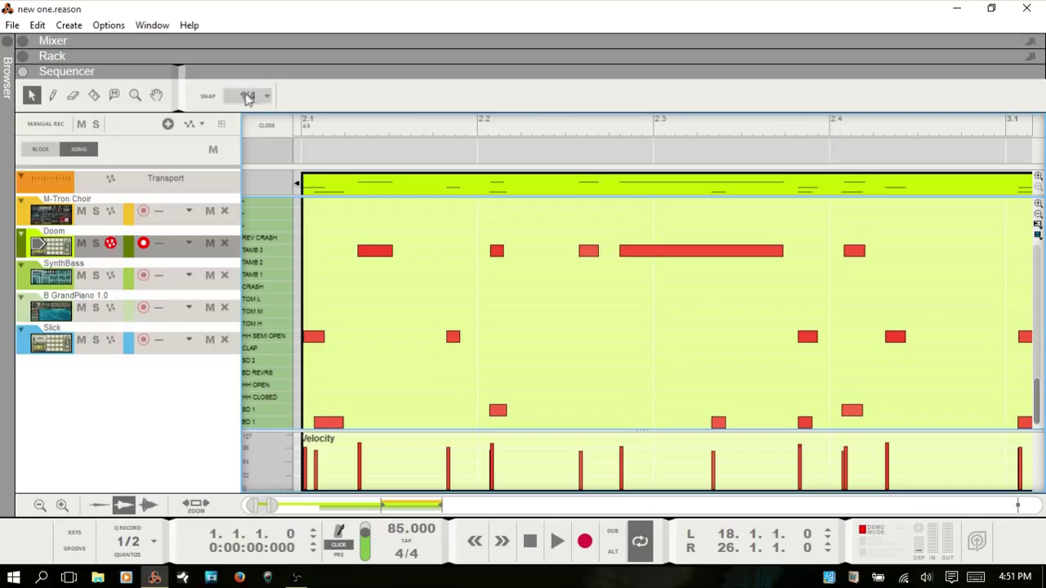
{"action": "left_click", "coordinate": [249, 95]}
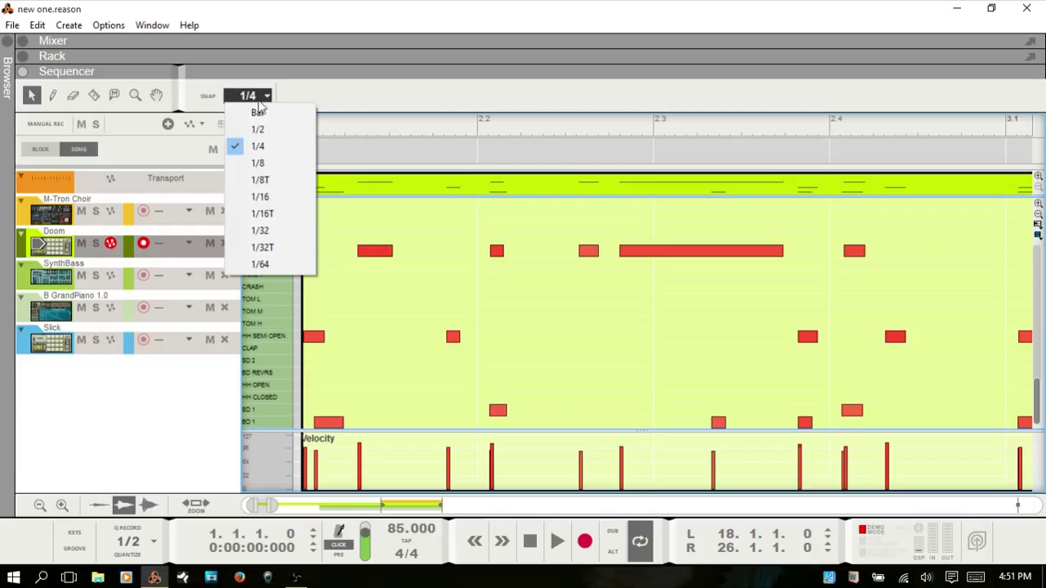
{"action": "left_click", "coordinate": [258, 164]}
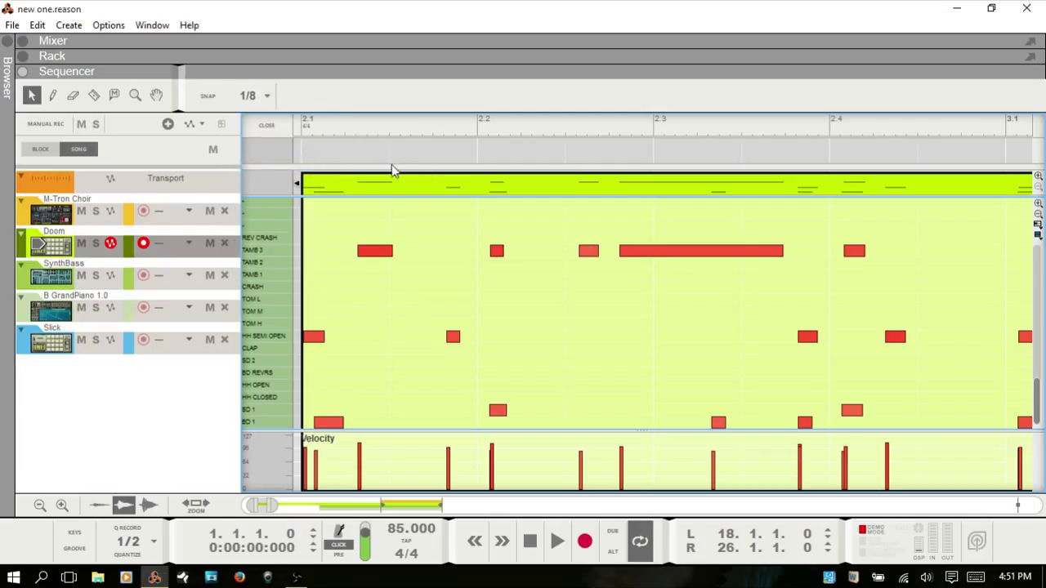
{"action": "mouse_move", "coordinate": [738, 155]}
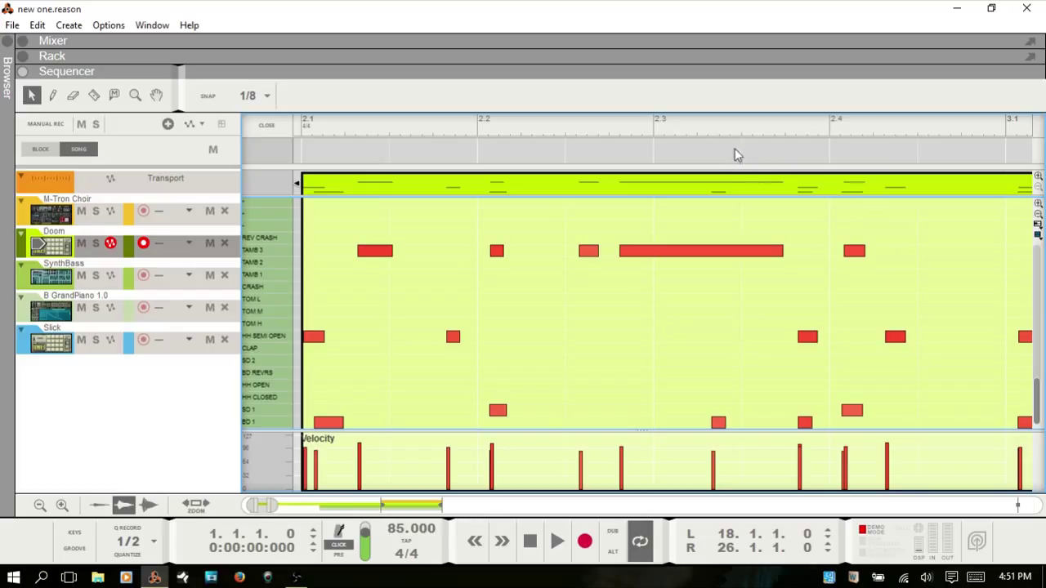
{"action": "mouse_move", "coordinate": [922, 158]}
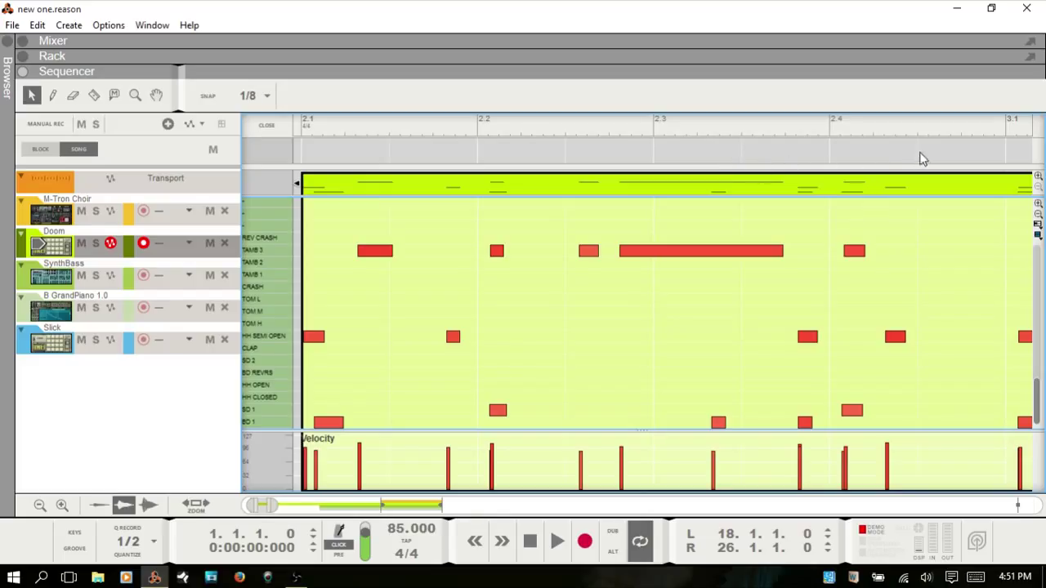
{"action": "mouse_move", "coordinate": [732, 281]}
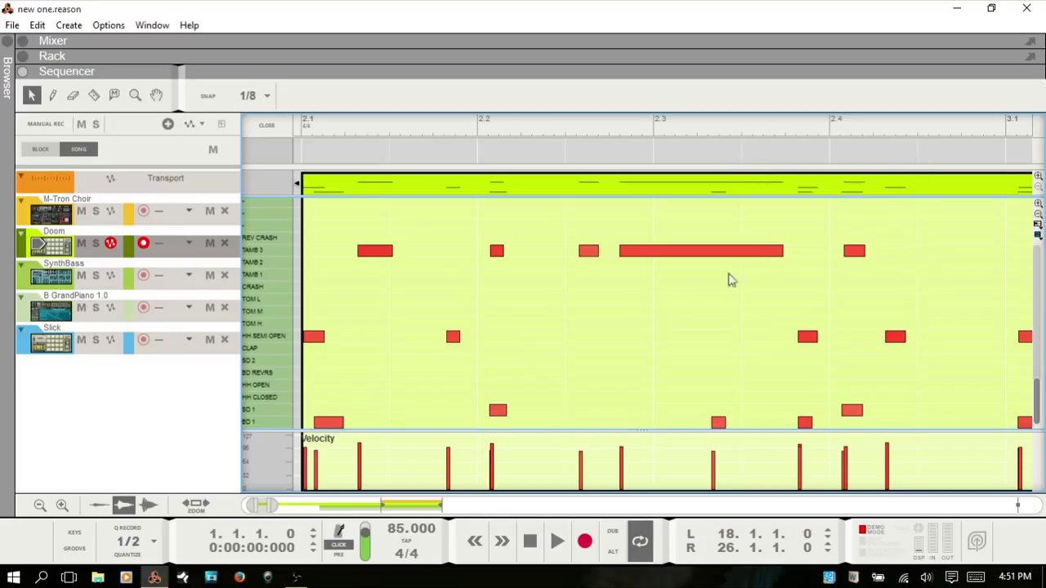
{"action": "mouse_move", "coordinate": [150, 533]}
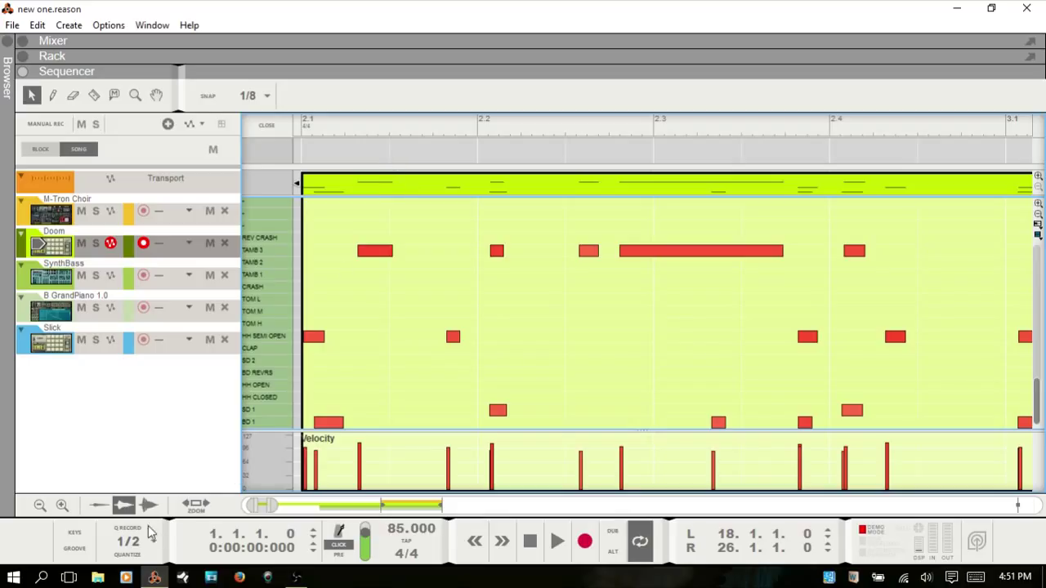
{"action": "mouse_move", "coordinate": [346, 251]}
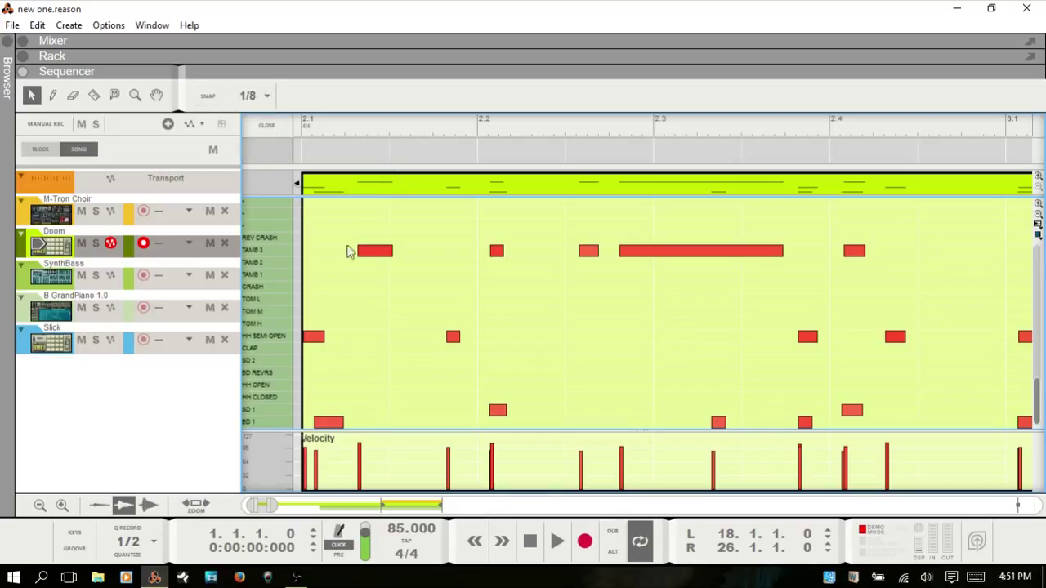
{"action": "mouse_move", "coordinate": [505, 301]}
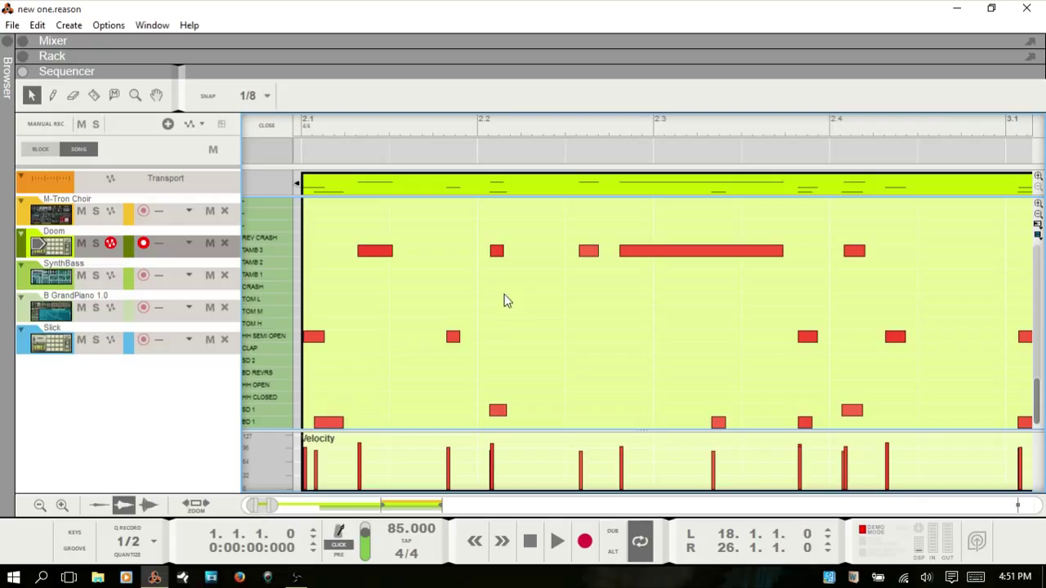
{"action": "mouse_move", "coordinate": [373, 205]}
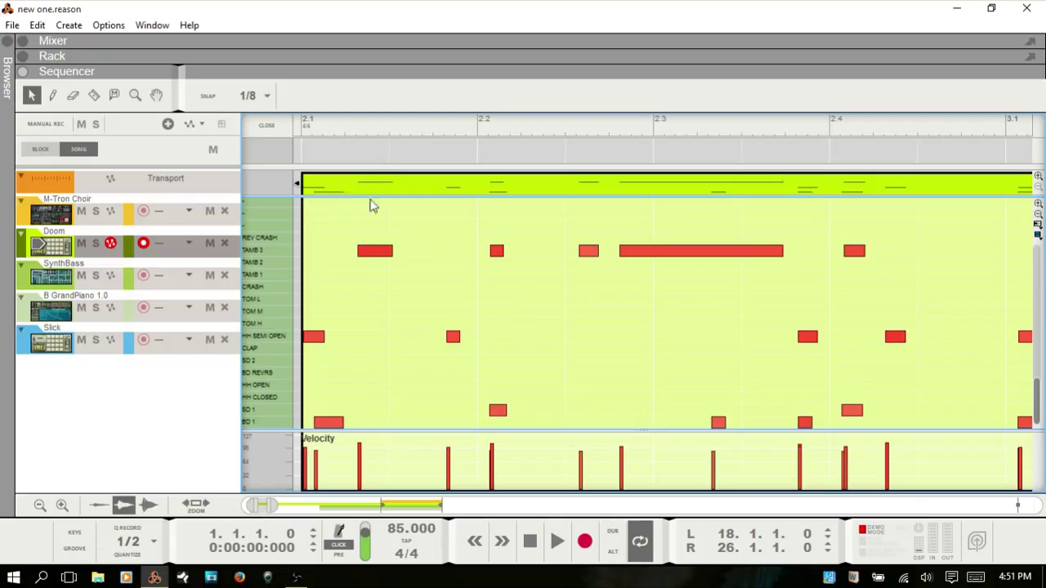
{"action": "mouse_move", "coordinate": [97, 526]}
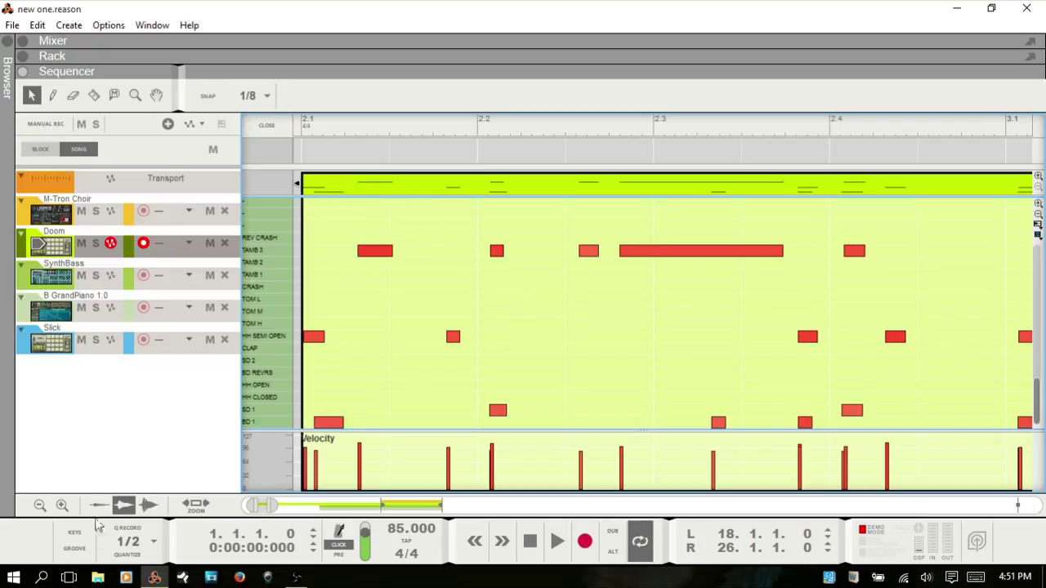
Step: Set Quantize and Snap both to 1/16 and select the earliest upper drum note to show its fields
{"action": "left_click", "coordinate": [154, 541]}
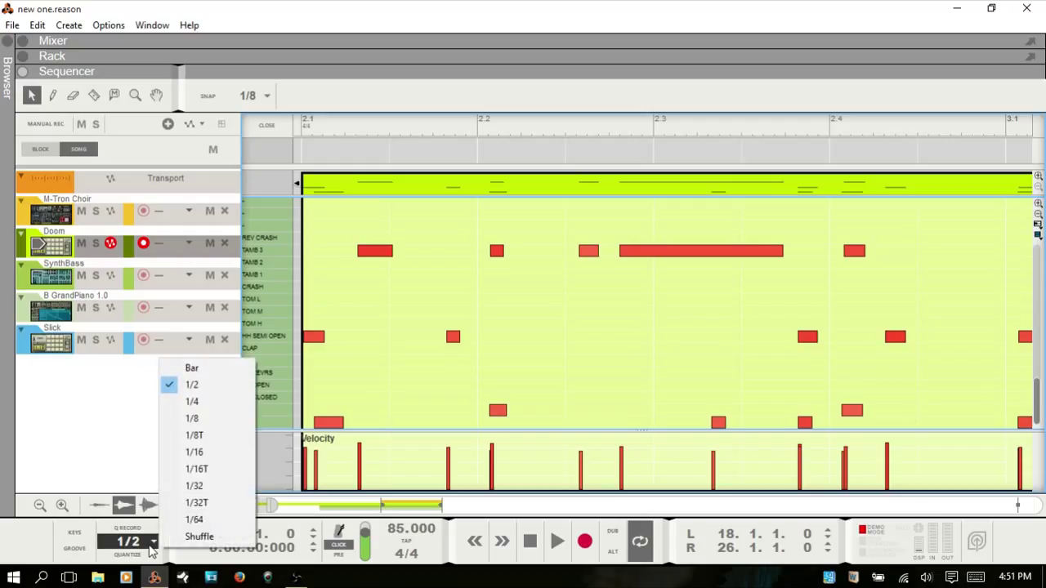
{"action": "mouse_move", "coordinate": [193, 451]}
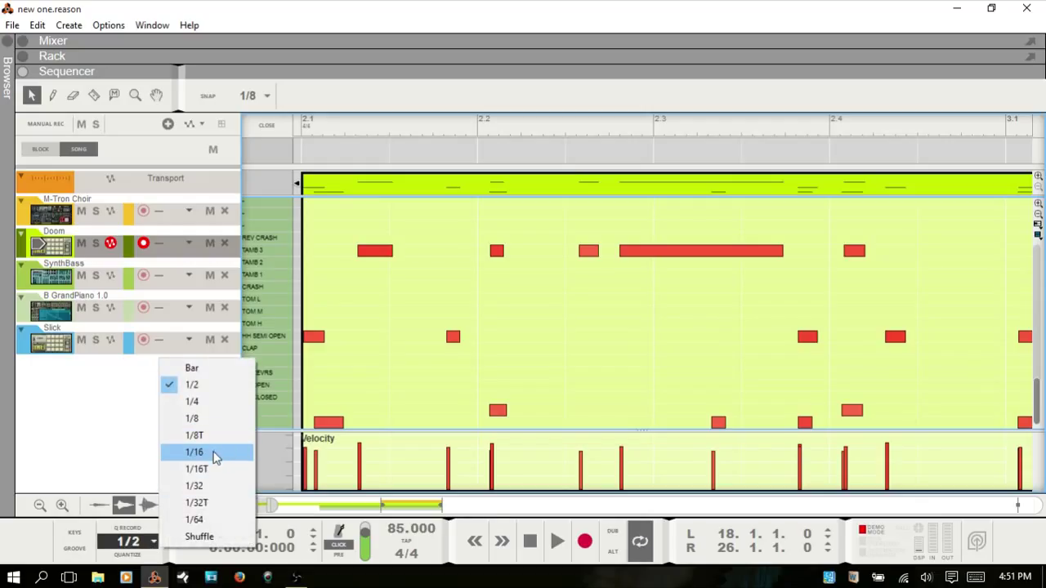
{"action": "left_click", "coordinate": [195, 451]}
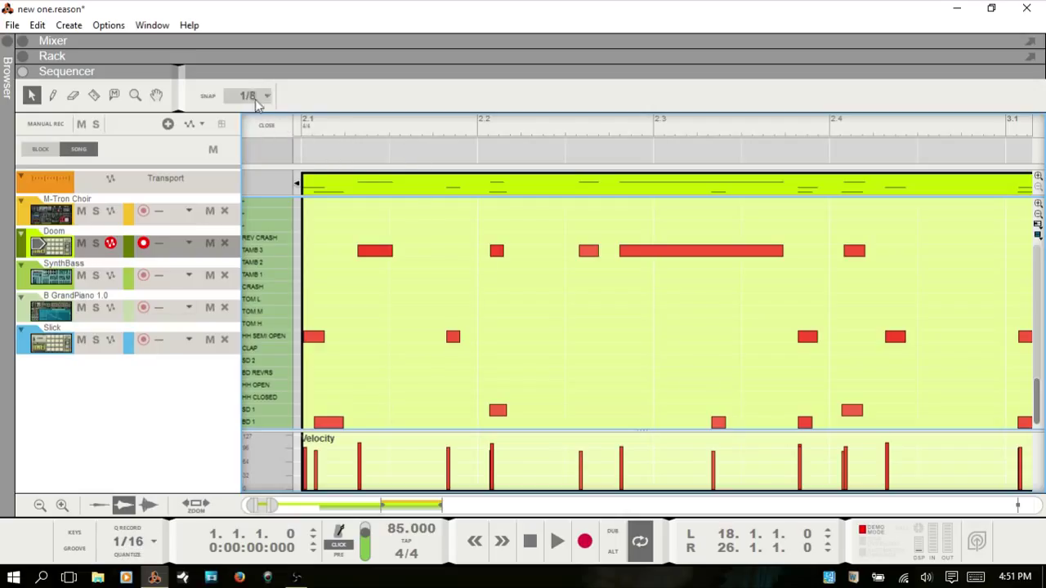
{"action": "left_click", "coordinate": [251, 95]}
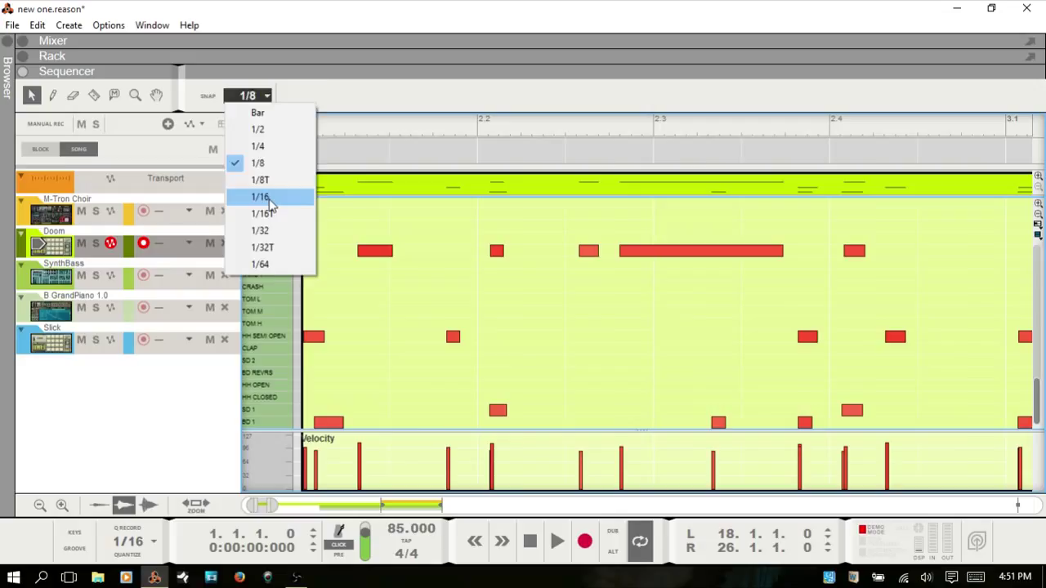
{"action": "left_click", "coordinate": [258, 196]}
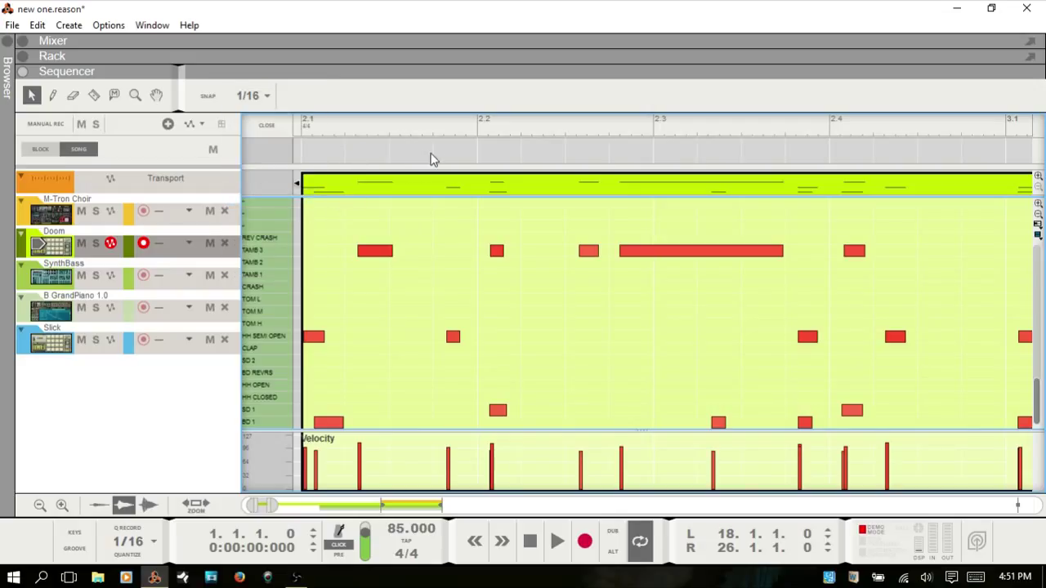
{"action": "mouse_move", "coordinate": [366, 260]}
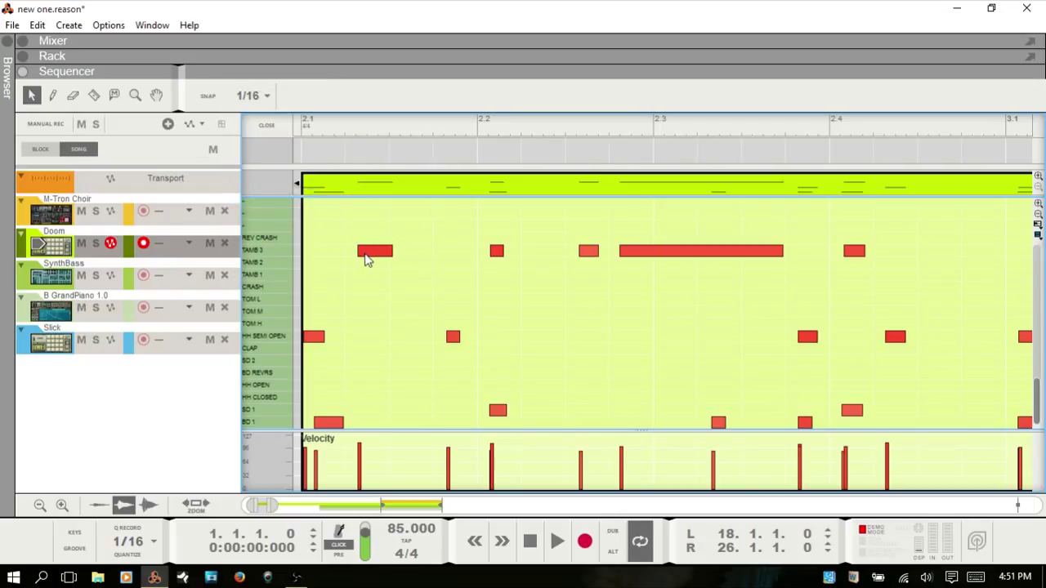
{"action": "left_click", "coordinate": [372, 252]}
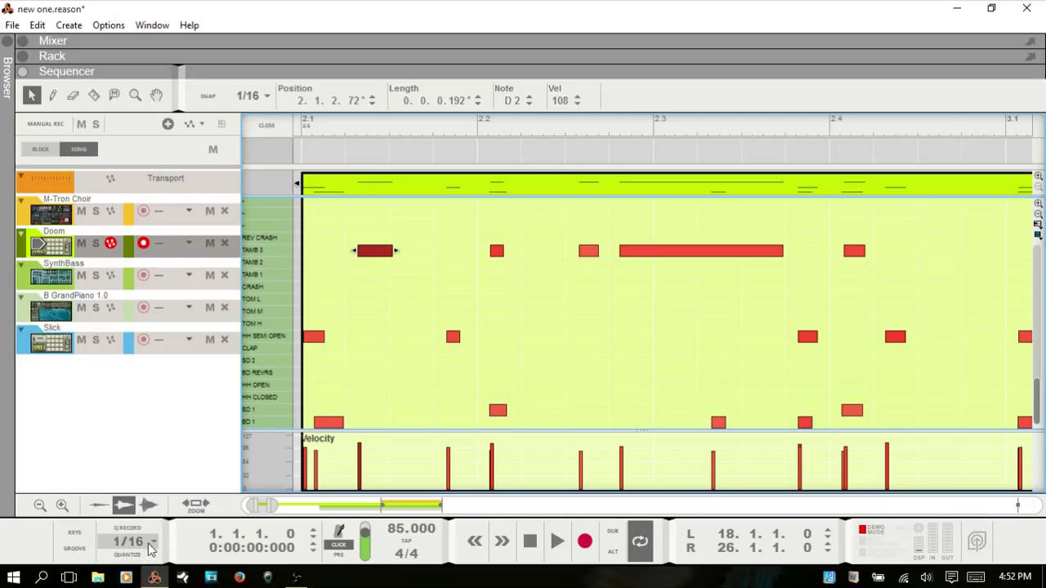
Step: Set the Quantize value and the Snap grid both to 1/2
{"action": "left_click", "coordinate": [131, 542]}
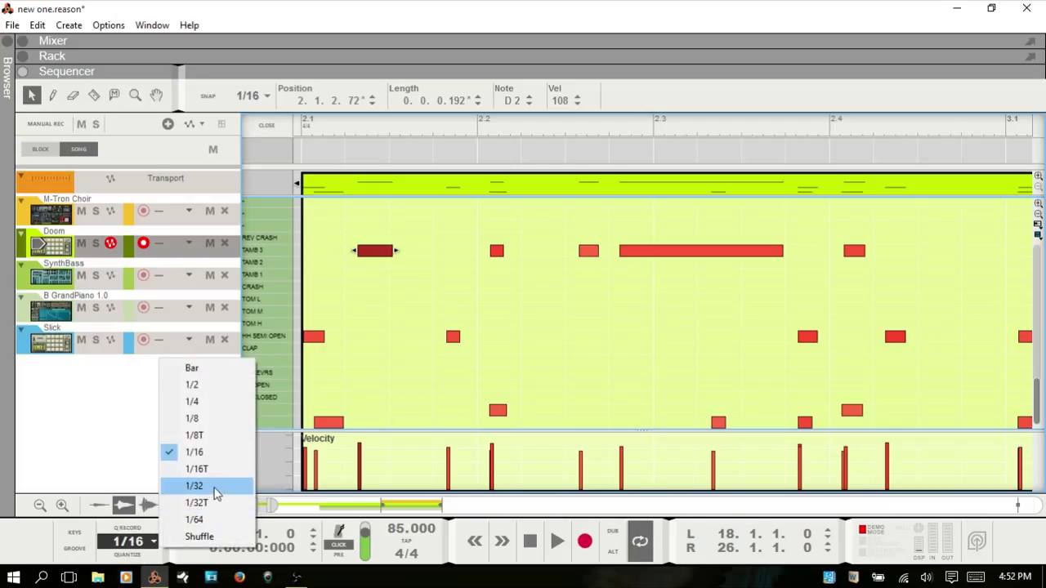
{"action": "left_click", "coordinate": [191, 384]}
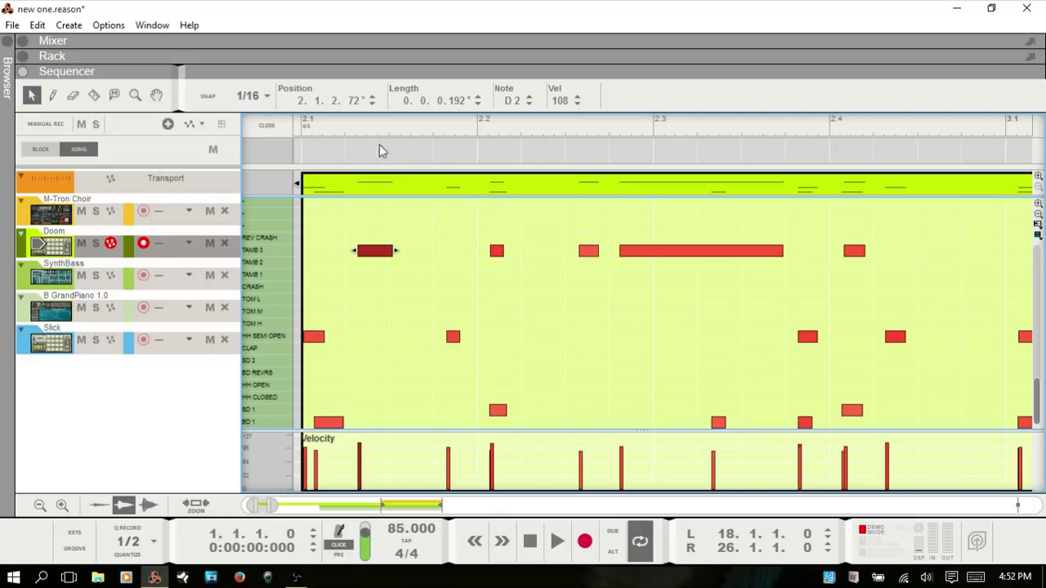
{"action": "mouse_move", "coordinate": [401, 150]}
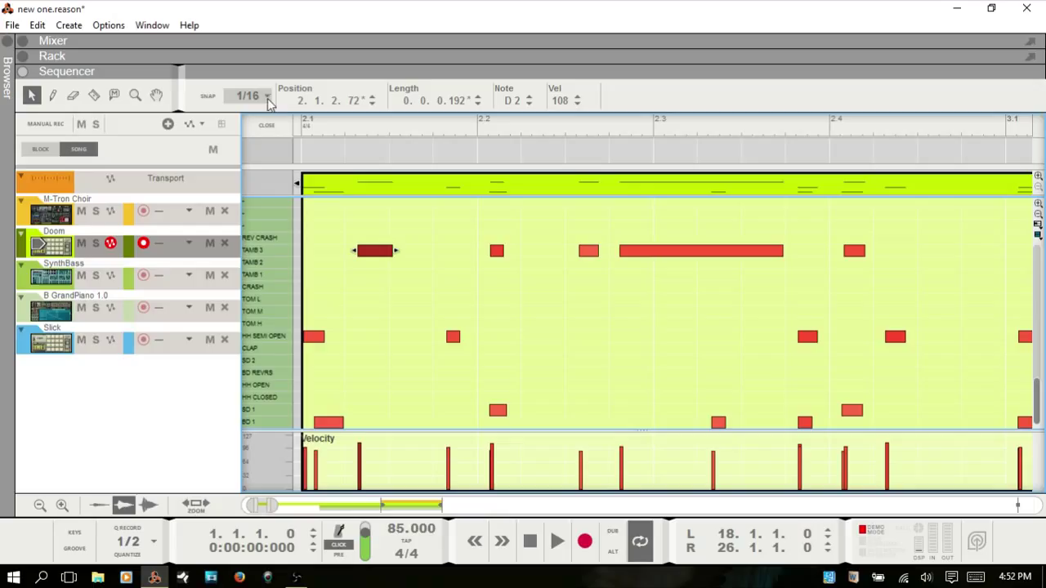
{"action": "left_click", "coordinate": [248, 94]}
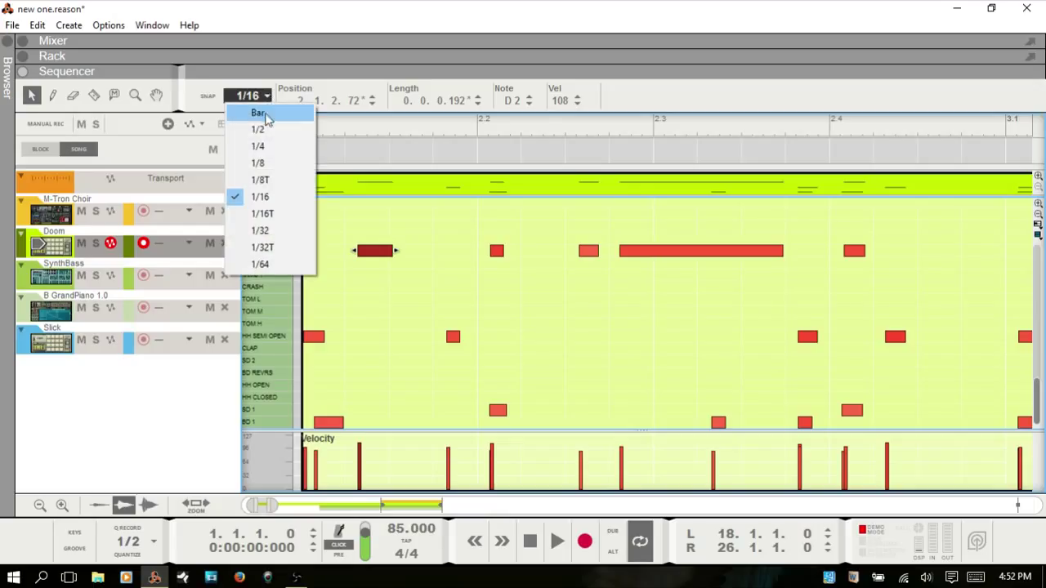
{"action": "left_click", "coordinate": [258, 129]}
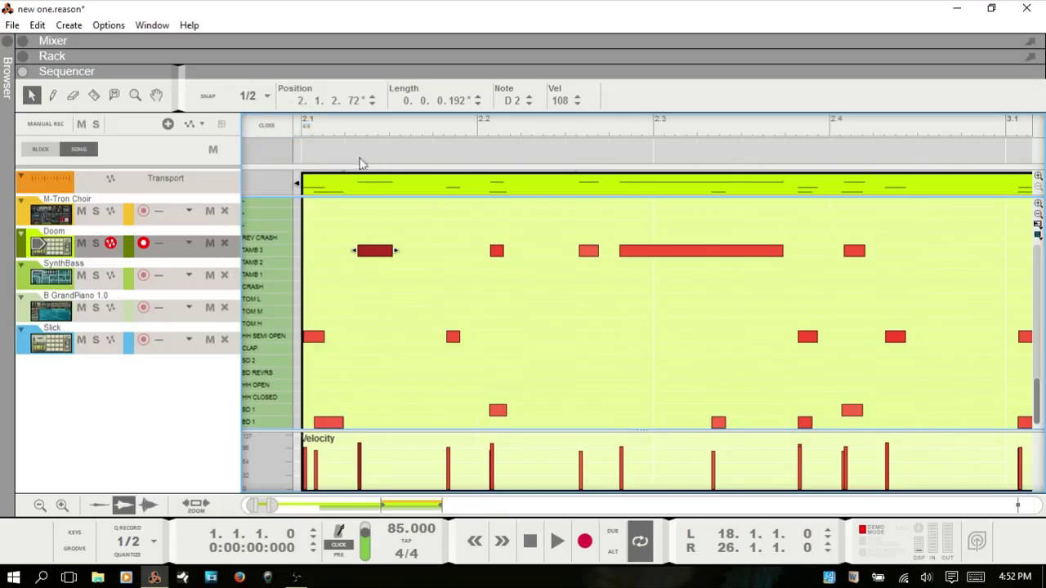
{"action": "mouse_move", "coordinate": [654, 157]}
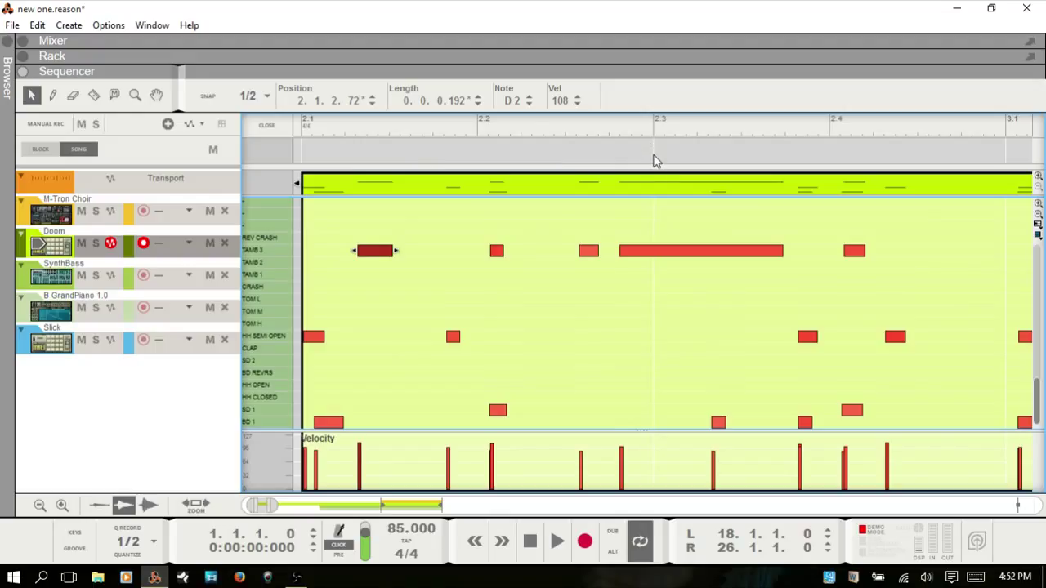
{"action": "mouse_move", "coordinate": [384, 262]}
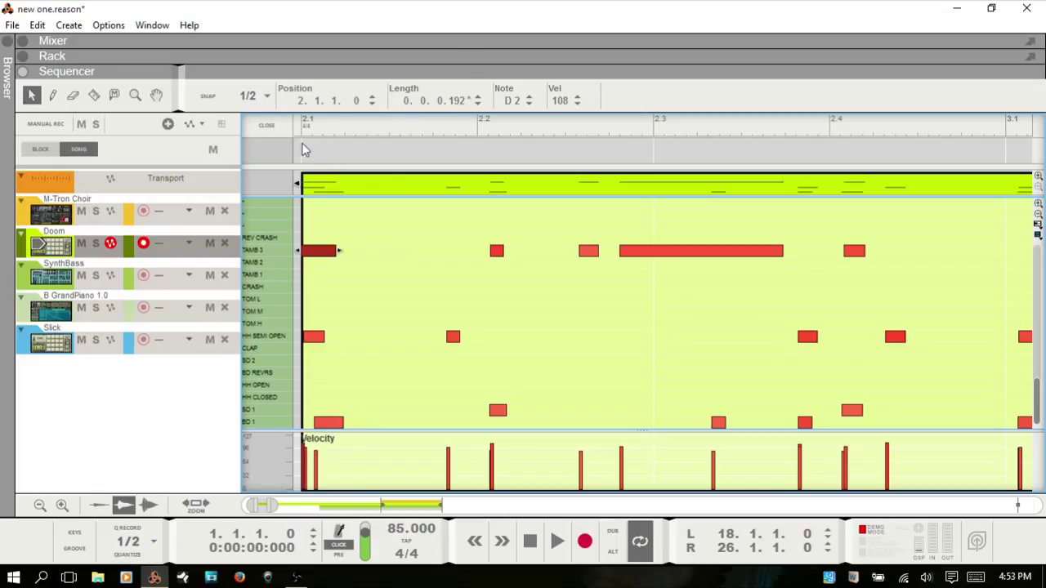
{"action": "mouse_move", "coordinate": [281, 333]}
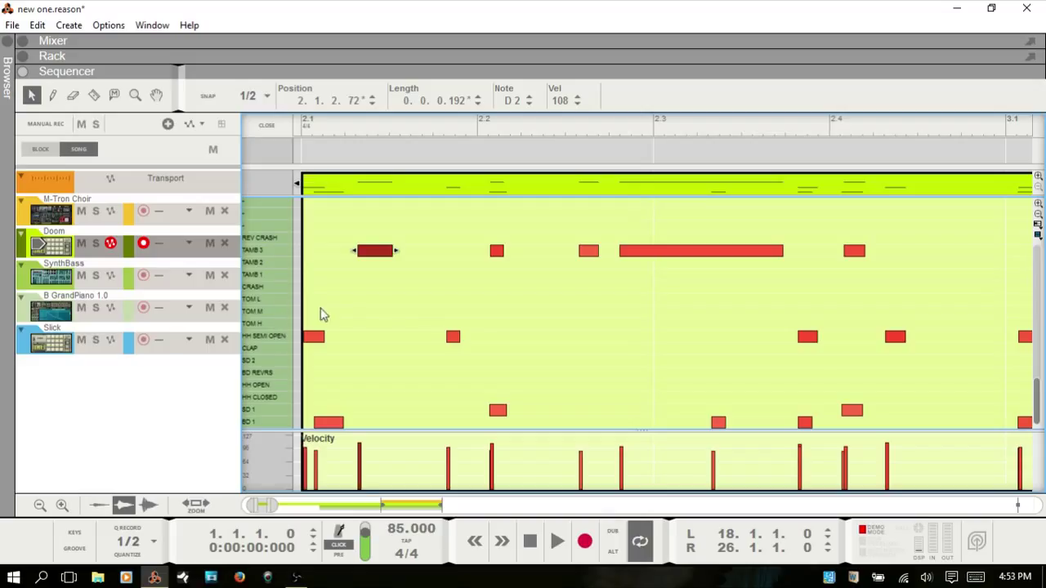
Step: Set Snap and Quantize to 1/64 and select the first snare note for quantizing to 2.1.2.60
{"action": "left_click", "coordinate": [254, 95]}
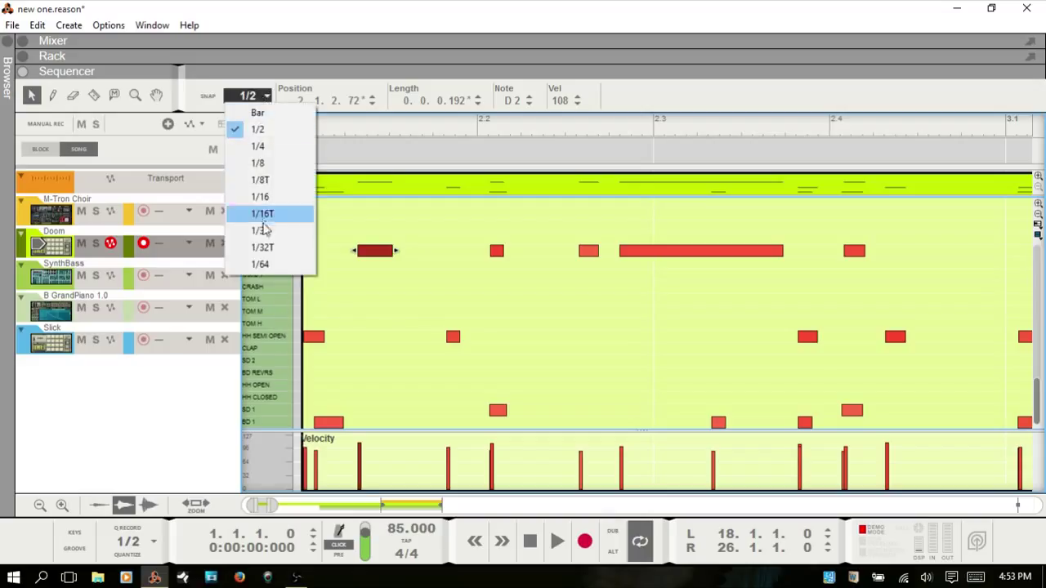
{"action": "left_click", "coordinate": [259, 265]}
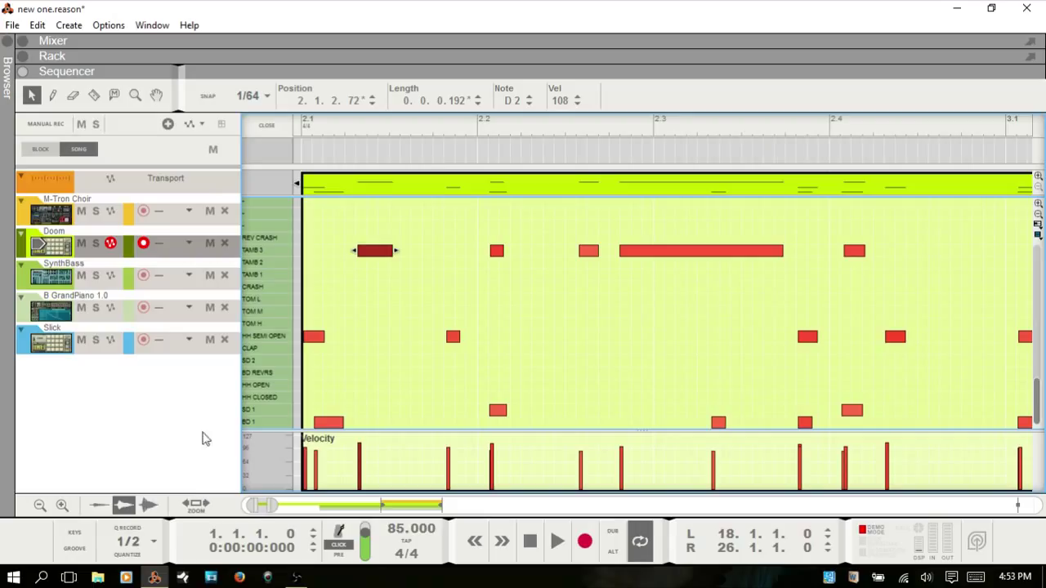
{"action": "left_click", "coordinate": [128, 541]}
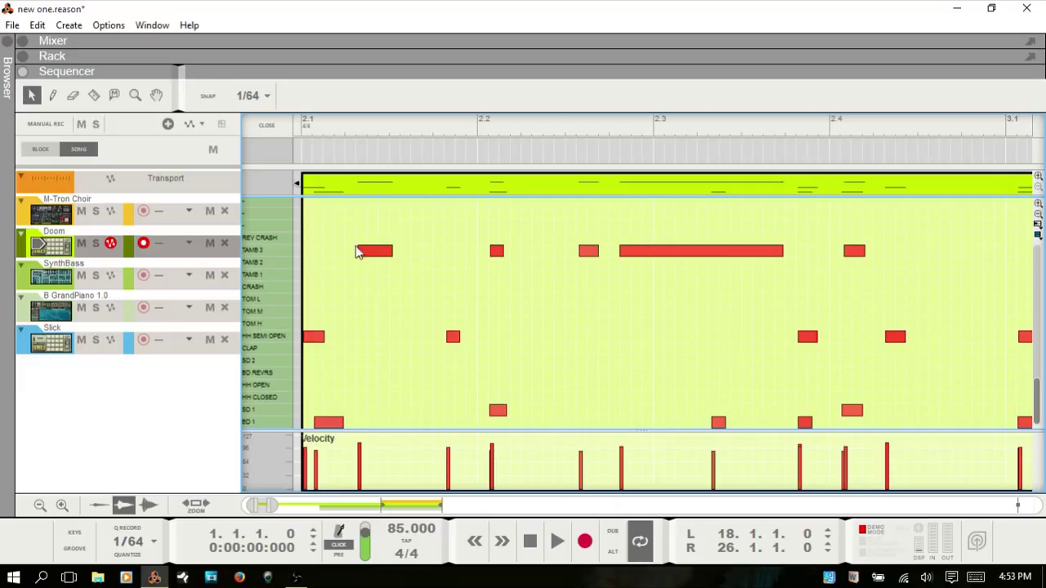
{"action": "mouse_move", "coordinate": [353, 154]}
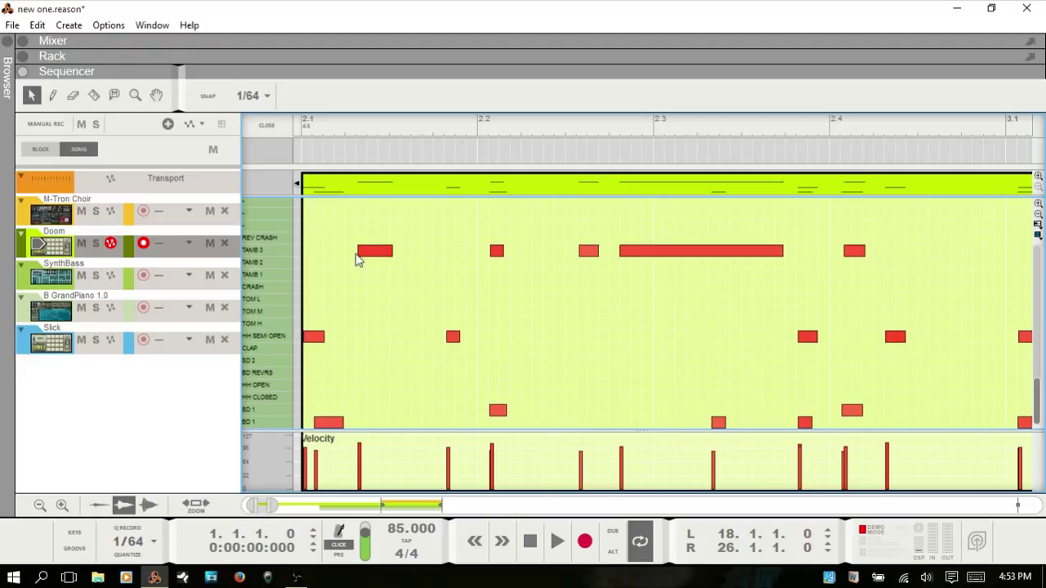
{"action": "mouse_move", "coordinate": [366, 260]}
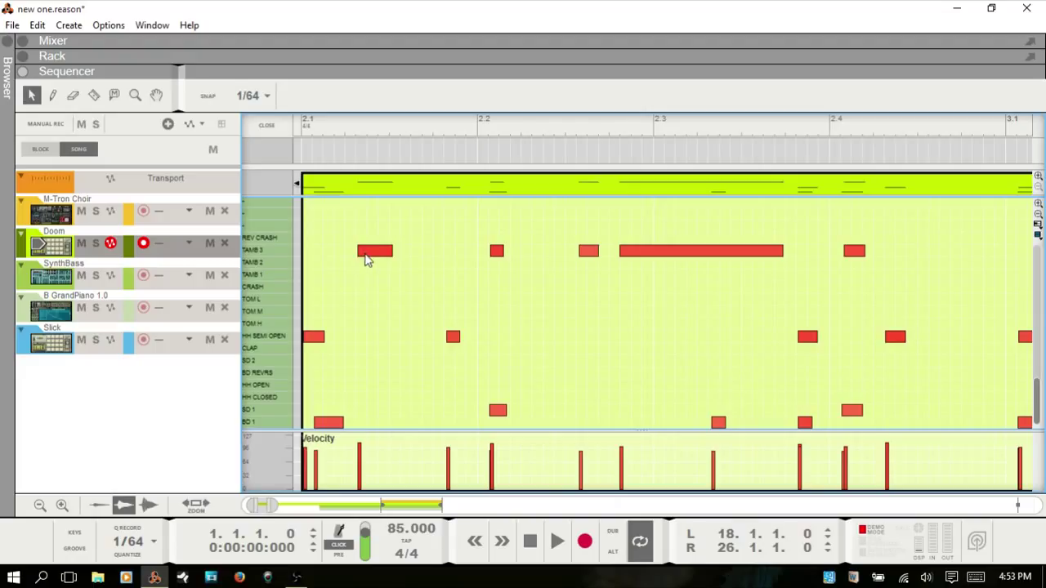
{"action": "left_click", "coordinate": [373, 252]}
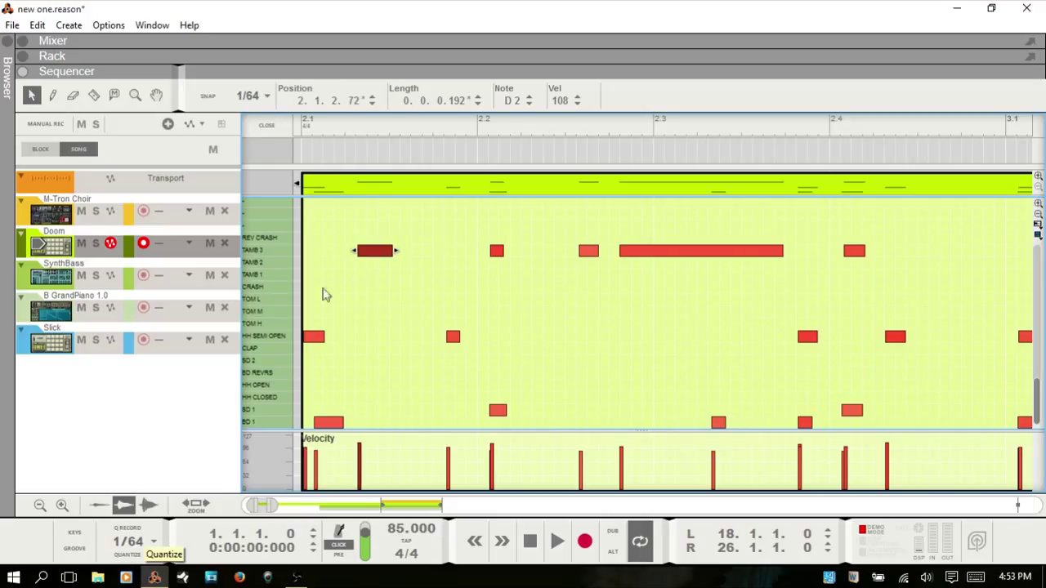
{"action": "mouse_move", "coordinate": [160, 505]}
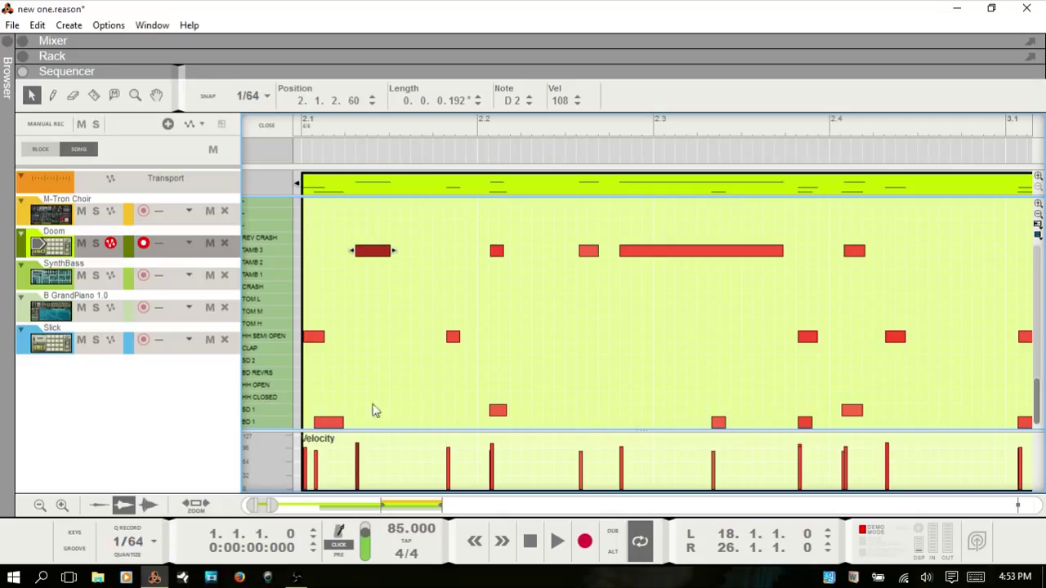
{"action": "mouse_move", "coordinate": [336, 255]}
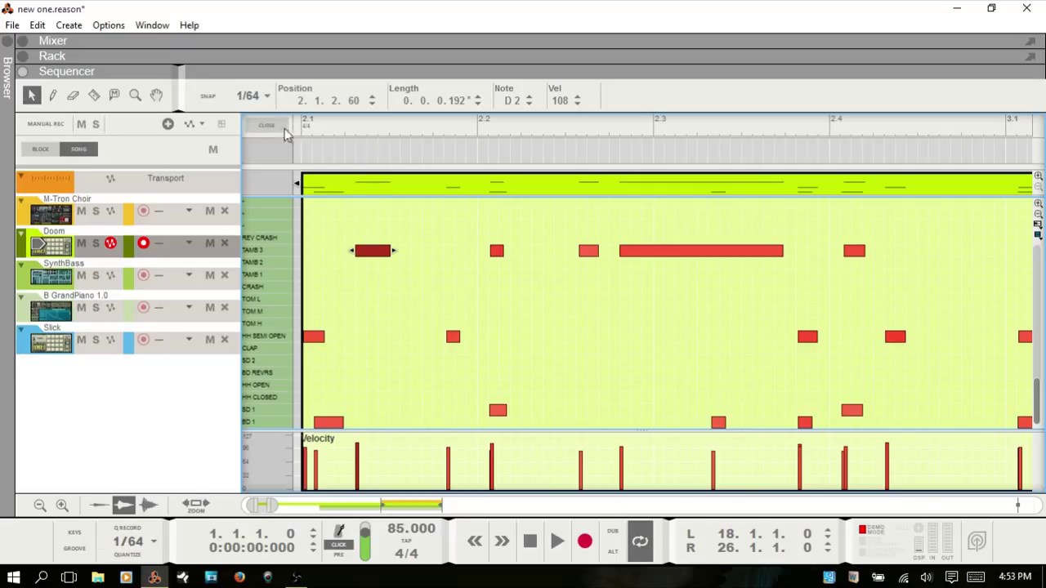
{"action": "mouse_move", "coordinate": [379, 176]}
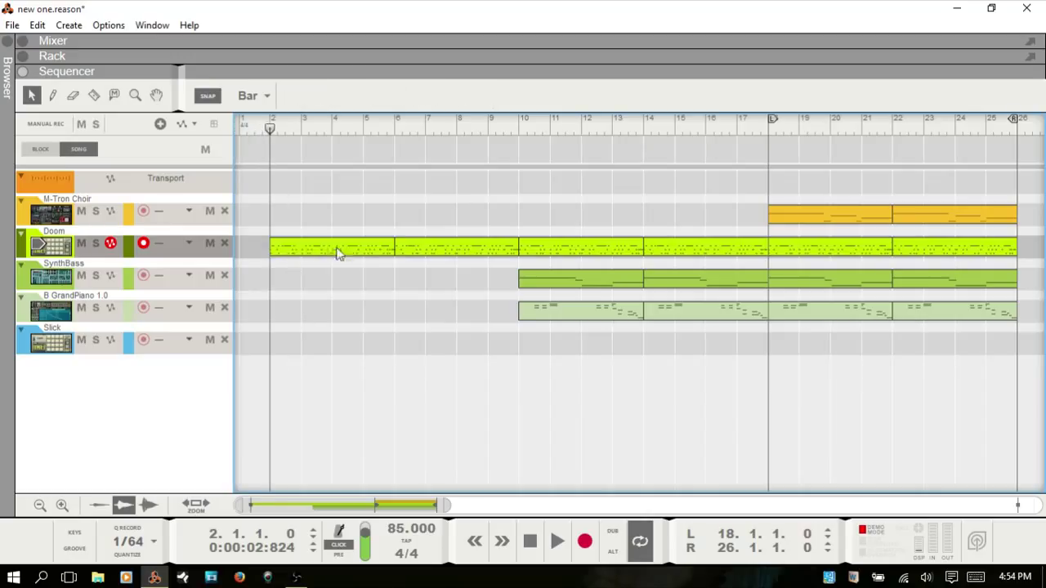
{"action": "mouse_move", "coordinate": [356, 260]}
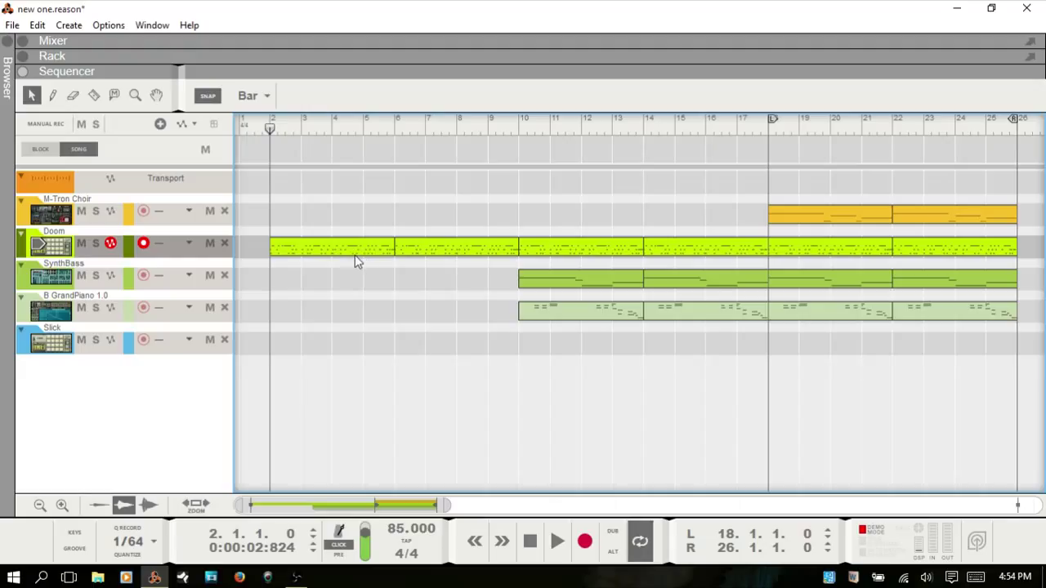
{"action": "mouse_move", "coordinate": [333, 526]}
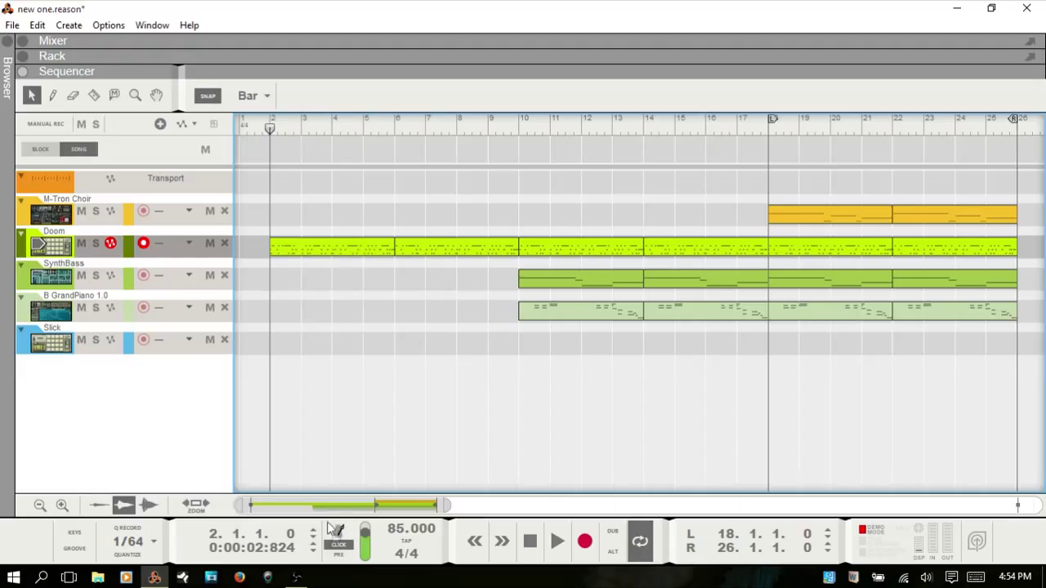
{"action": "mouse_move", "coordinate": [336, 543]}
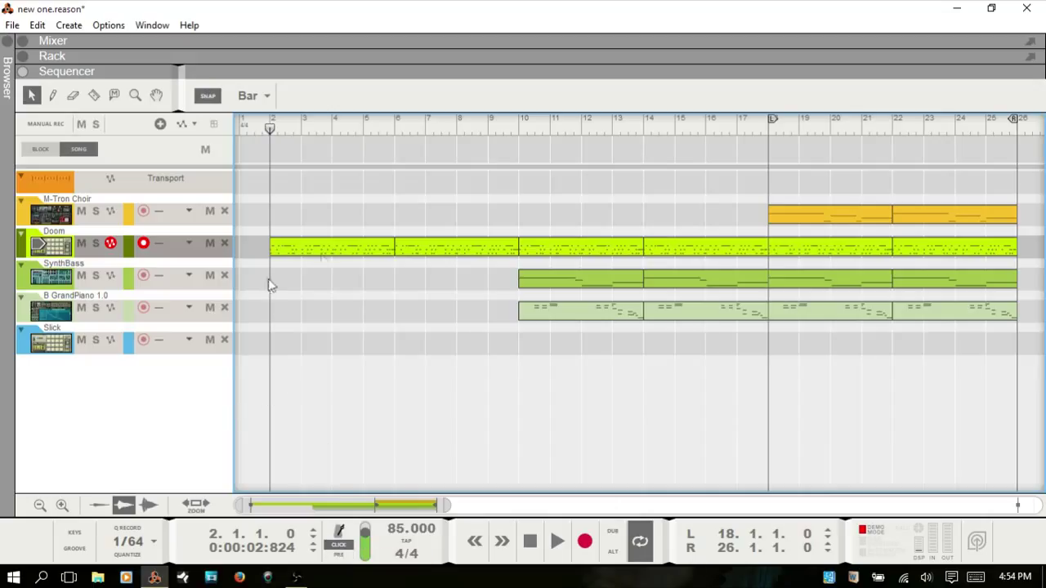
{"action": "mouse_move", "coordinate": [340, 255]}
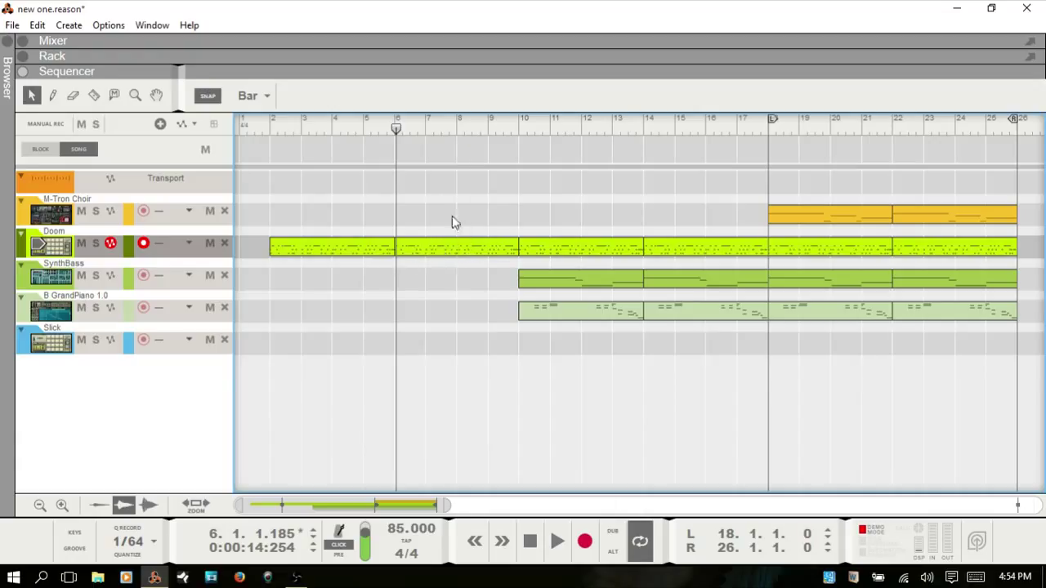
Step: Move the song position in the ruler to just before bar 6
{"action": "left_click", "coordinate": [556, 541]}
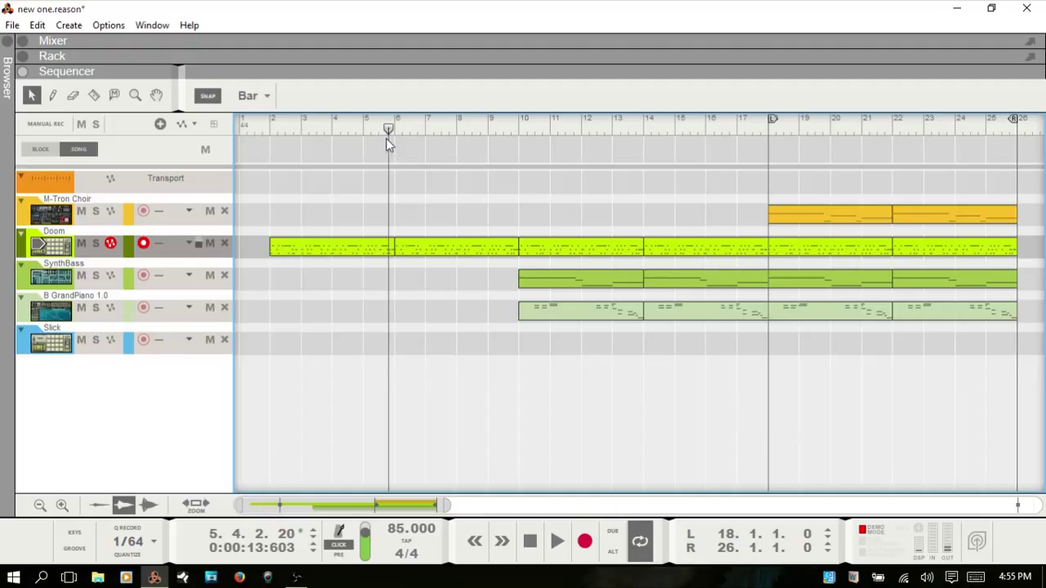
Step: Select the first four-bar Doom clip starting at bar 2
{"action": "left_click", "coordinate": [330, 246]}
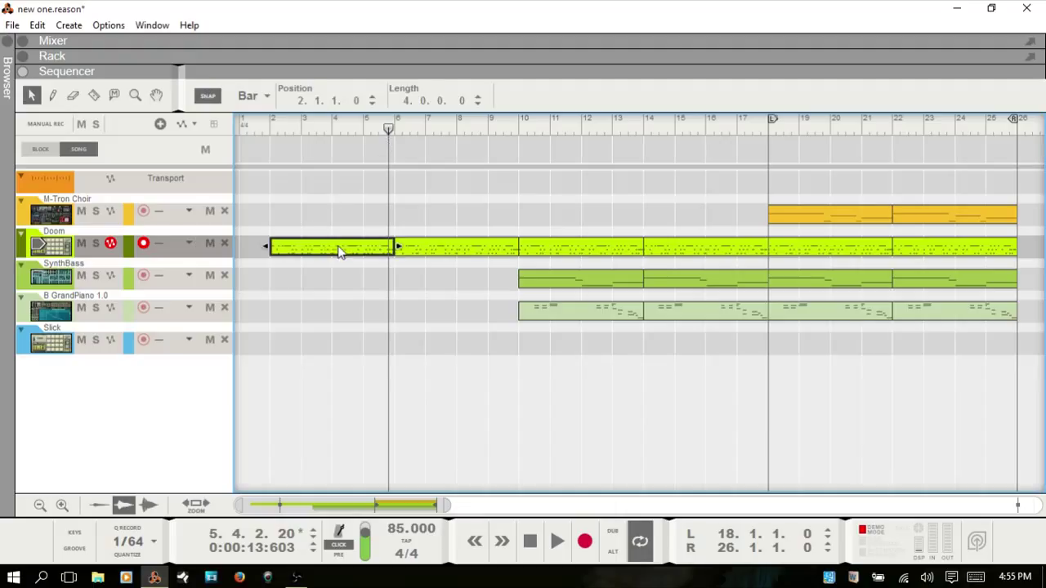
{"action": "mouse_move", "coordinate": [319, 255]}
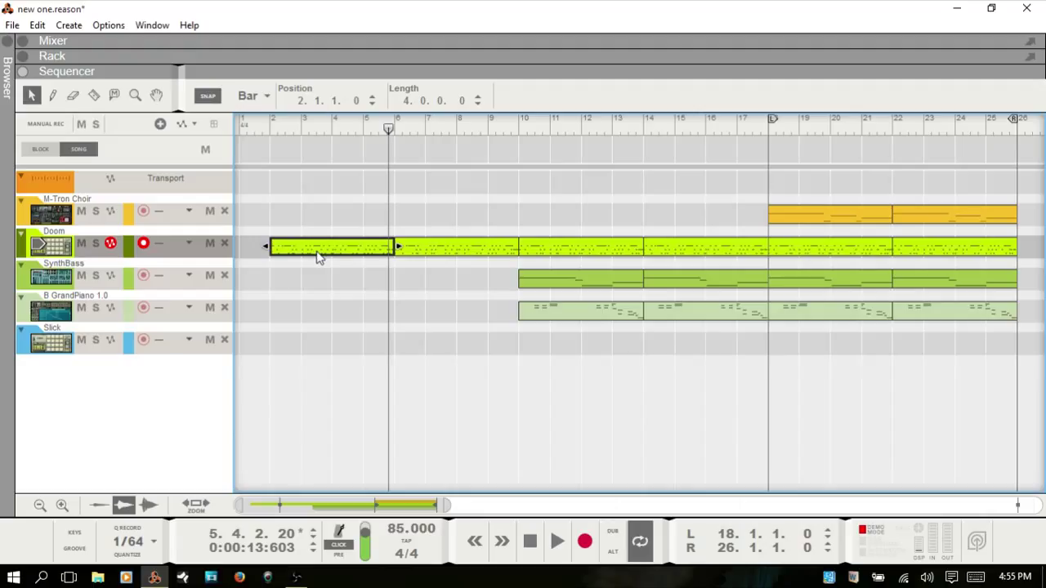
{"action": "mouse_move", "coordinate": [340, 259]}
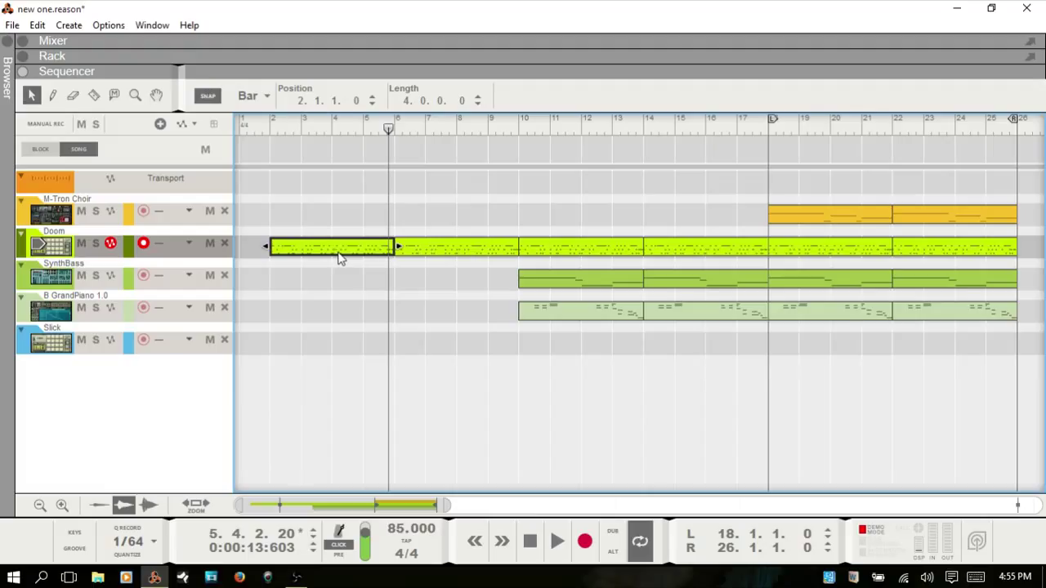
{"action": "mouse_move", "coordinate": [346, 255]}
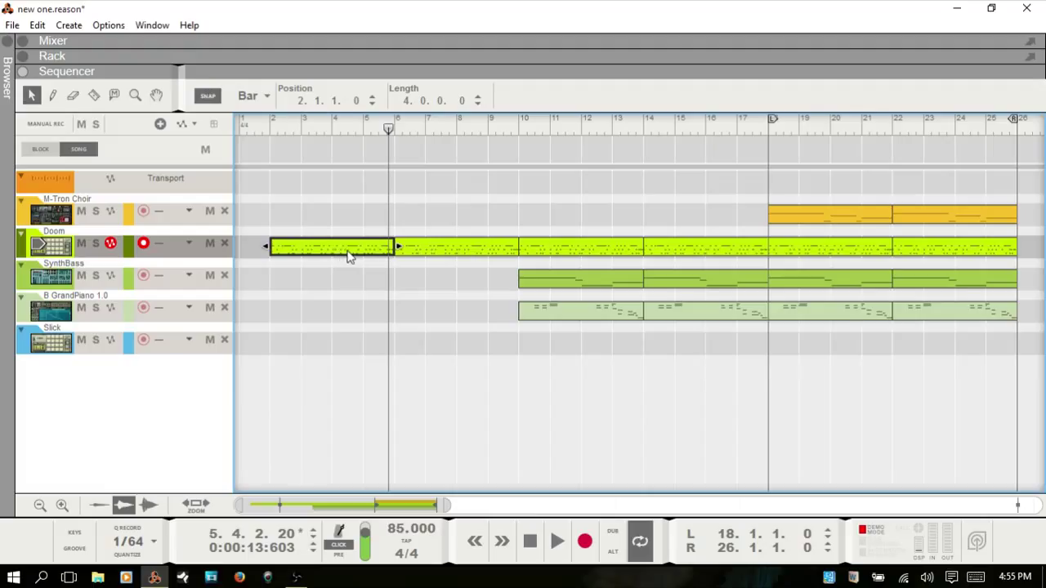
{"action": "mouse_move", "coordinate": [327, 258]}
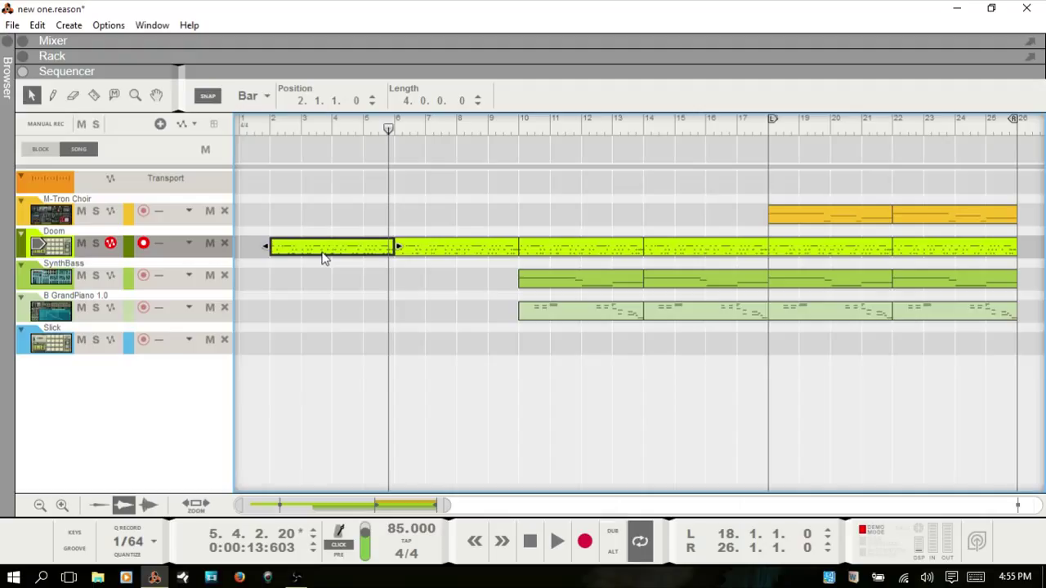
{"action": "mouse_move", "coordinate": [341, 255]}
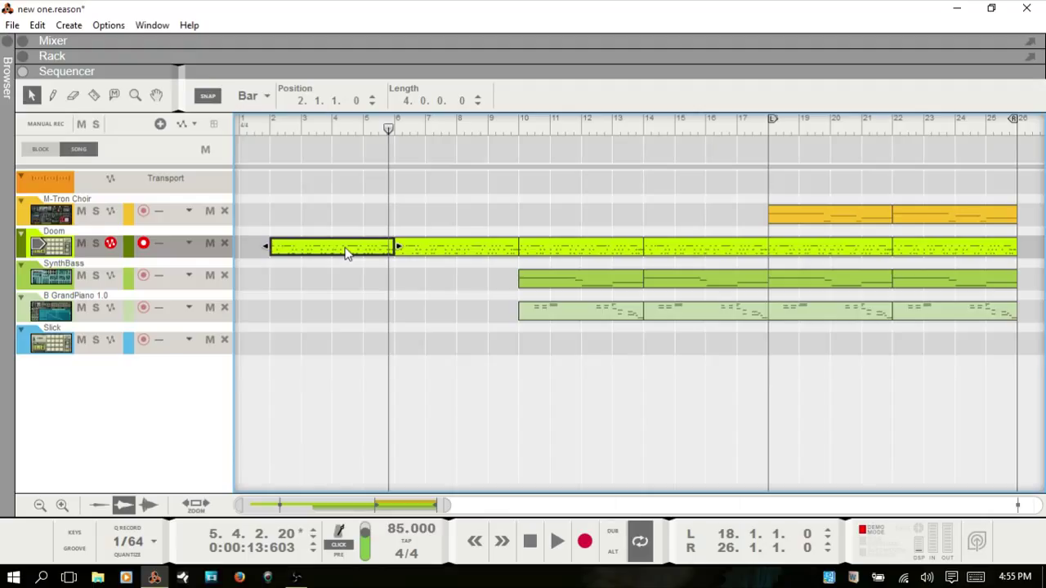
{"action": "mouse_move", "coordinate": [302, 252]}
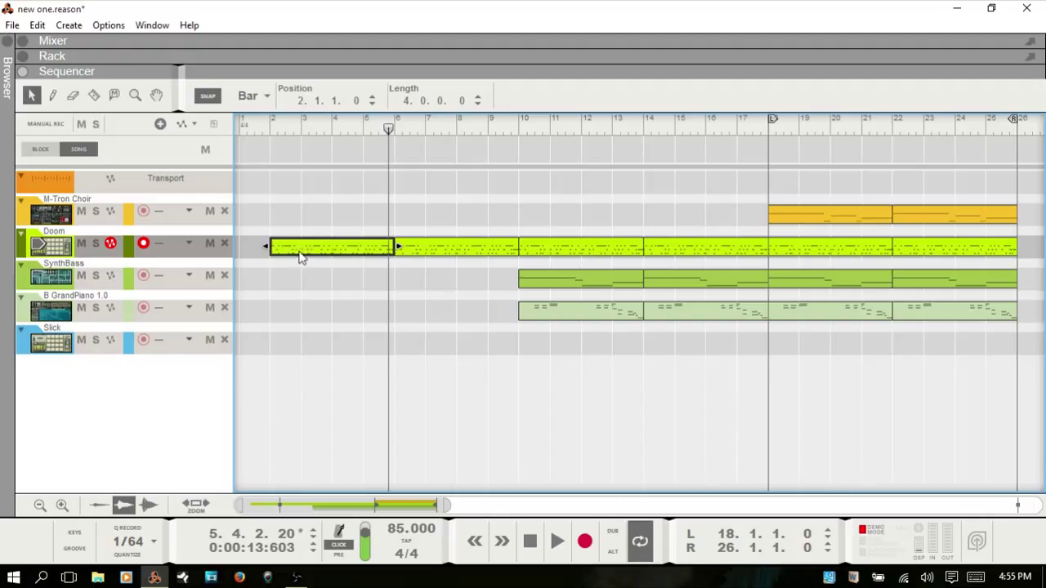
{"action": "mouse_move", "coordinate": [330, 262]}
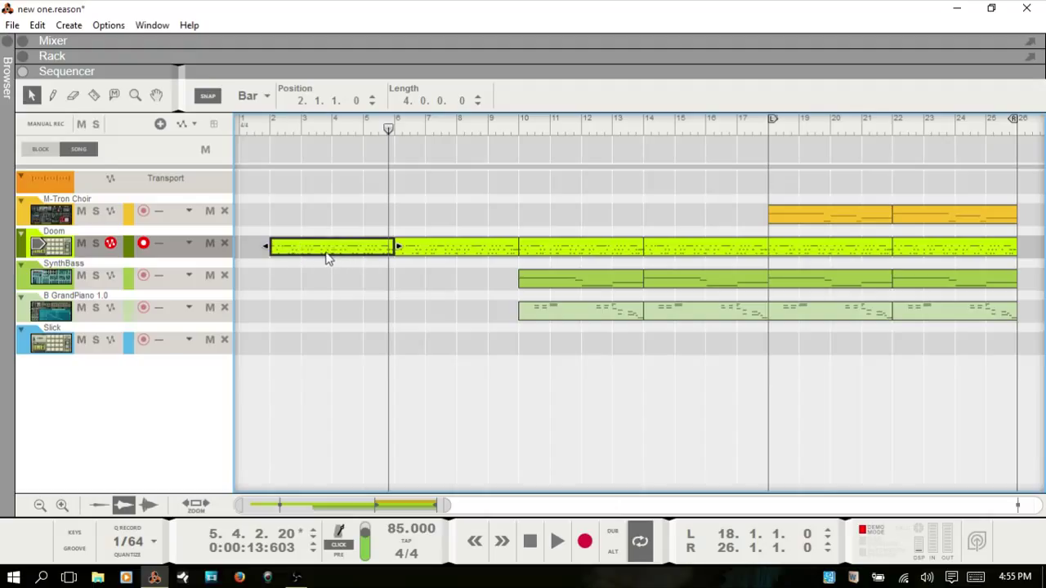
{"action": "mouse_move", "coordinate": [157, 484]}
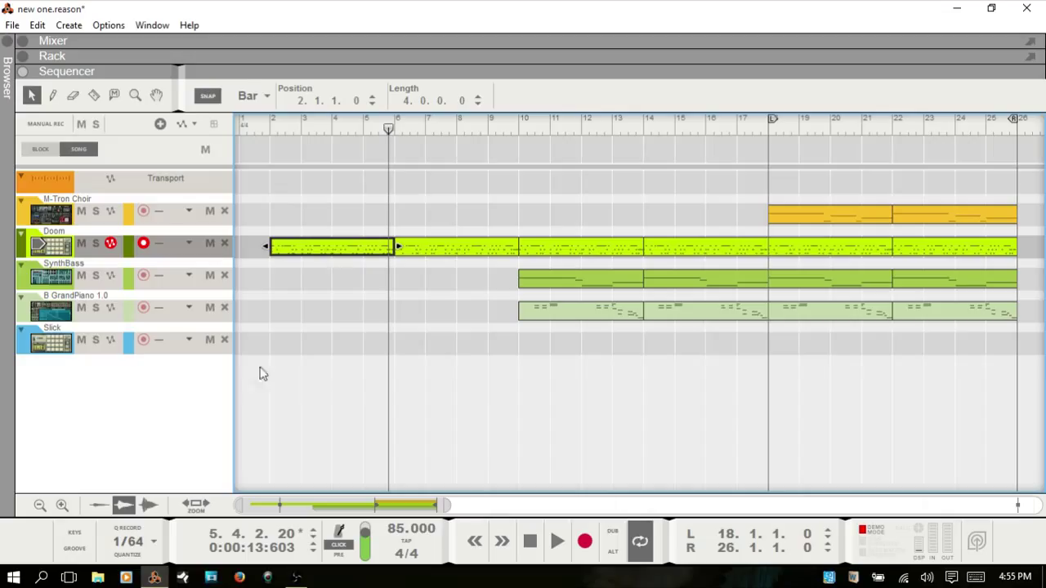
{"action": "left_click", "coordinate": [253, 95]}
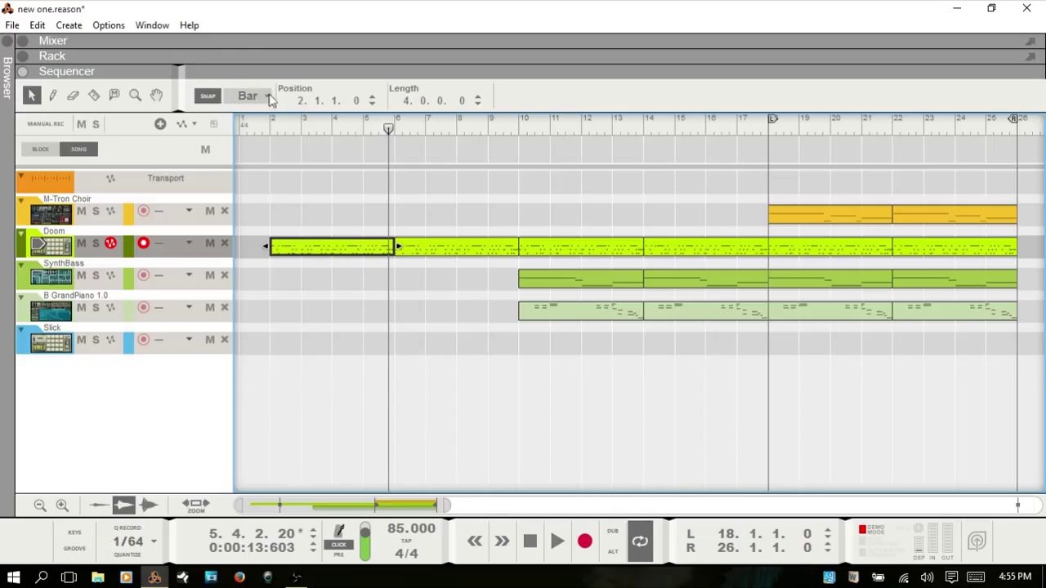
Step: Review the Doom clip's notes on a 1/16 grid, then return to the song arrangement
{"action": "double_click", "coordinate": [330, 245]}
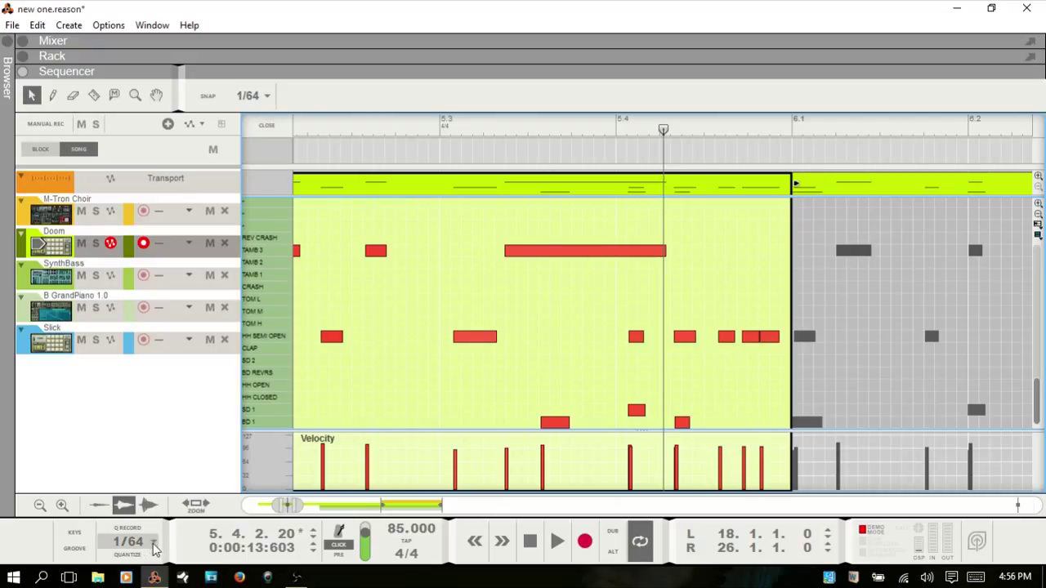
{"action": "left_click", "coordinate": [249, 95]}
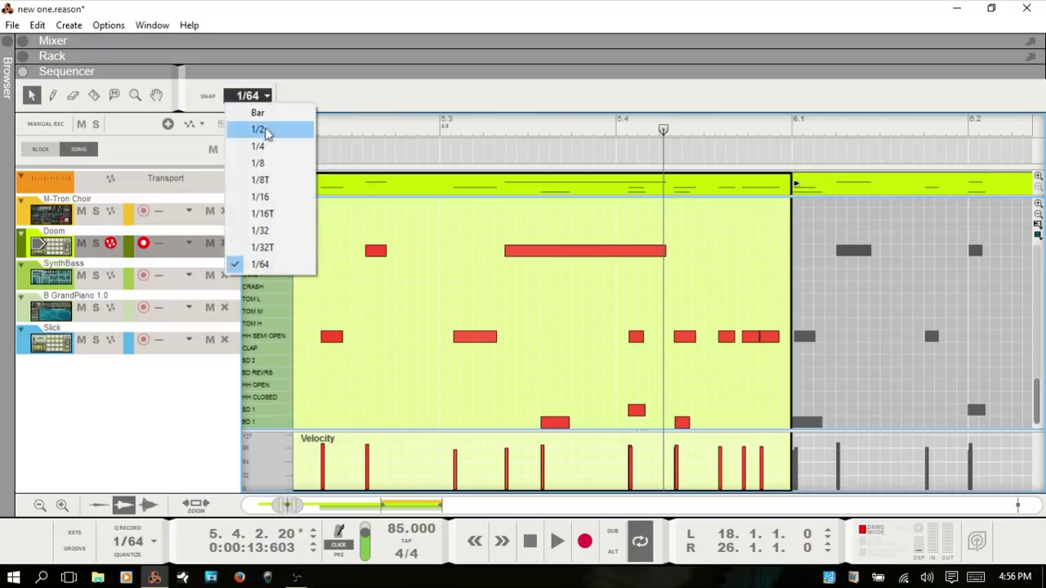
{"action": "left_click", "coordinate": [258, 196]}
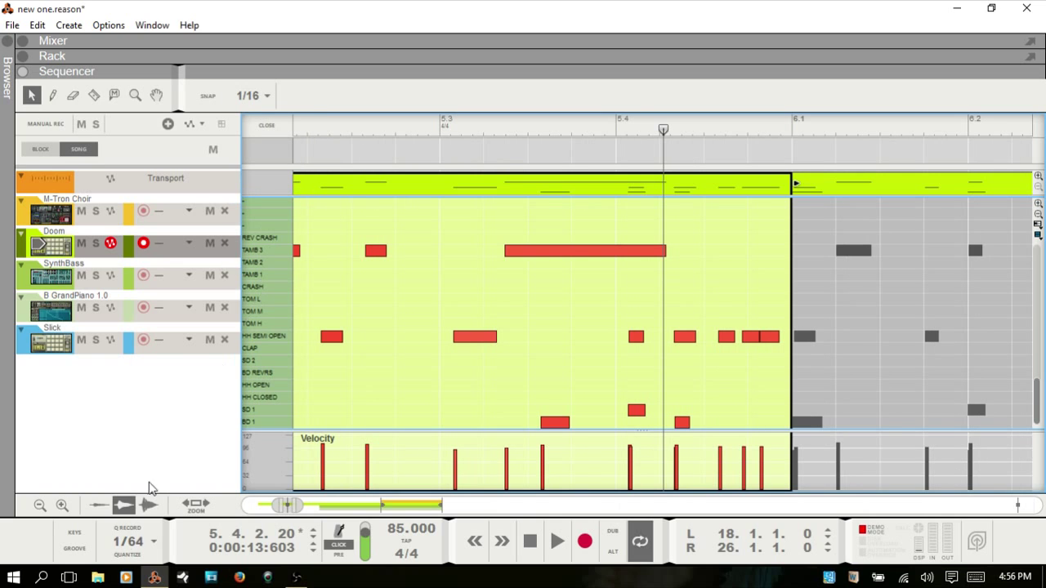
{"action": "mouse_move", "coordinate": [456, 347]}
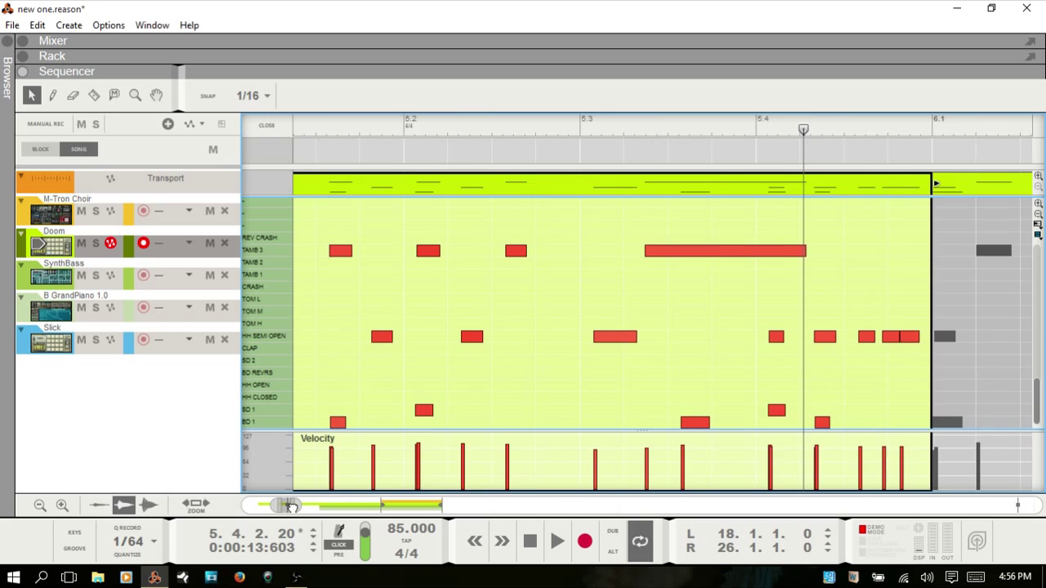
{"action": "left_click_drag", "start_coordinate": [294, 507], "coordinate": [281, 507]}
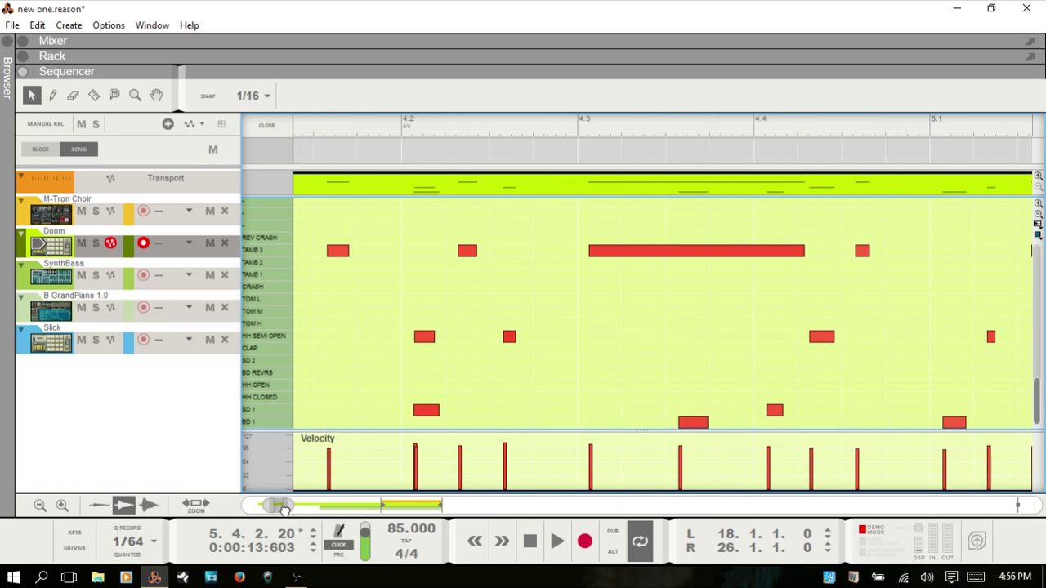
{"action": "left_click_drag", "start_coordinate": [281, 507], "coordinate": [270, 507]}
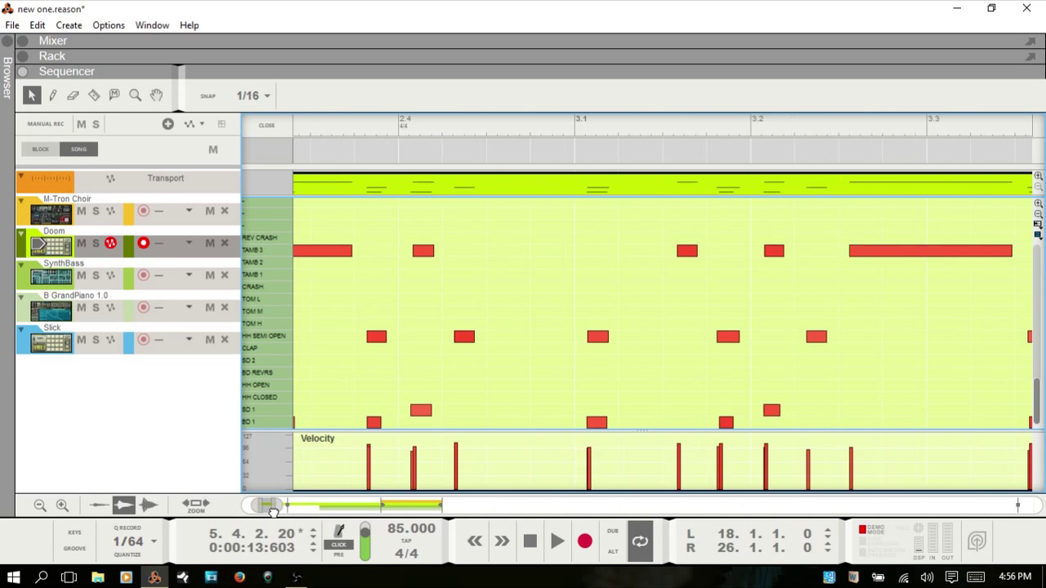
{"action": "left_click_drag", "start_coordinate": [274, 507], "coordinate": [265, 506]}
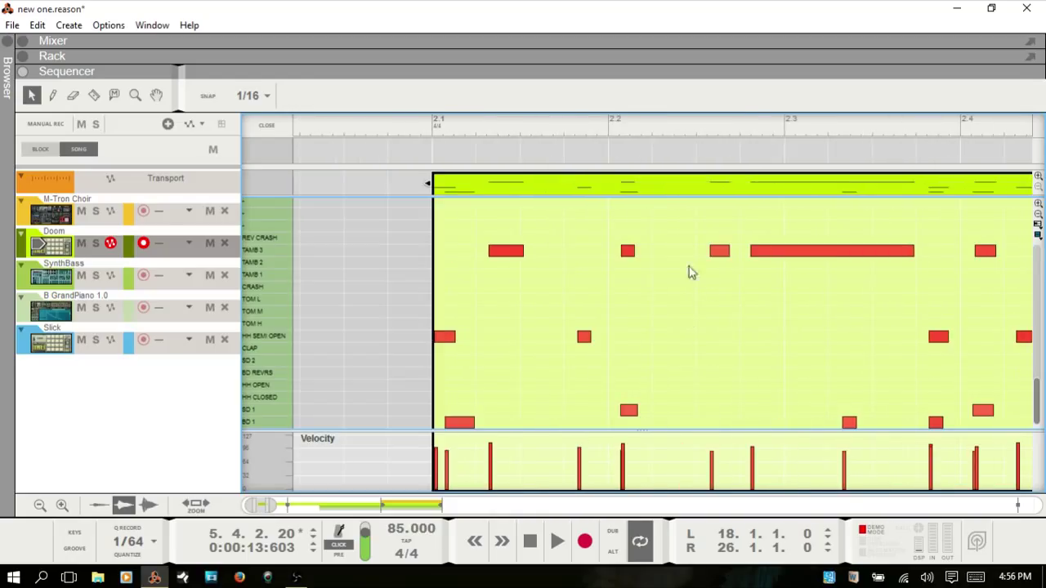
{"action": "mouse_move", "coordinate": [631, 263]}
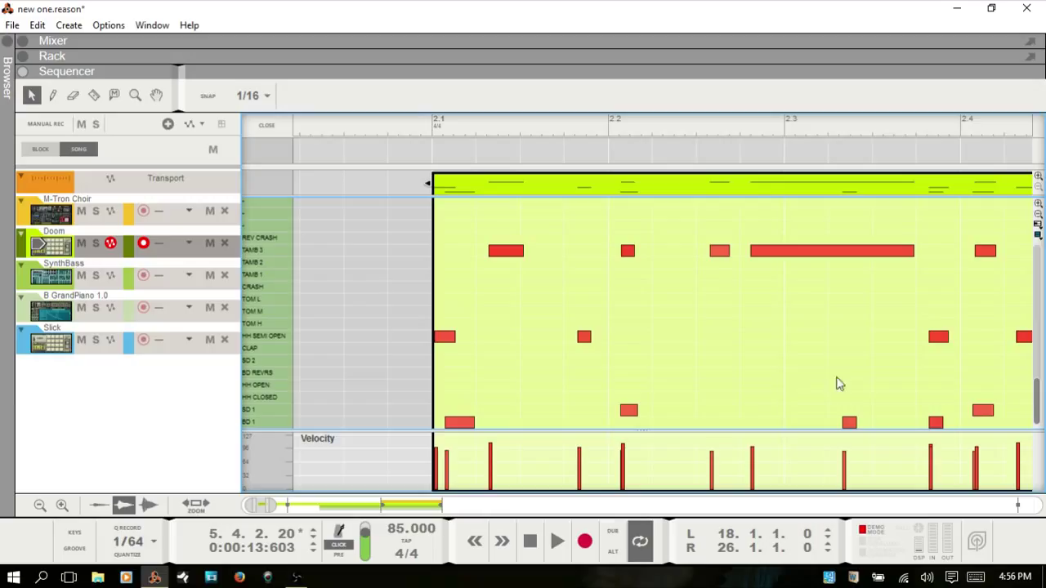
{"action": "left_click", "coordinate": [153, 541]}
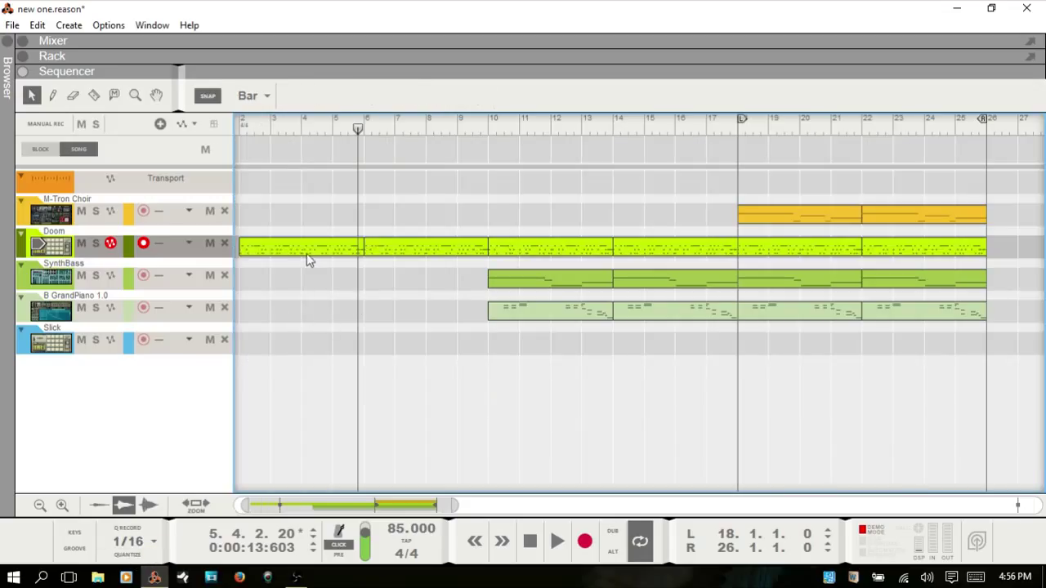
Step: Select the first Doom drum clip, rewind to the song start and play it
{"action": "left_click", "coordinate": [303, 246]}
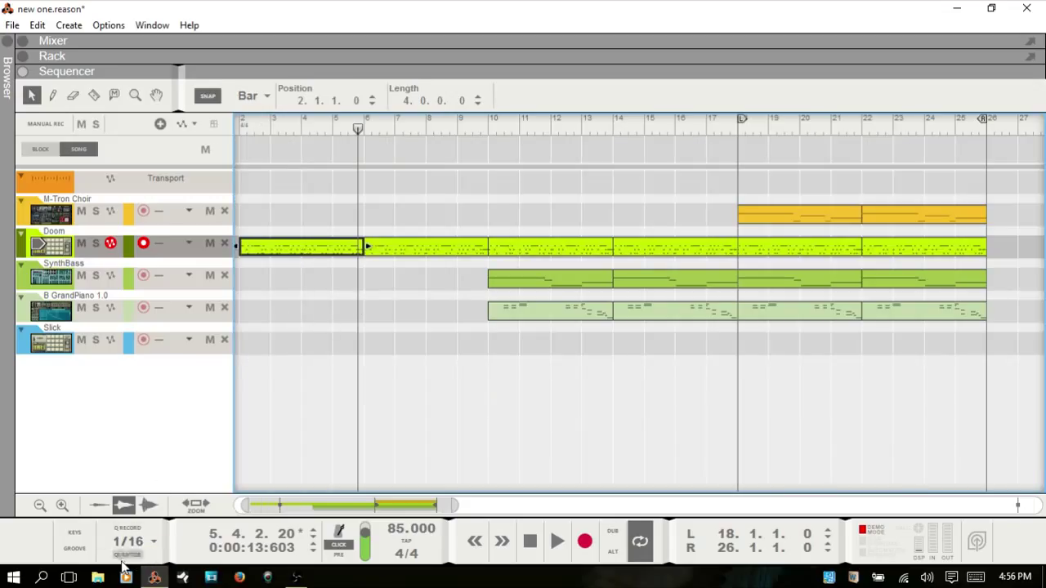
{"action": "mouse_move", "coordinate": [124, 554]}
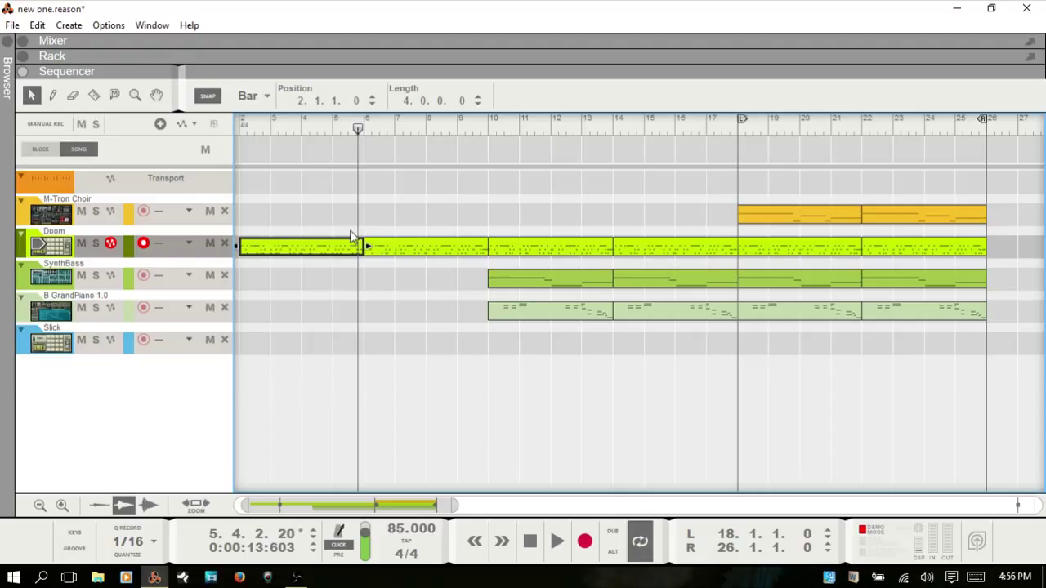
{"action": "mouse_move", "coordinate": [309, 265]}
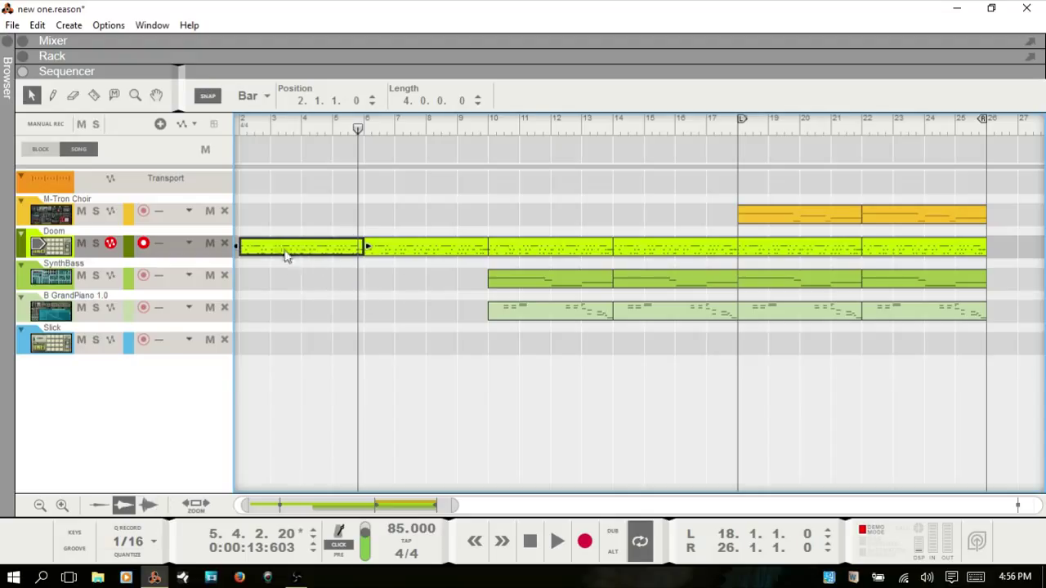
{"action": "mouse_move", "coordinate": [123, 548]}
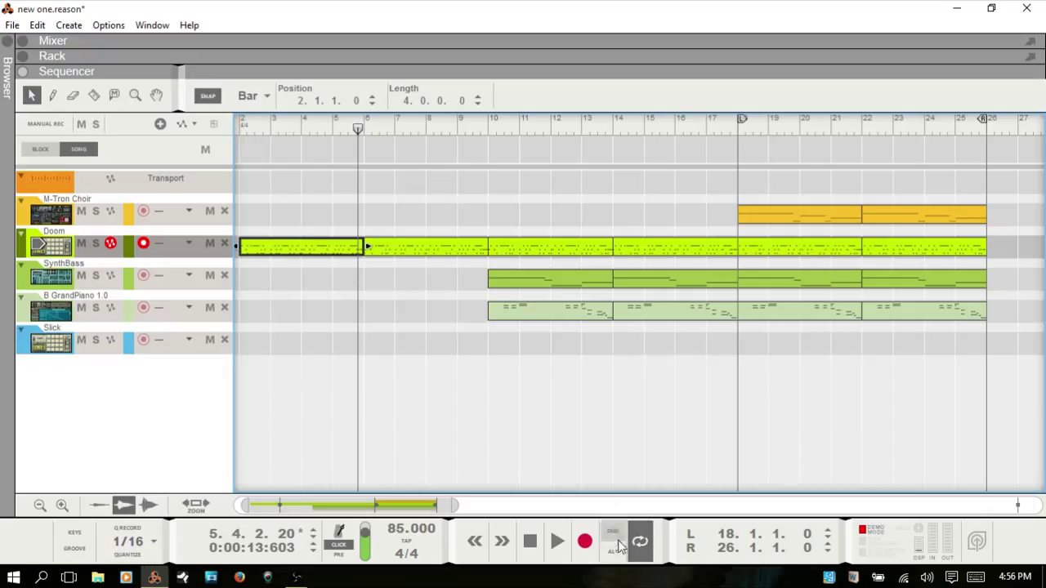
{"action": "left_click", "coordinate": [529, 541]}
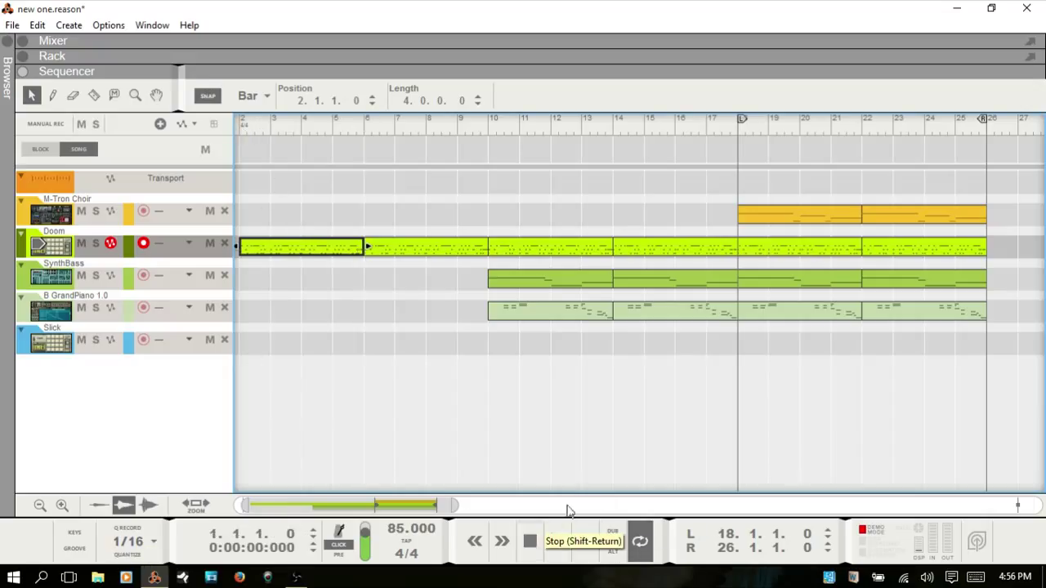
{"action": "left_click", "coordinate": [530, 541]}
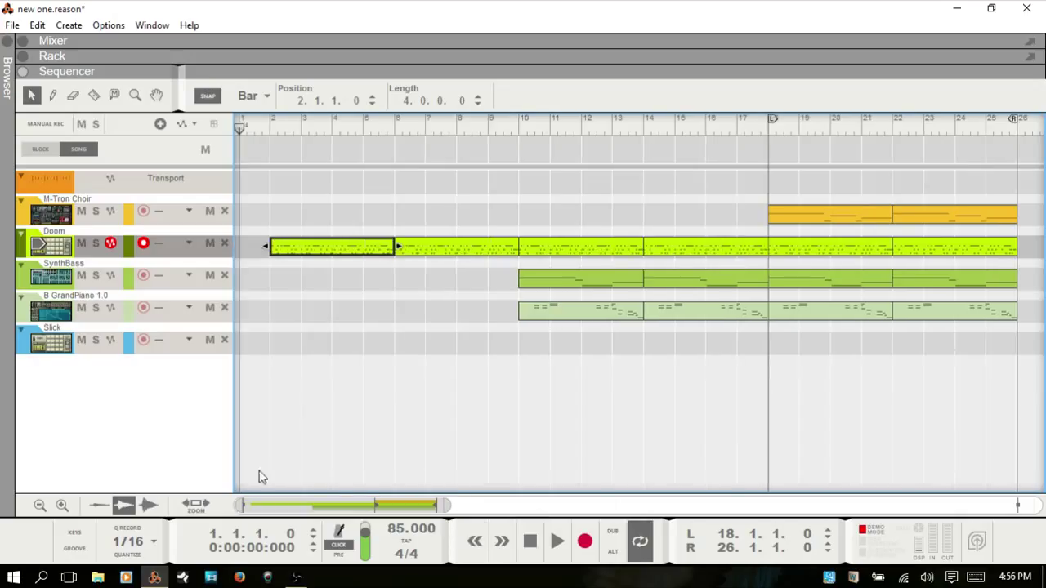
{"action": "left_click", "coordinate": [555, 541]}
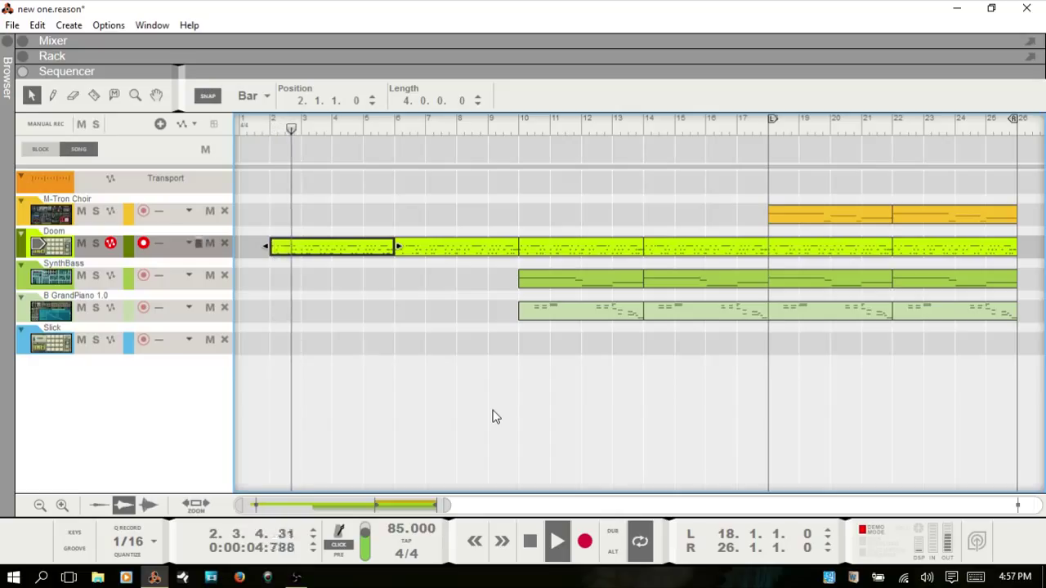
Step: Stop playback and bring up the note editing tools for the selected clip
{"action": "left_click", "coordinate": [314, 128]}
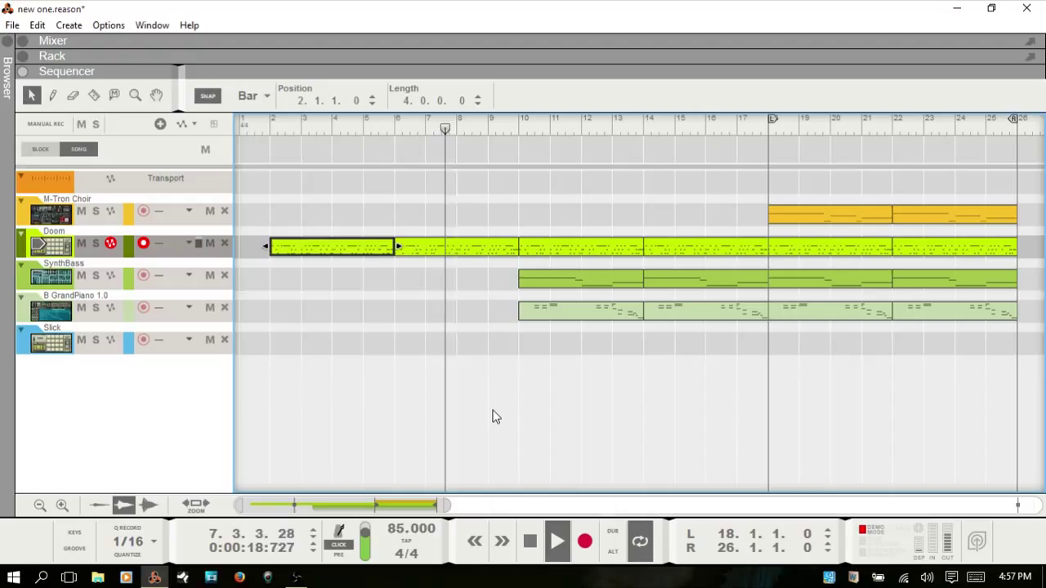
{"action": "left_click", "coordinate": [559, 541]}
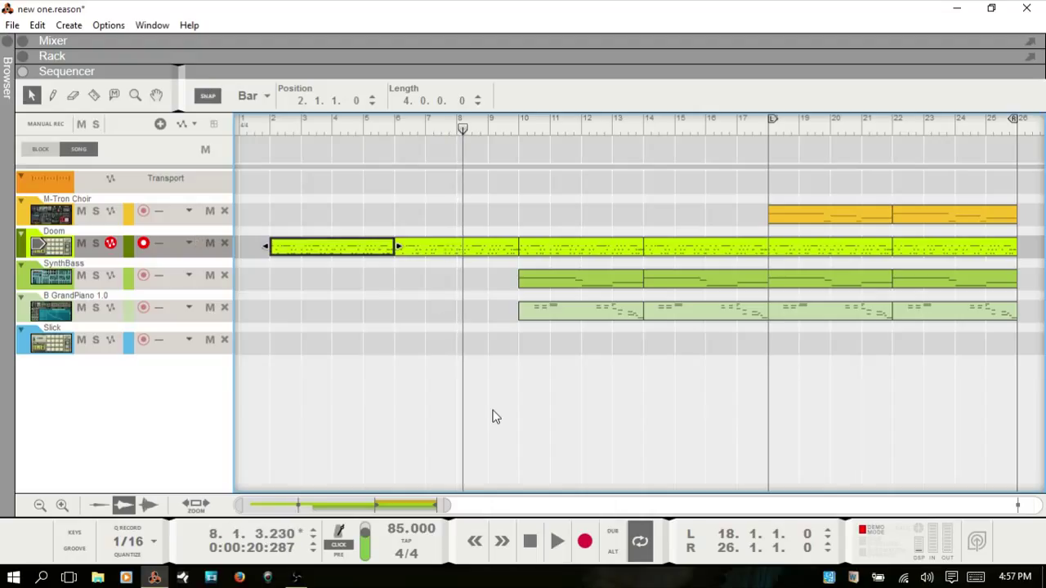
{"action": "mouse_move", "coordinate": [459, 373]}
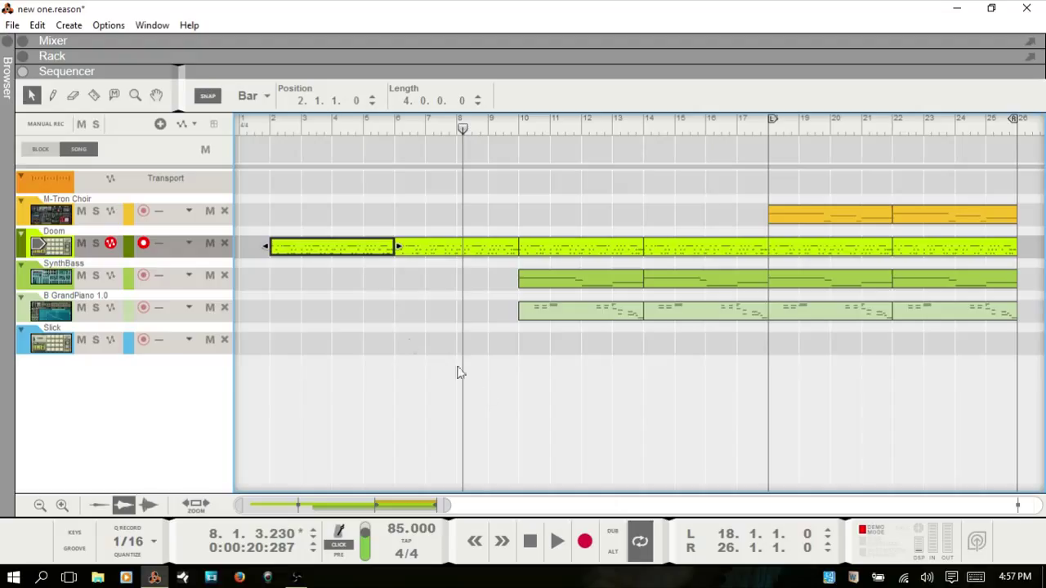
{"action": "mouse_move", "coordinate": [286, 232]}
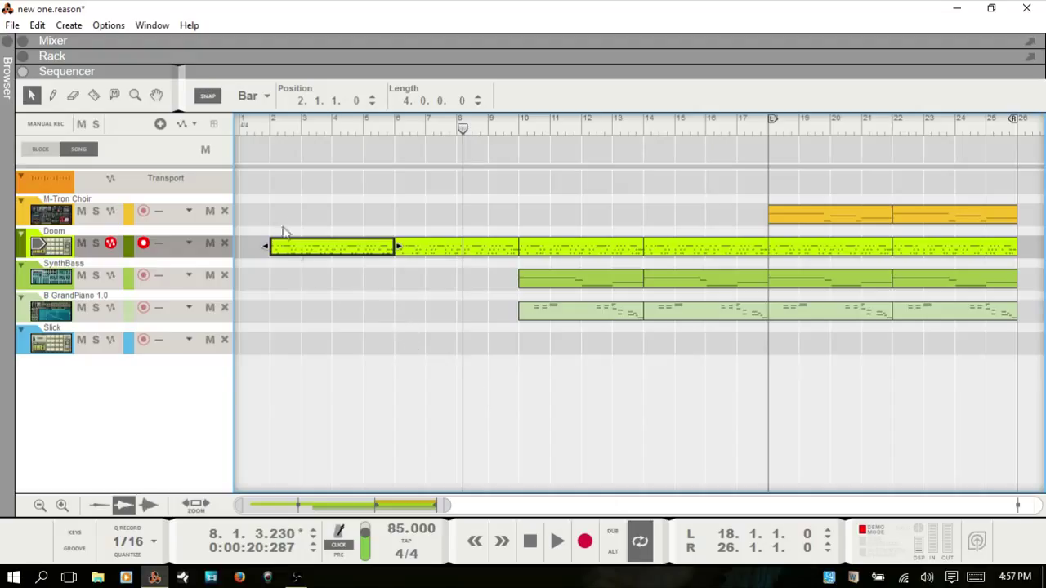
{"action": "left_click", "coordinate": [270, 127]}
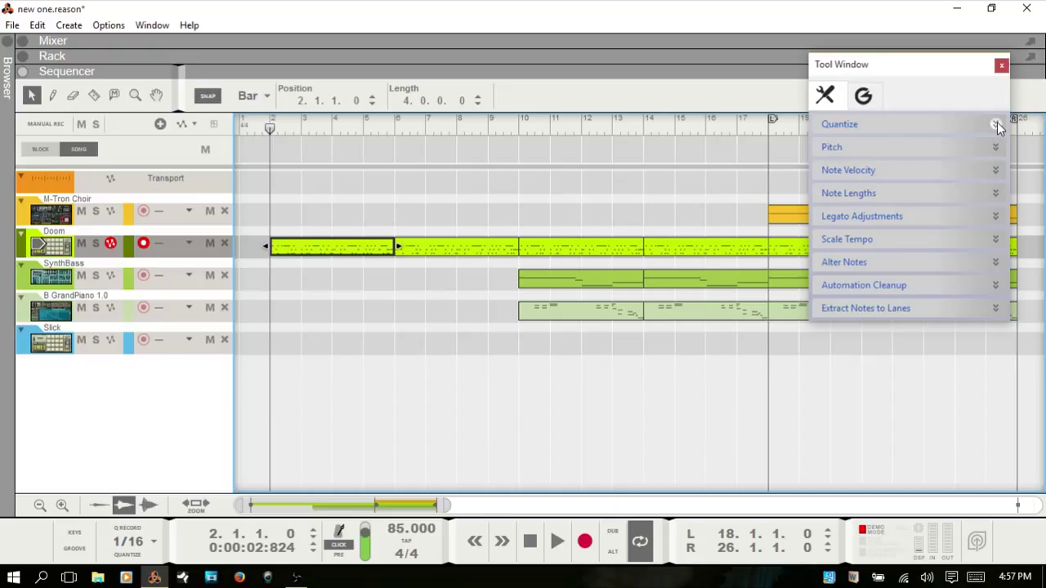
Step: Set the Quantize value to Shuffle in the Tool Window, keeping the Doom clip selected
{"action": "left_click", "coordinate": [840, 124]}
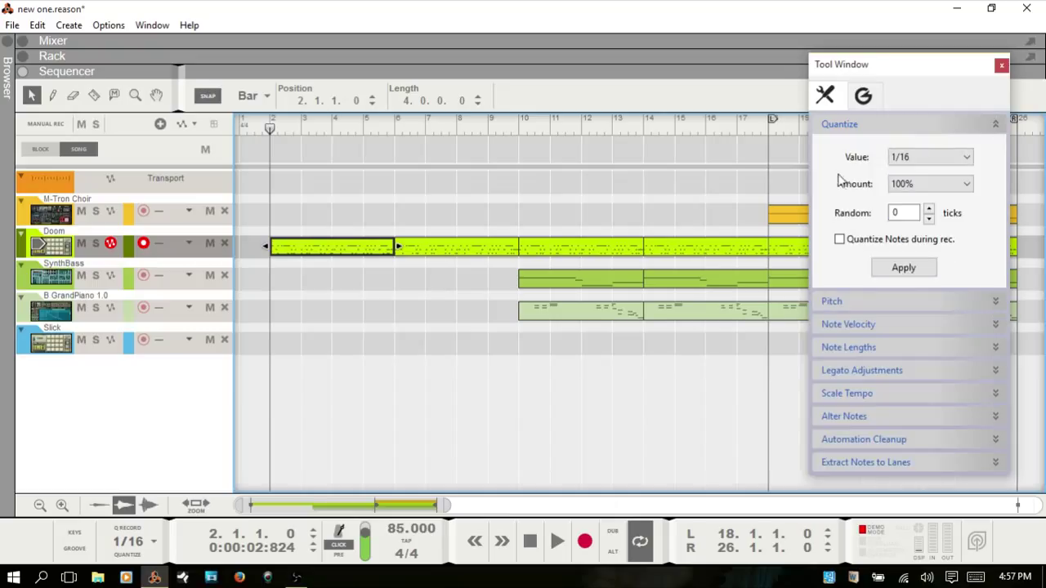
{"action": "mouse_move", "coordinate": [853, 163]}
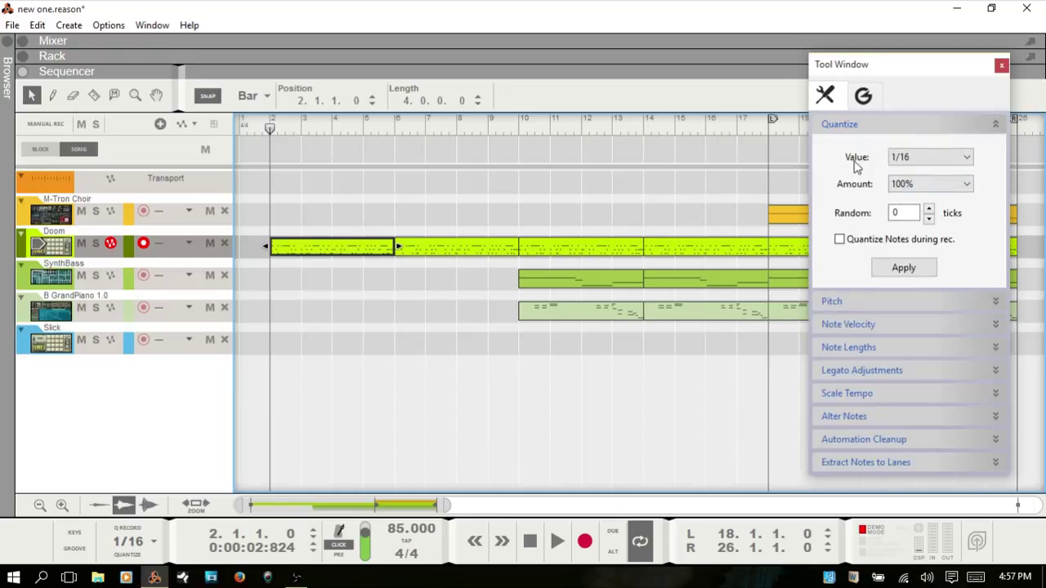
{"action": "left_click", "coordinate": [153, 543]}
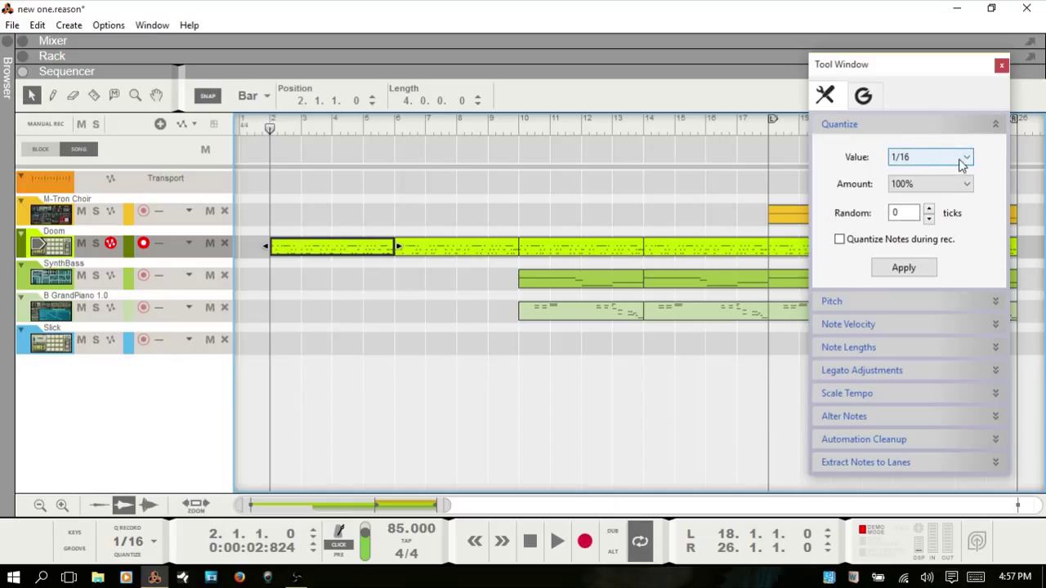
{"action": "left_click", "coordinate": [928, 157]}
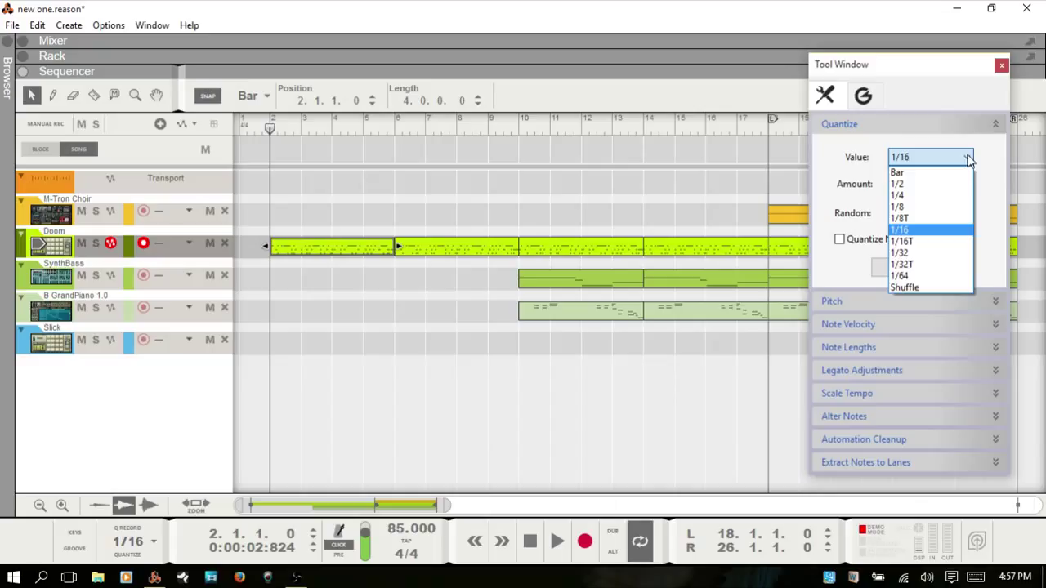
{"action": "mouse_move", "coordinate": [906, 288]}
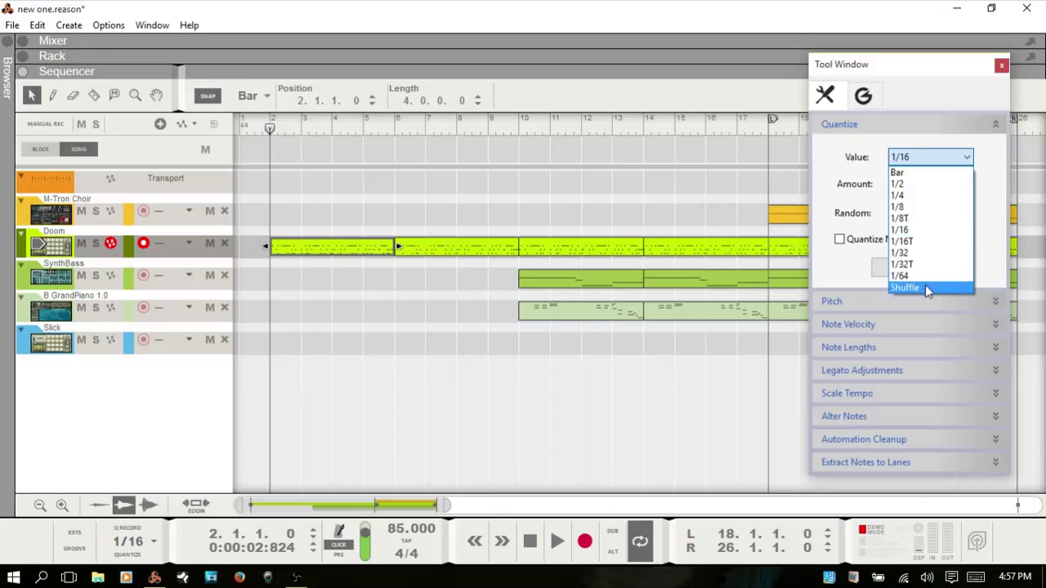
{"action": "left_click", "coordinate": [906, 287]}
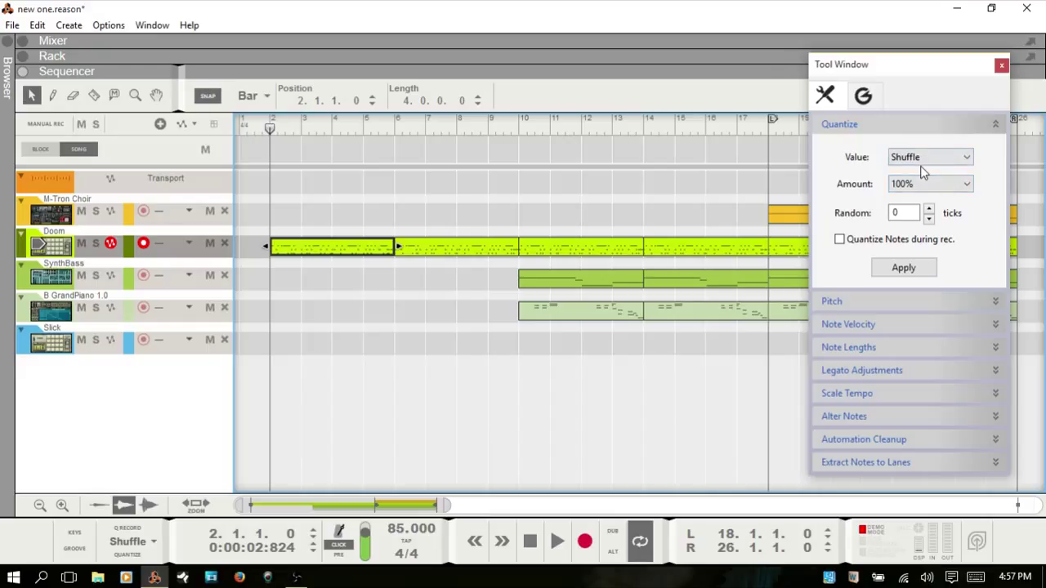
{"action": "mouse_move", "coordinate": [325, 248]}
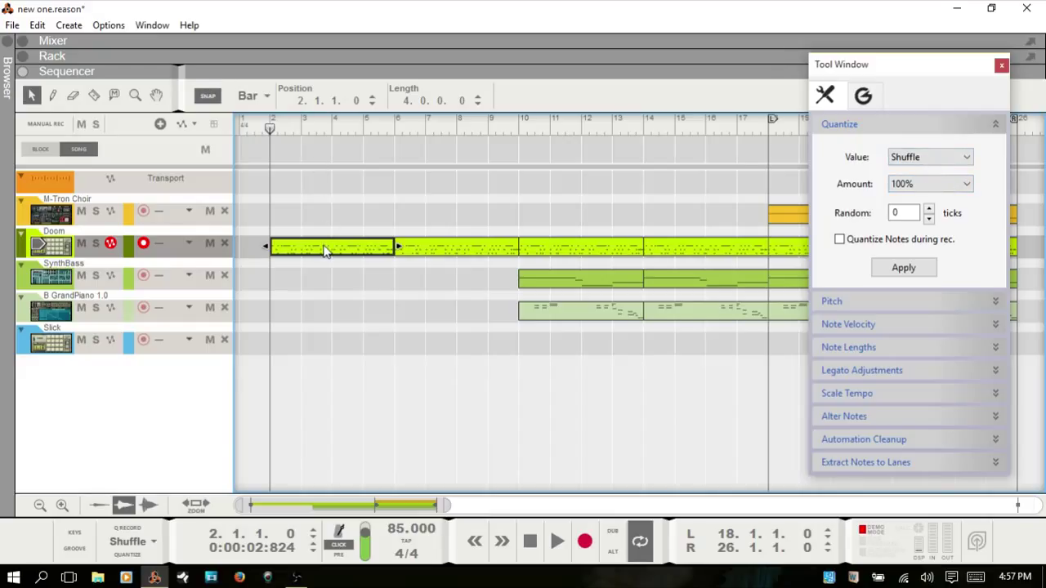
{"action": "left_click", "coordinate": [1000, 65]}
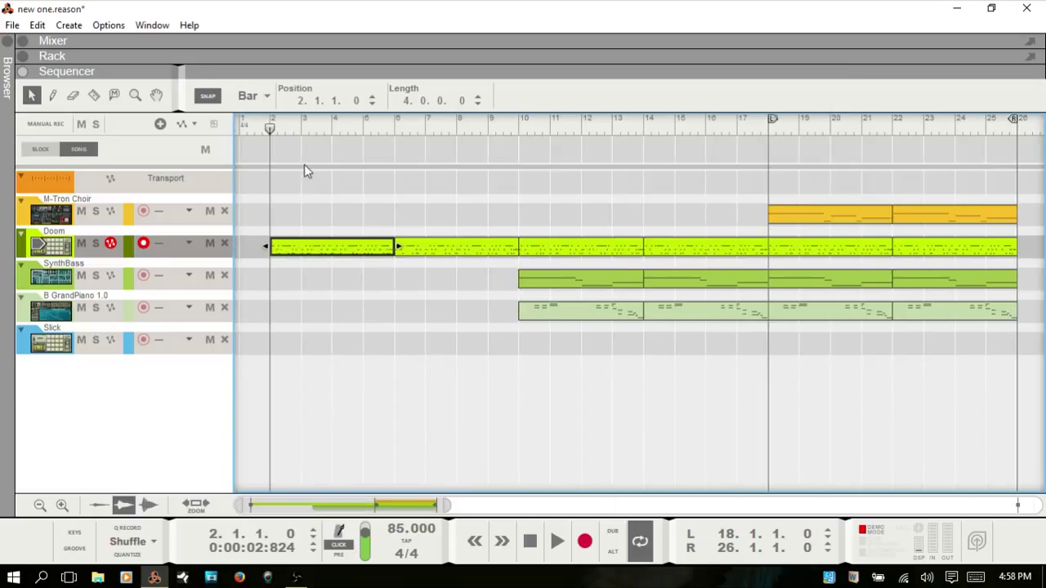
Step: Play the drum part, then keep Shuffle as the quantize value with the Doom clip selected
{"action": "left_click", "coordinate": [555, 541]}
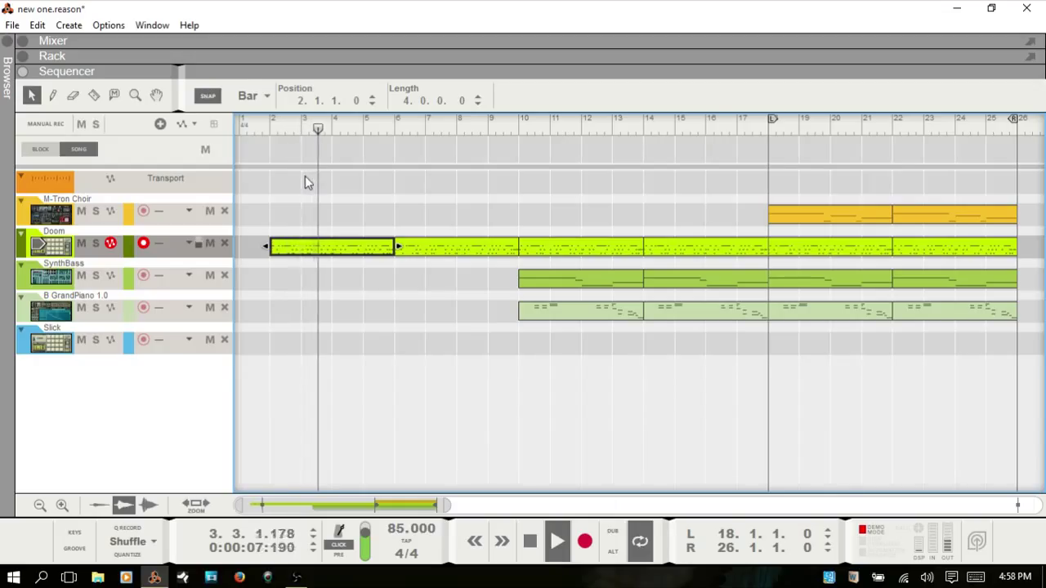
{"action": "double_click", "coordinate": [331, 245]}
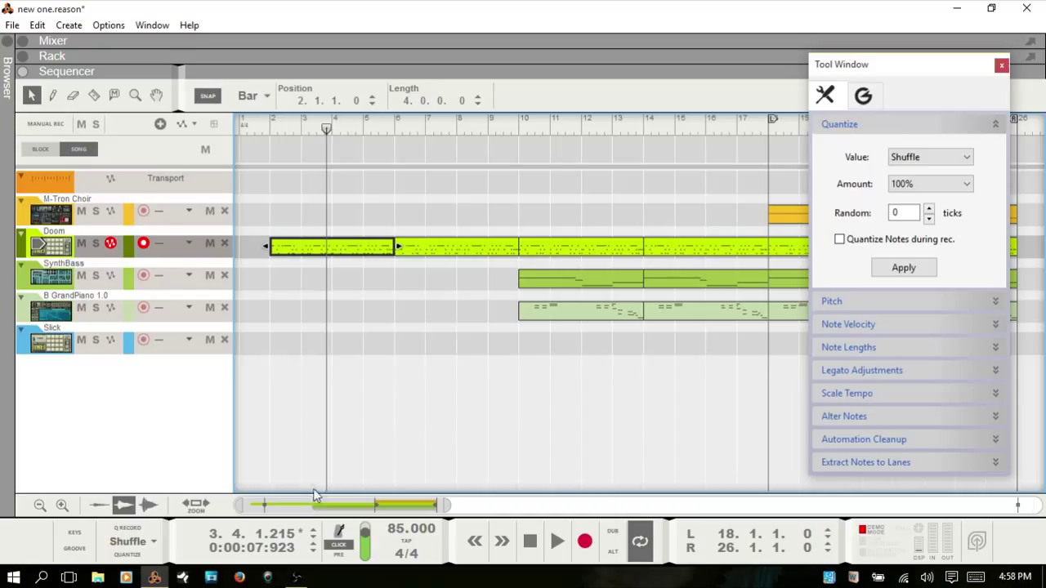
{"action": "left_click", "coordinate": [930, 157]}
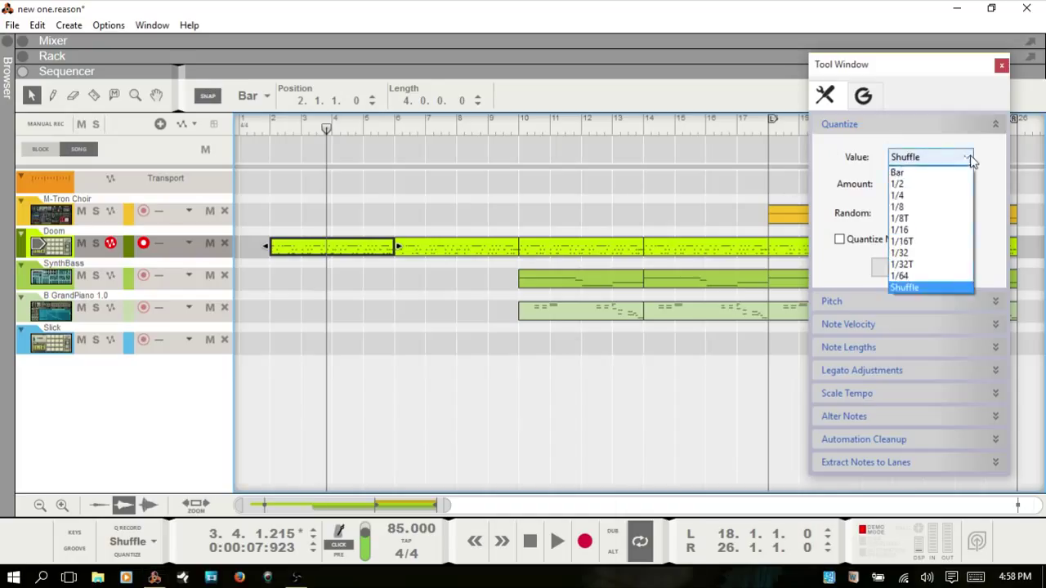
{"action": "mouse_move", "coordinate": [931, 288]}
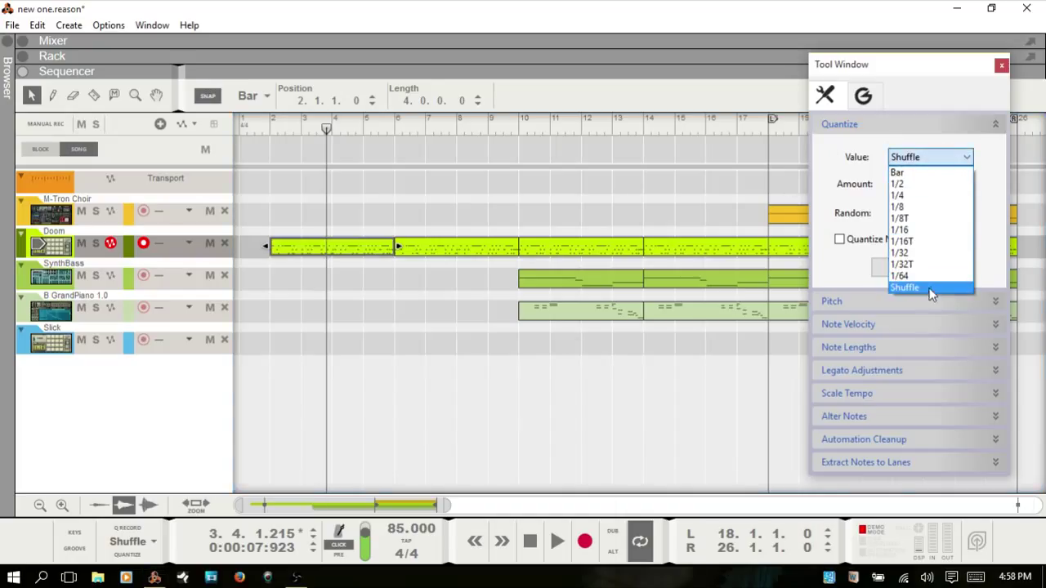
{"action": "left_click", "coordinate": [905, 288]}
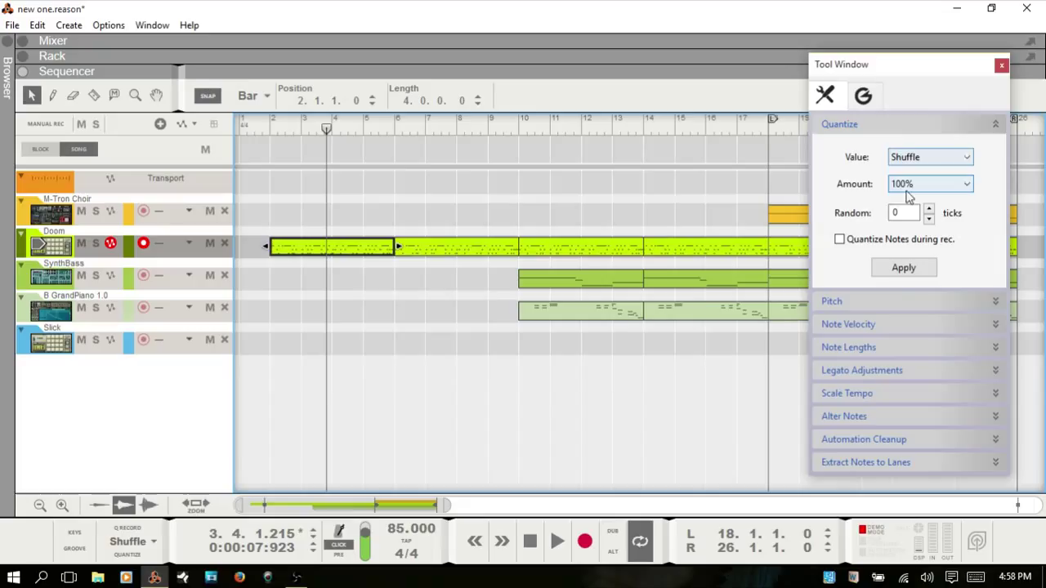
{"action": "mouse_move", "coordinate": [262, 134]}
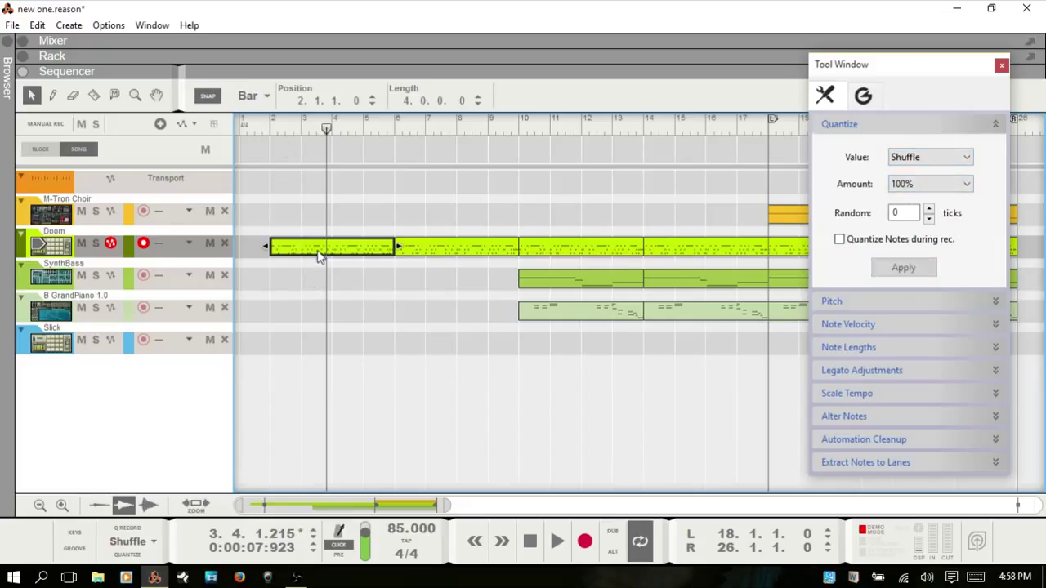
{"action": "left_click", "coordinate": [902, 268]}
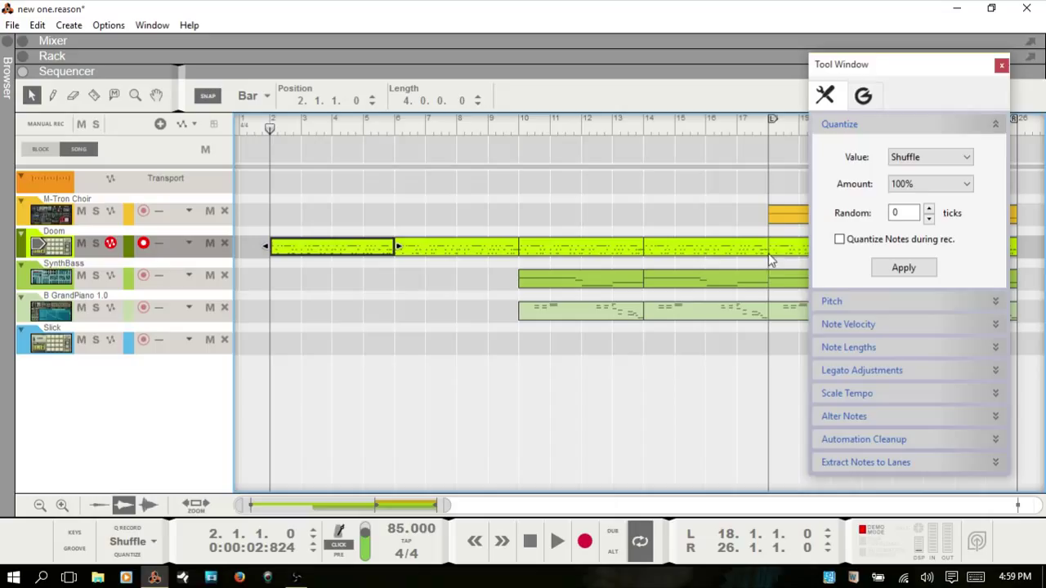
{"action": "mouse_move", "coordinate": [869, 227]}
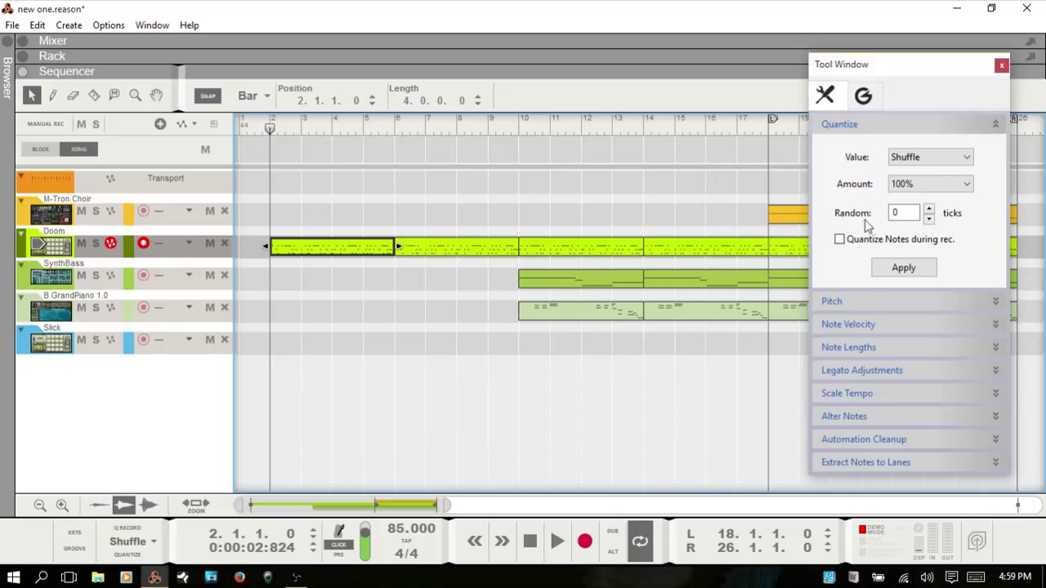
Step: Set the quantize value to 1/16 and keep the amount at 100%
{"action": "left_click", "coordinate": [929, 157]}
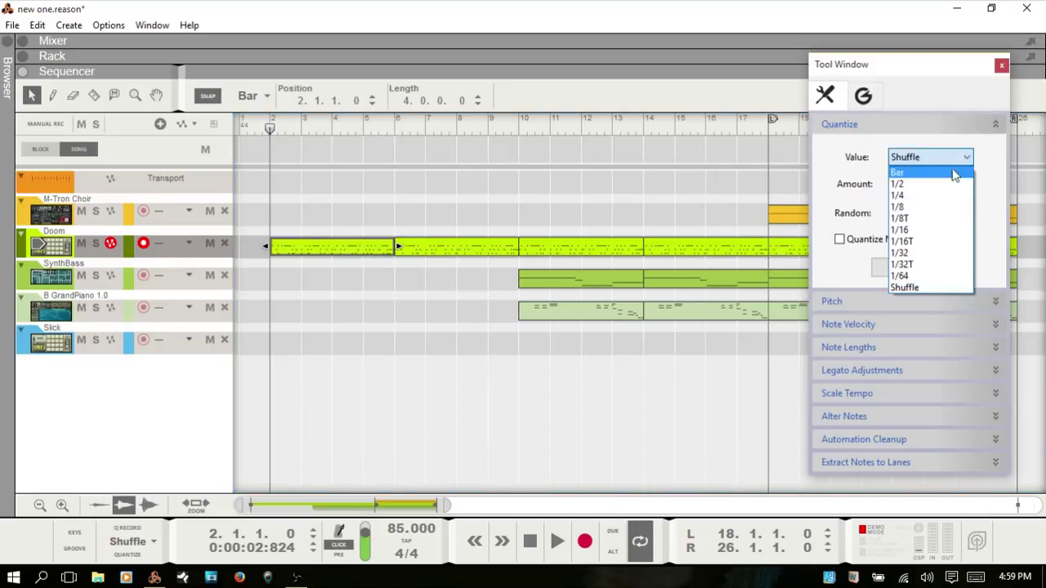
{"action": "left_click", "coordinate": [899, 229]}
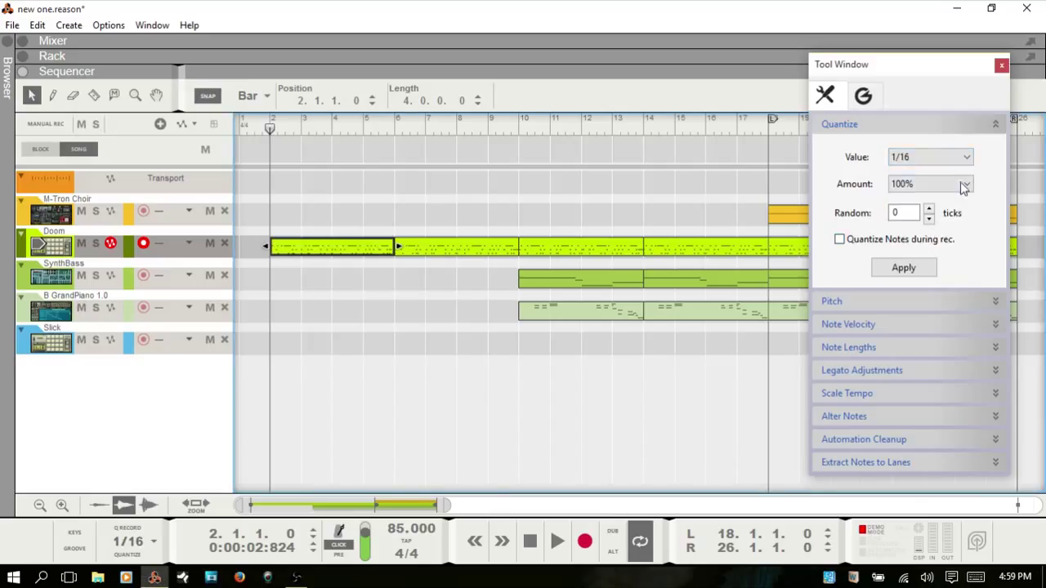
{"action": "left_click", "coordinate": [967, 183]}
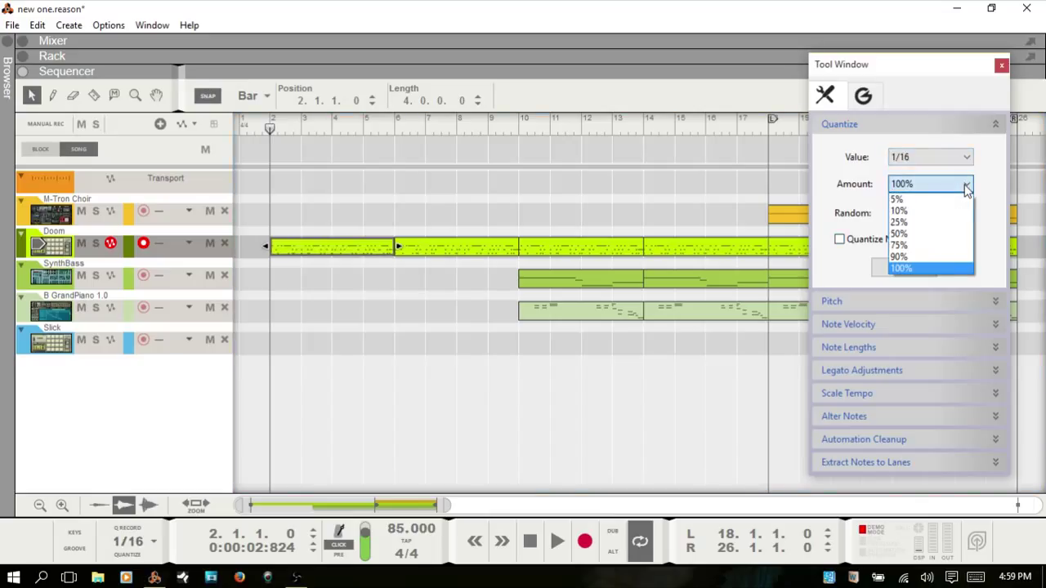
{"action": "left_click", "coordinate": [901, 268]}
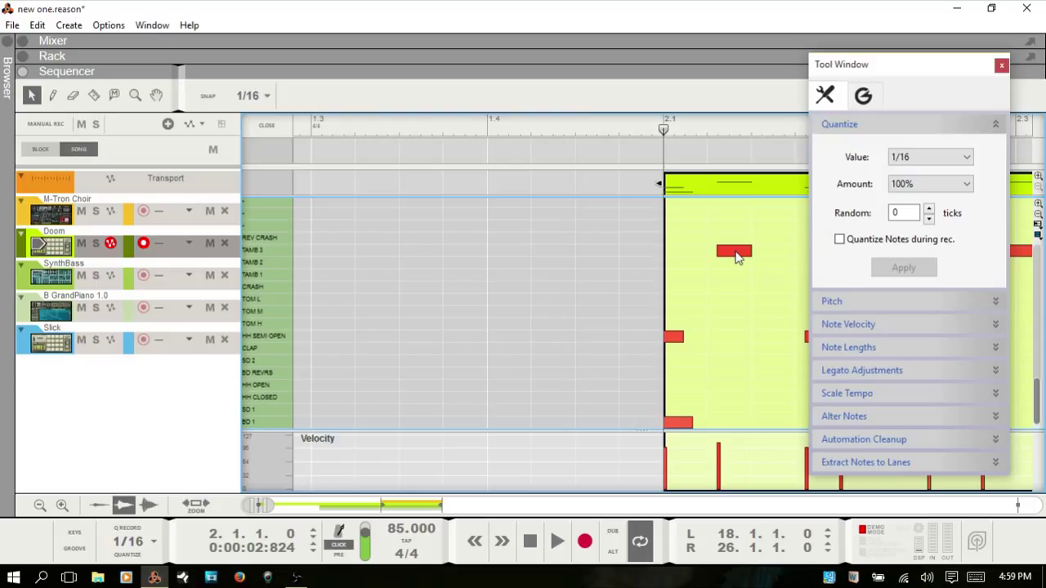
{"action": "mouse_move", "coordinate": [879, 199]}
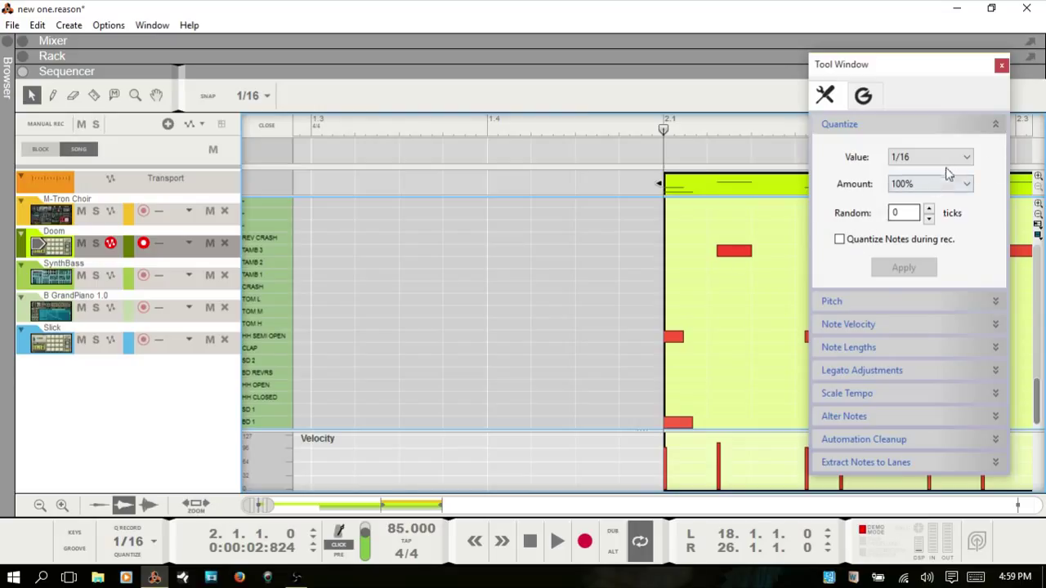
Step: Set quantize to 1/2 and try applying it to a drum note at 50% amount
{"action": "left_click", "coordinate": [929, 157]}
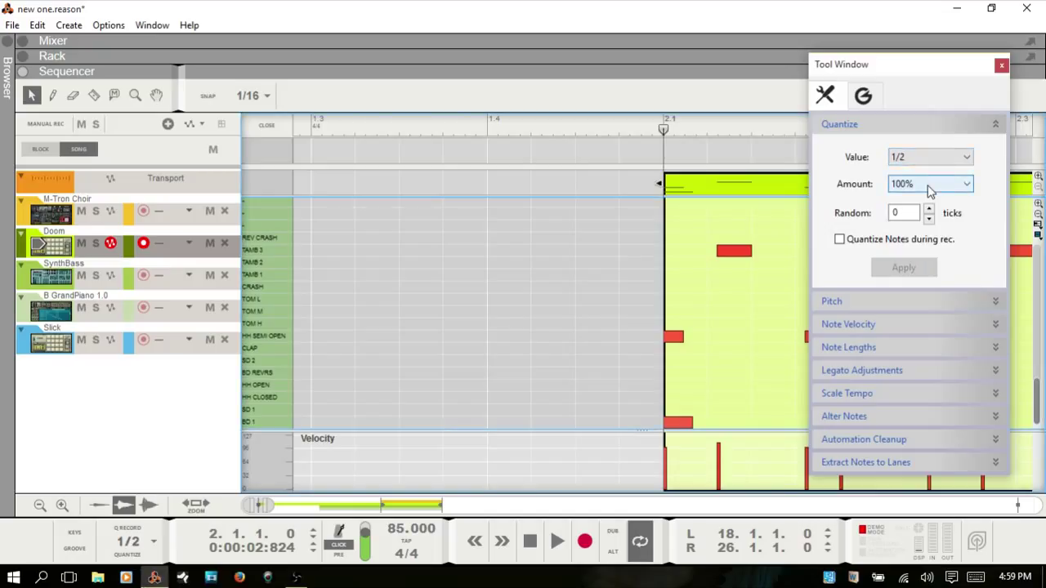
{"action": "mouse_move", "coordinate": [968, 186]}
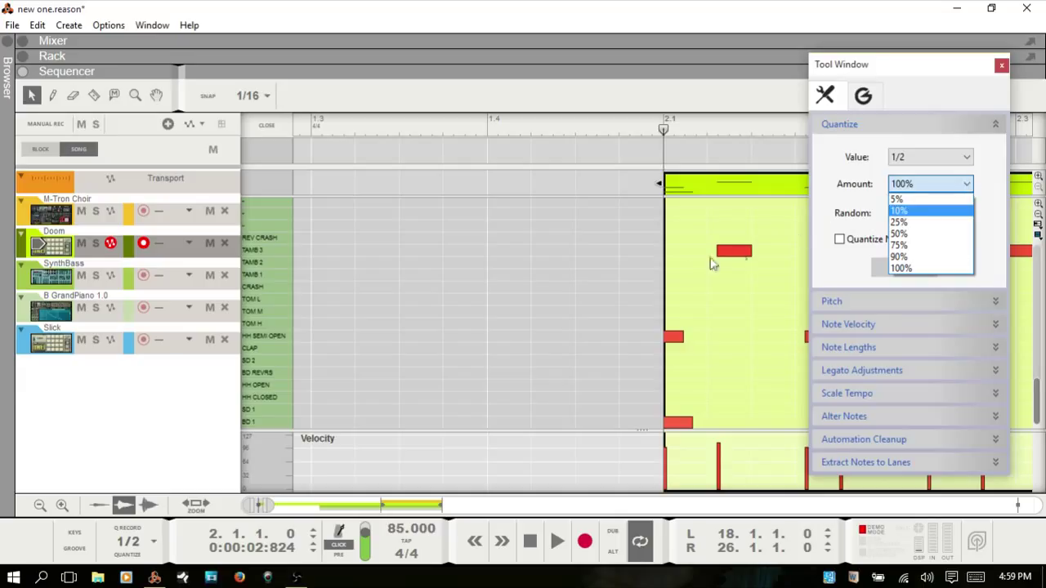
{"action": "mouse_move", "coordinate": [736, 261]}
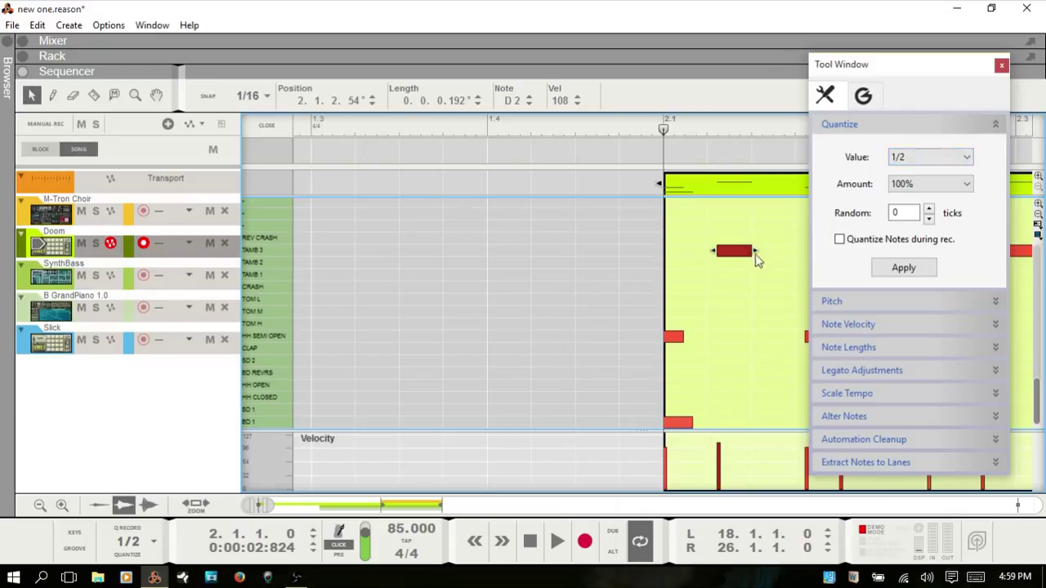
{"action": "mouse_move", "coordinate": [669, 258]}
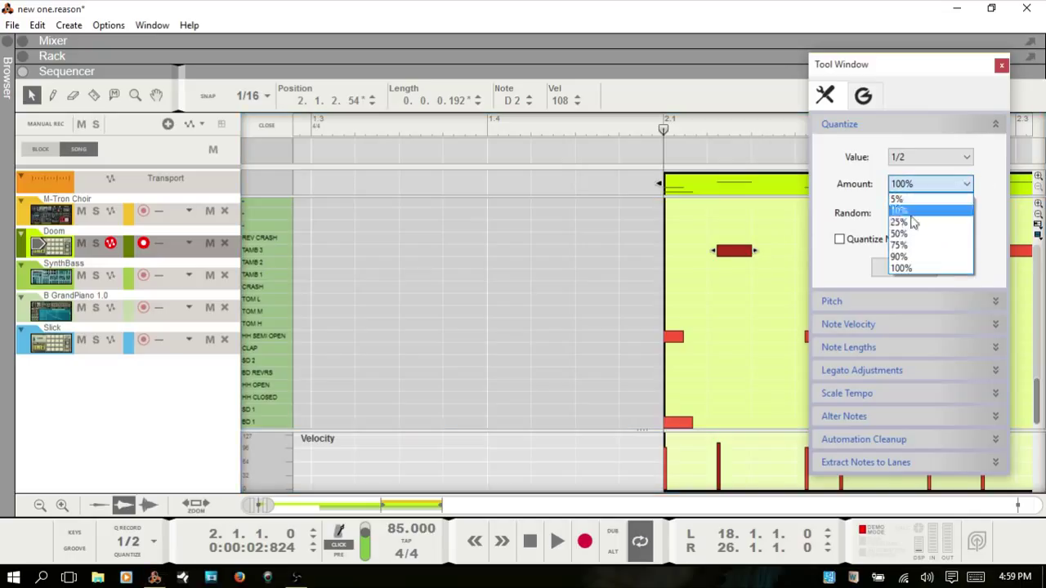
{"action": "left_click", "coordinate": [899, 232]}
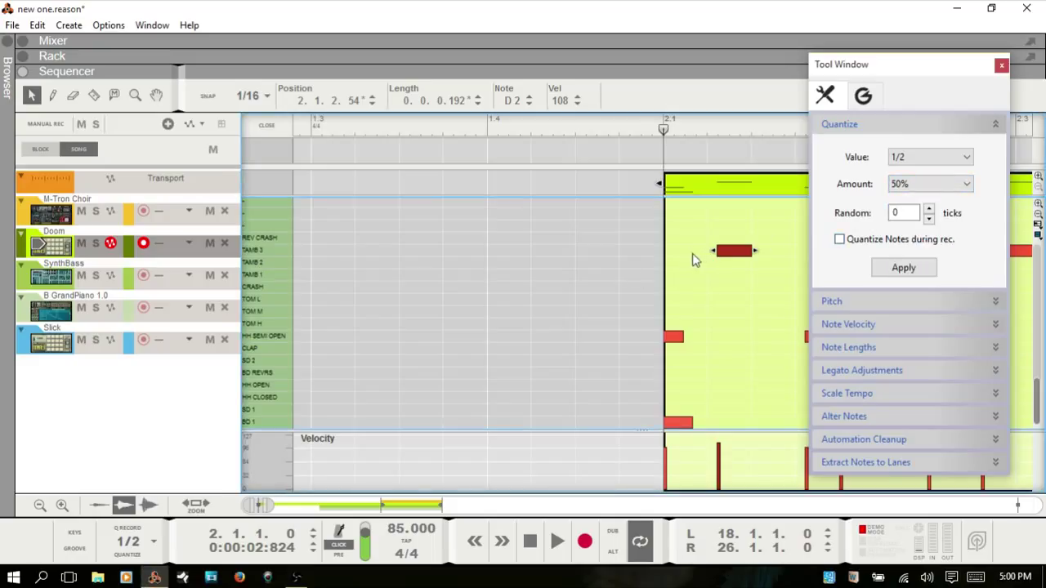
{"action": "left_click", "coordinate": [902, 268]}
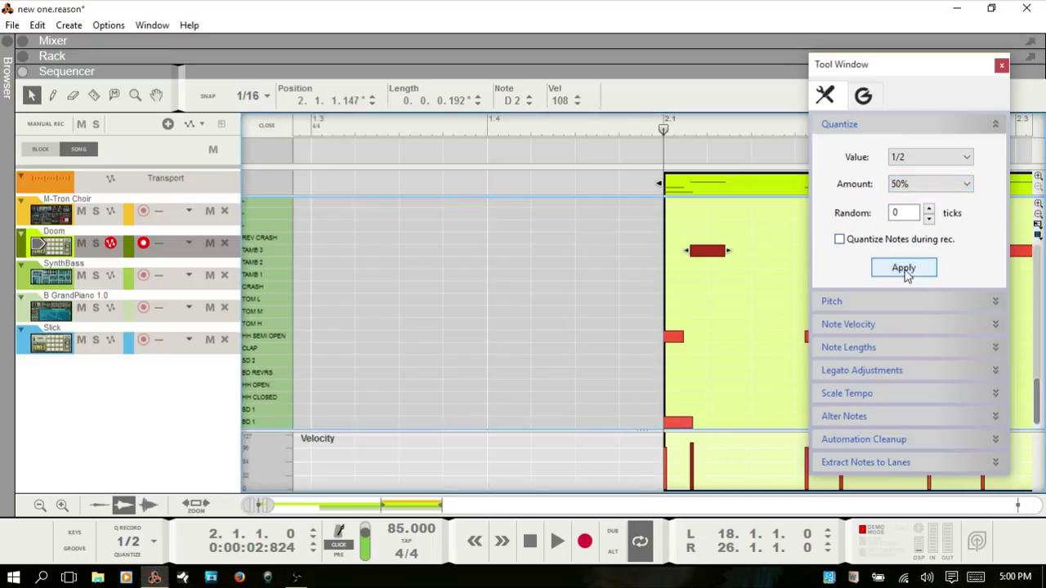
{"action": "left_click", "coordinate": [903, 268]}
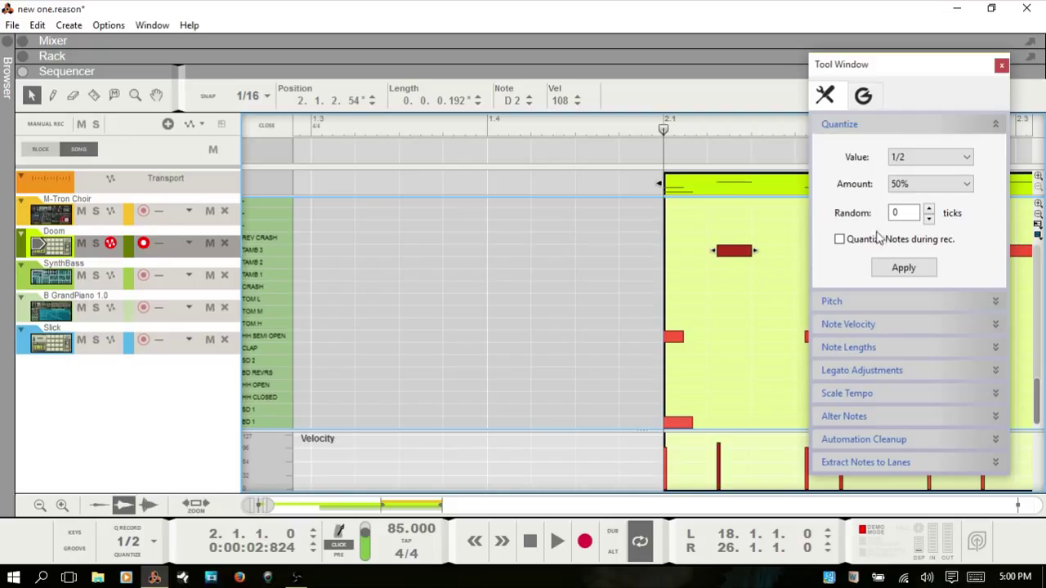
Step: Undo the trial and restore the quantize amount to 100%
{"action": "left_click", "coordinate": [930, 183]}
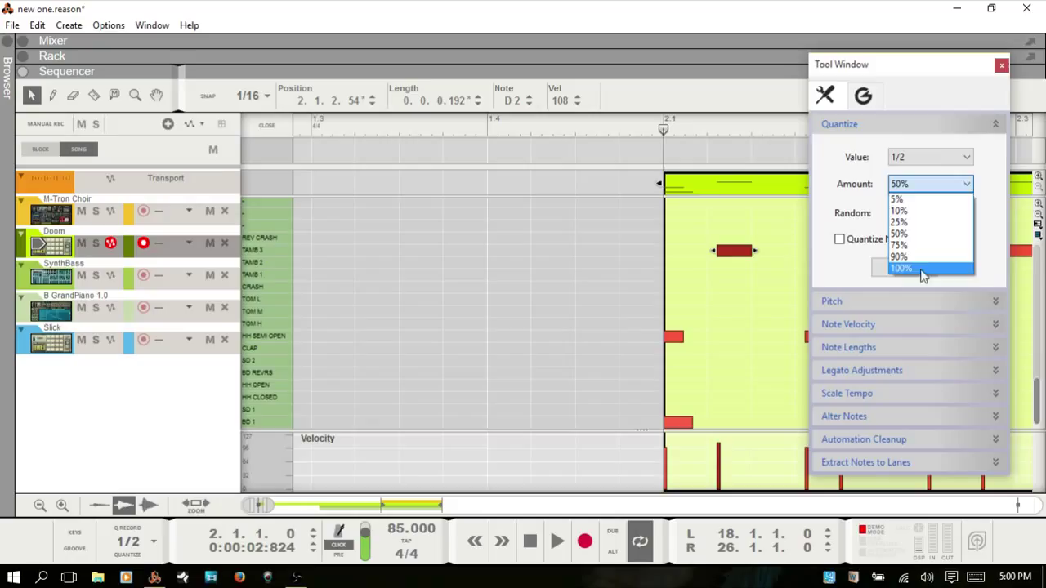
{"action": "left_click", "coordinate": [899, 268]}
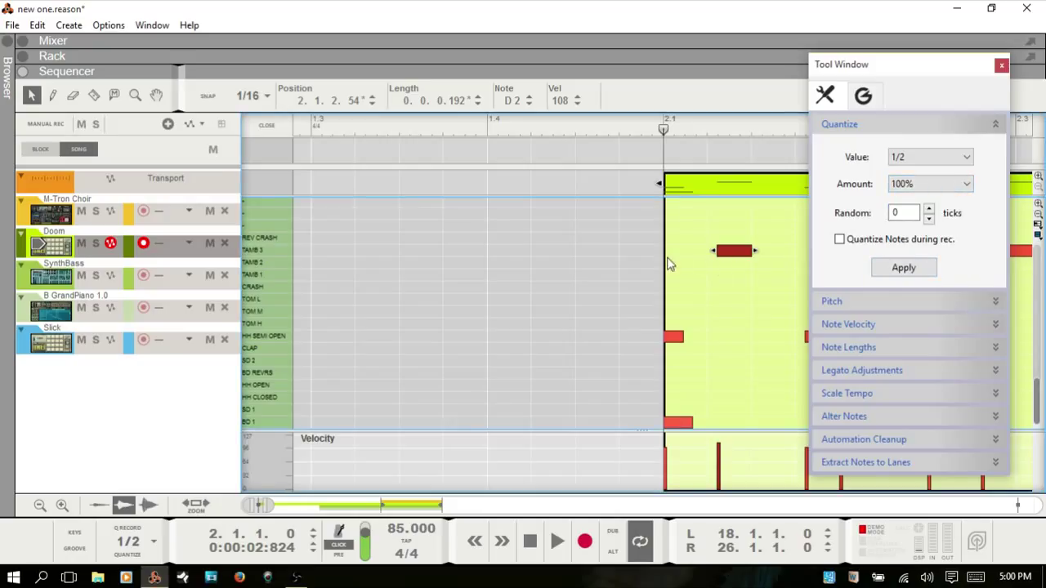
{"action": "left_click", "coordinate": [902, 268]}
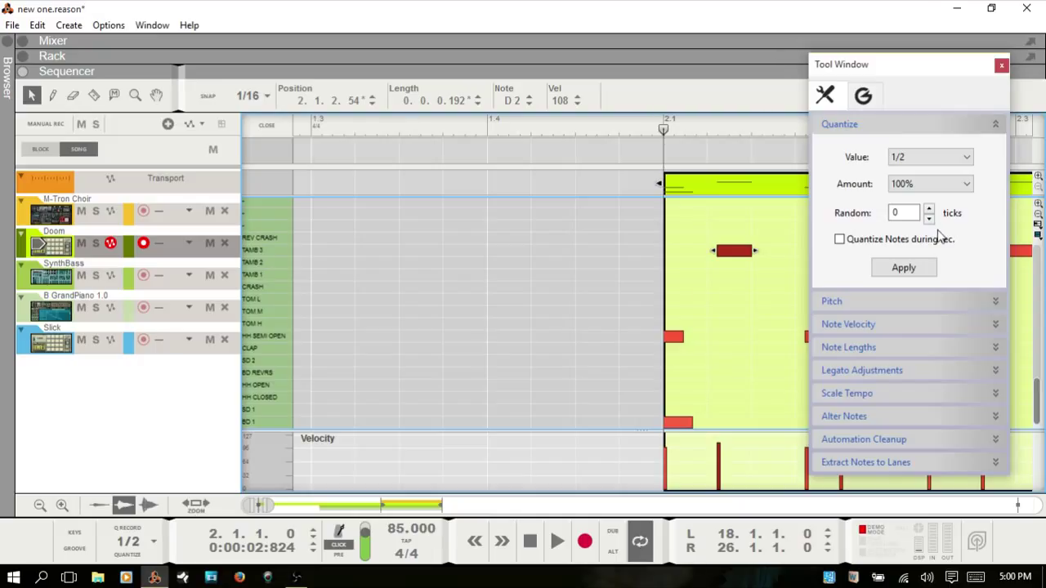
{"action": "mouse_move", "coordinate": [935, 232]}
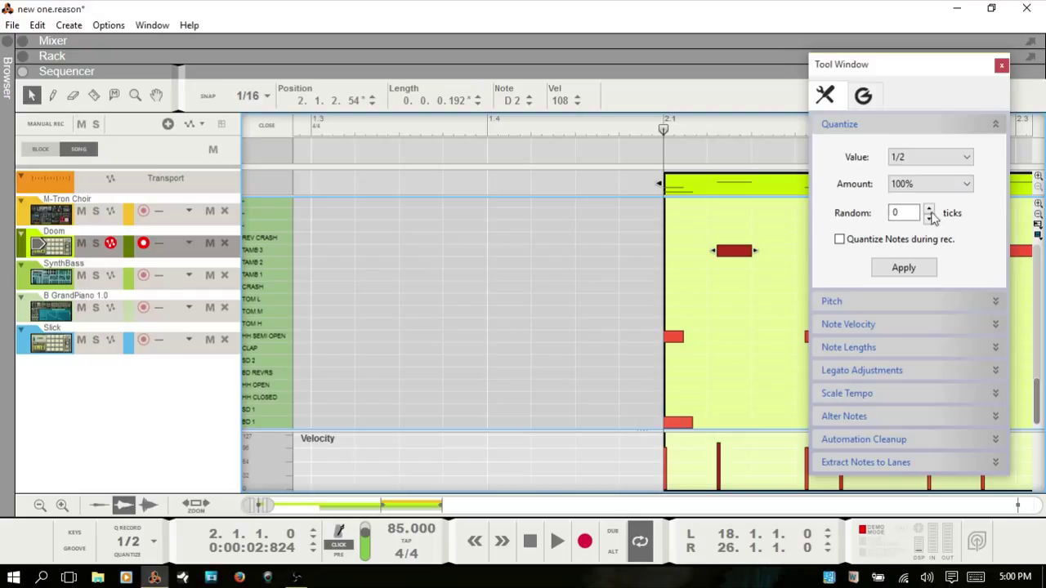
{"action": "mouse_move", "coordinate": [846, 221]}
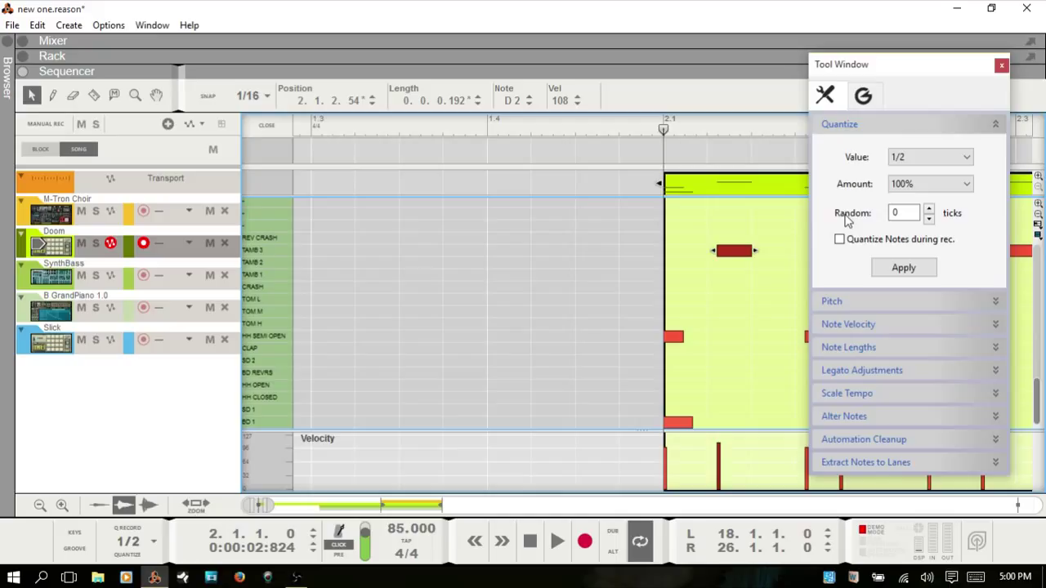
{"action": "mouse_move", "coordinate": [490, 146]}
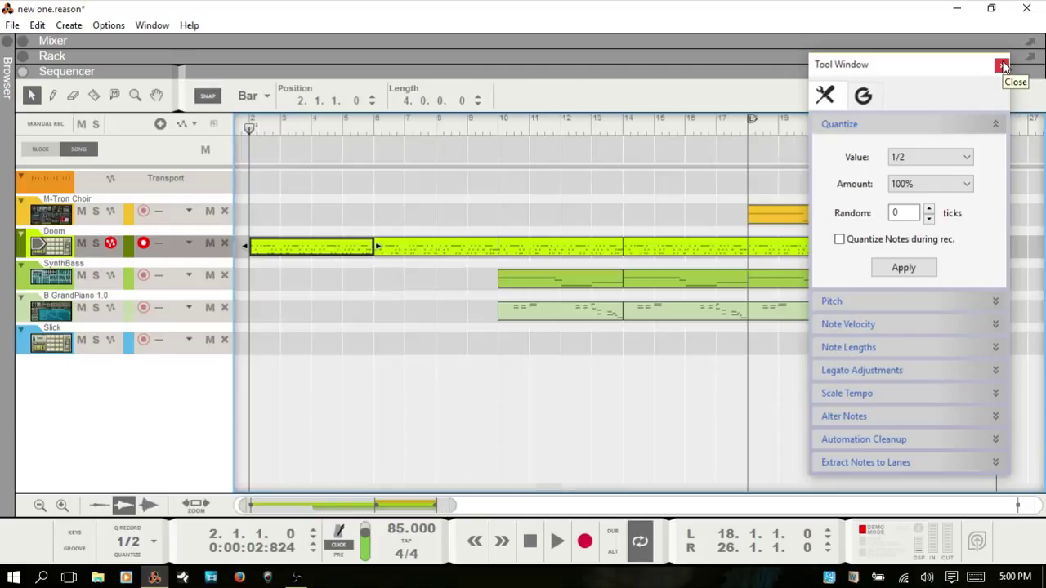
{"action": "mouse_move", "coordinate": [645, 128]}
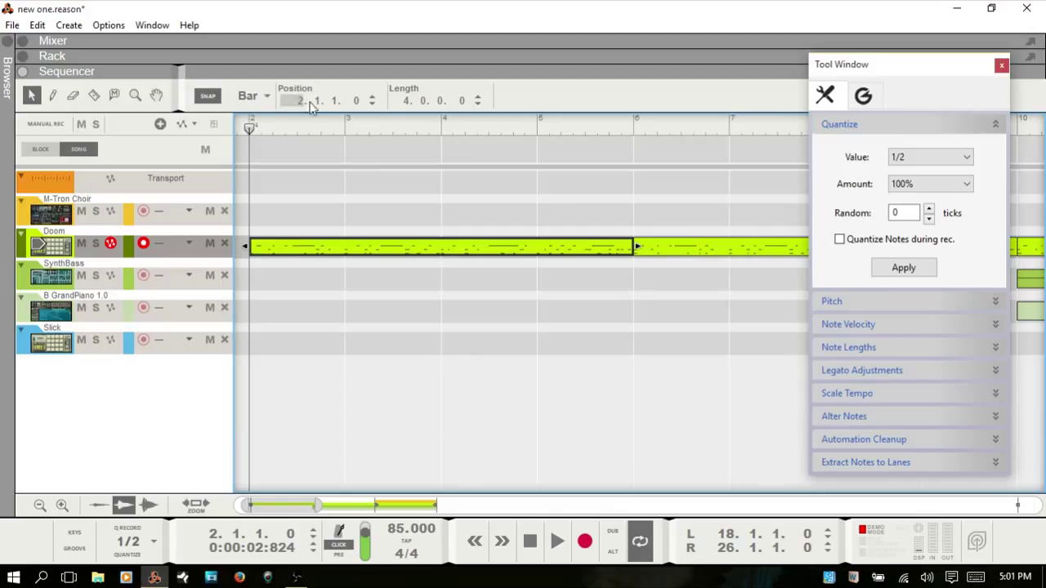
Step: Return to the arrangement and select the Doom clip's Position field at bar 2
{"action": "left_click", "coordinate": [902, 268]}
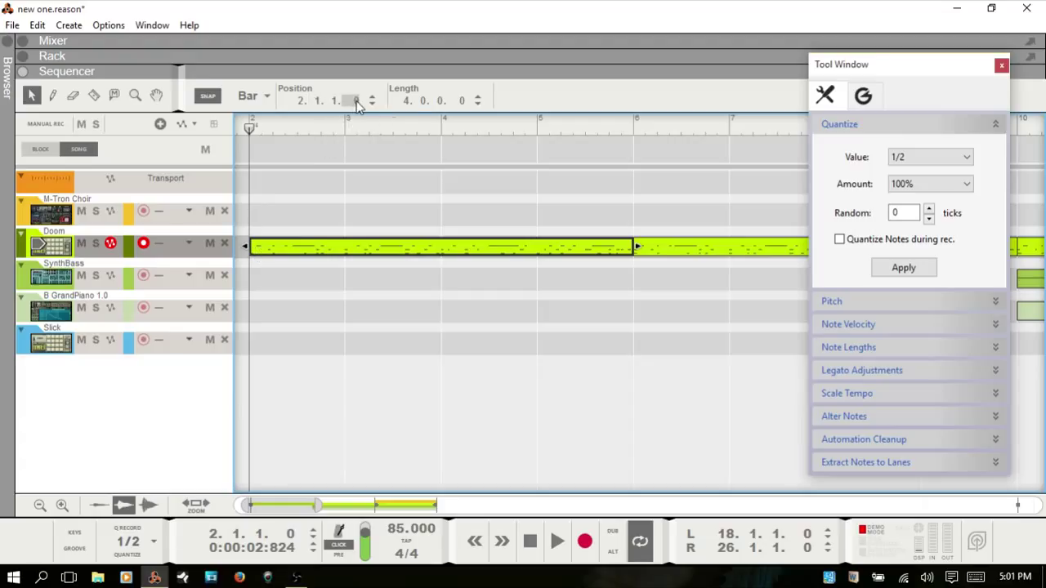
{"action": "mouse_move", "coordinate": [356, 99]}
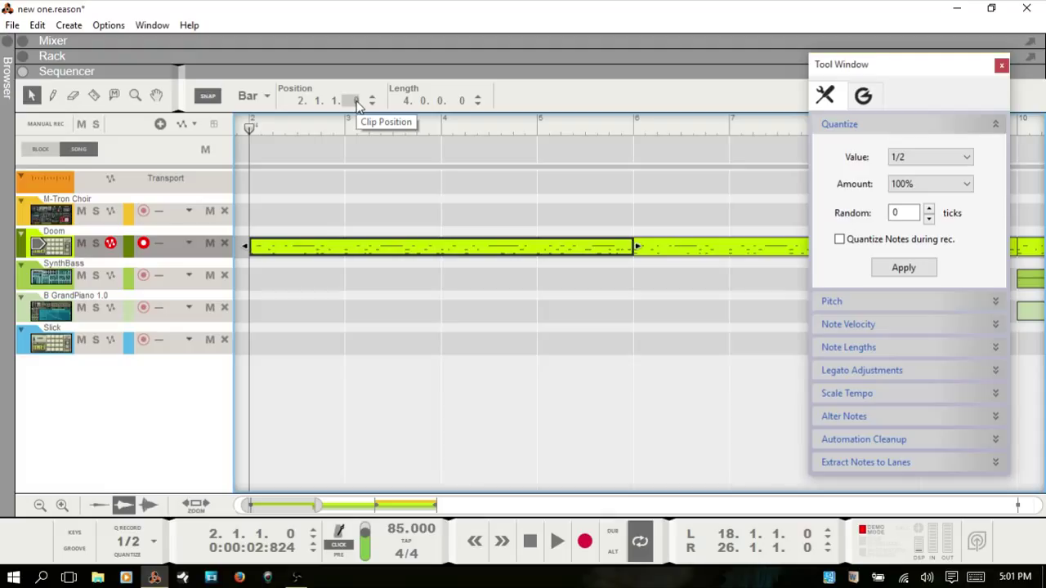
{"action": "mouse_move", "coordinate": [265, 255]}
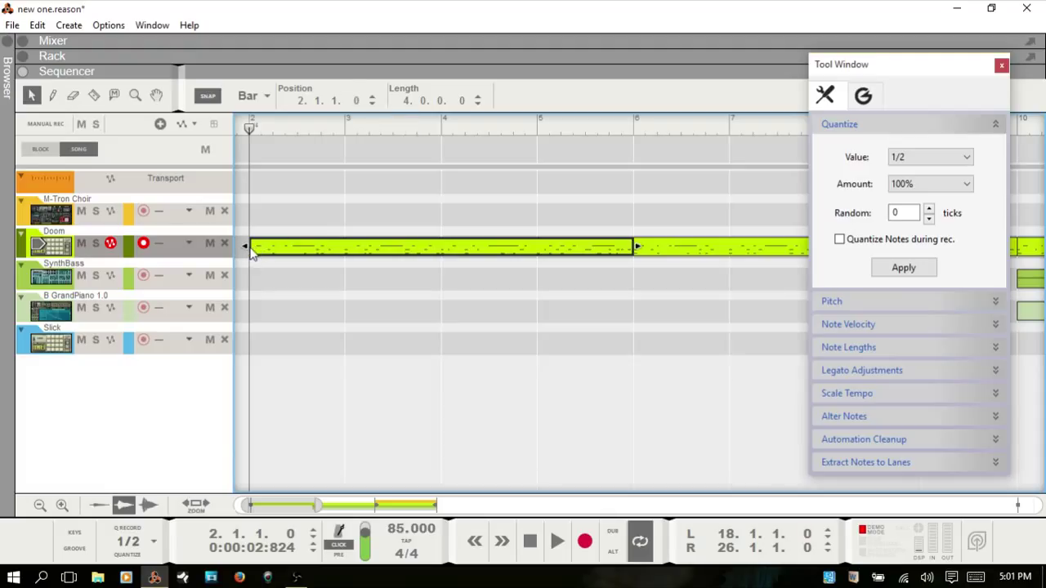
{"action": "mouse_move", "coordinate": [357, 258]}
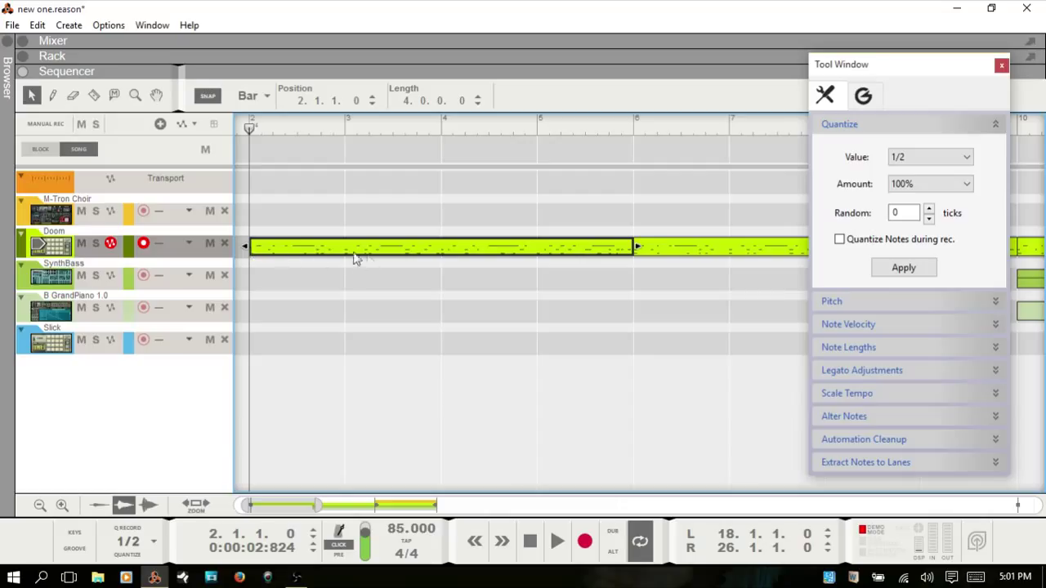
{"action": "mouse_move", "coordinate": [431, 265]}
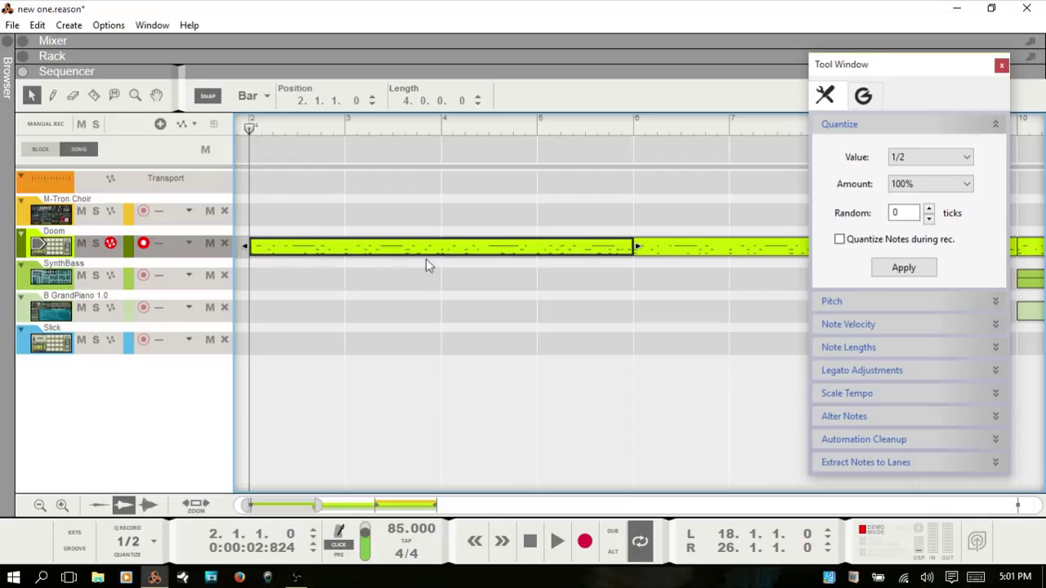
{"action": "mouse_move", "coordinate": [294, 155]}
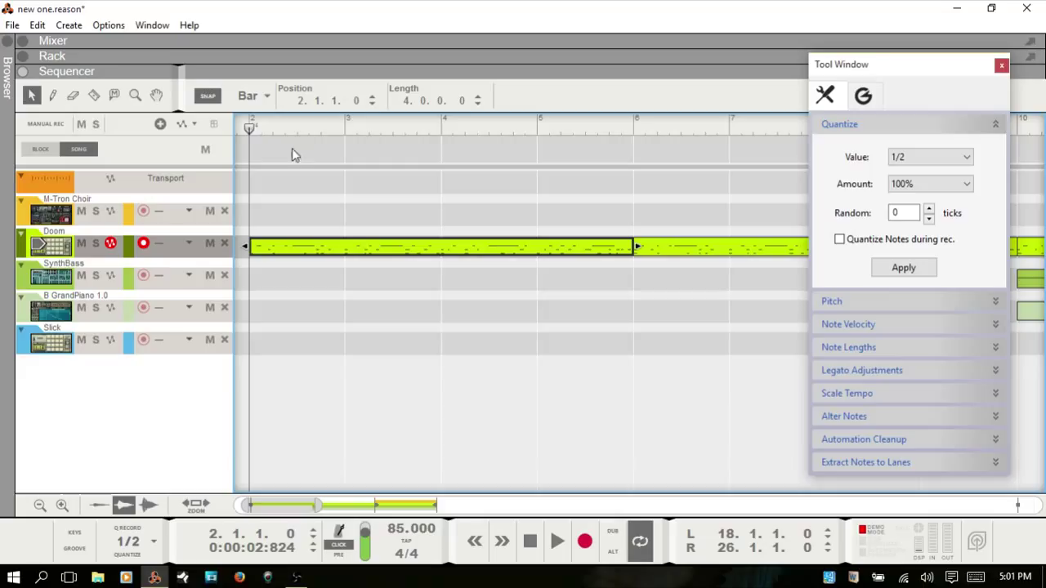
{"action": "mouse_move", "coordinate": [433, 137]}
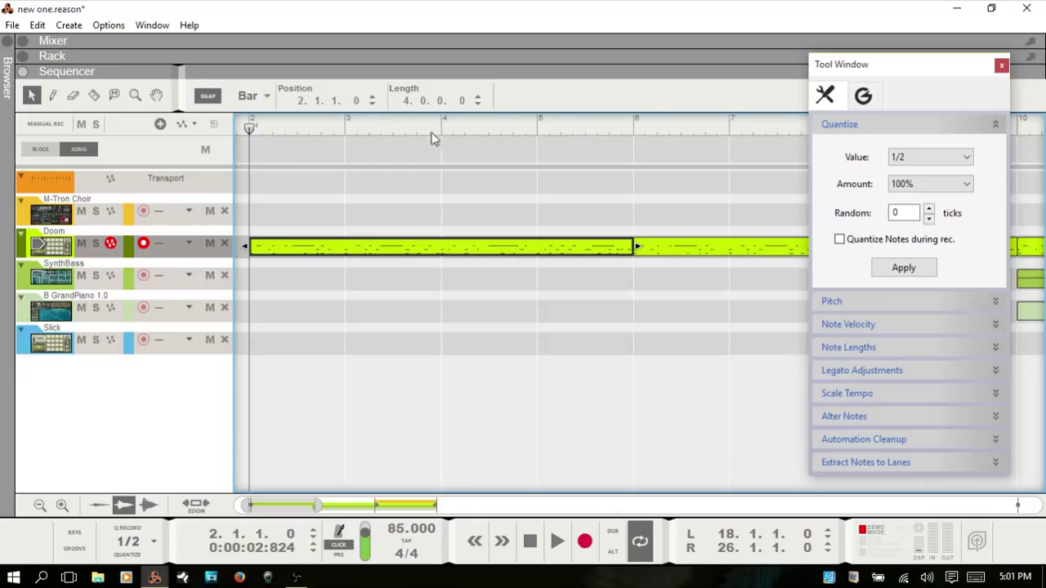
{"action": "mouse_move", "coordinate": [395, 140]}
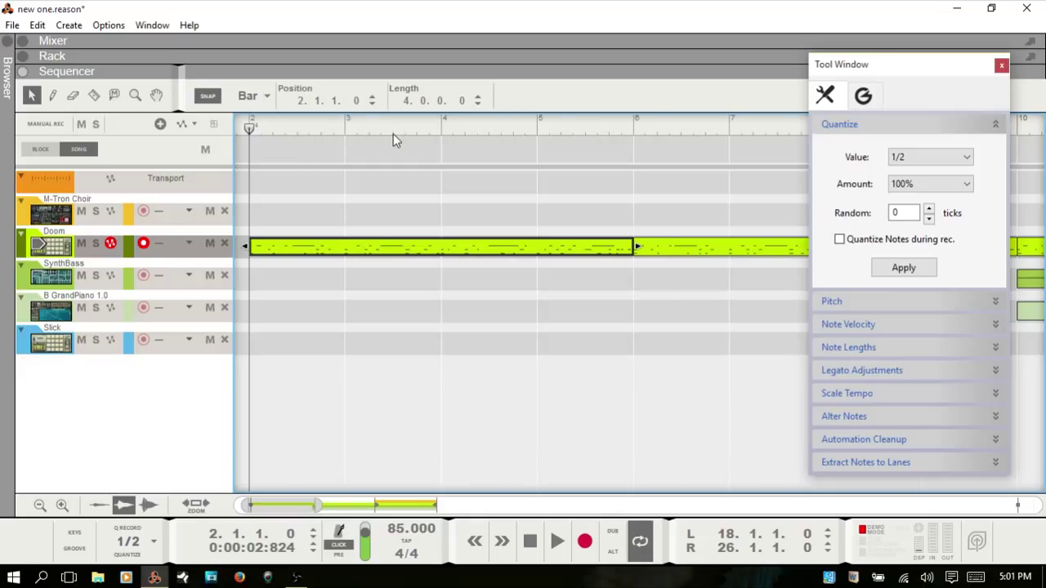
{"action": "mouse_move", "coordinate": [608, 203]}
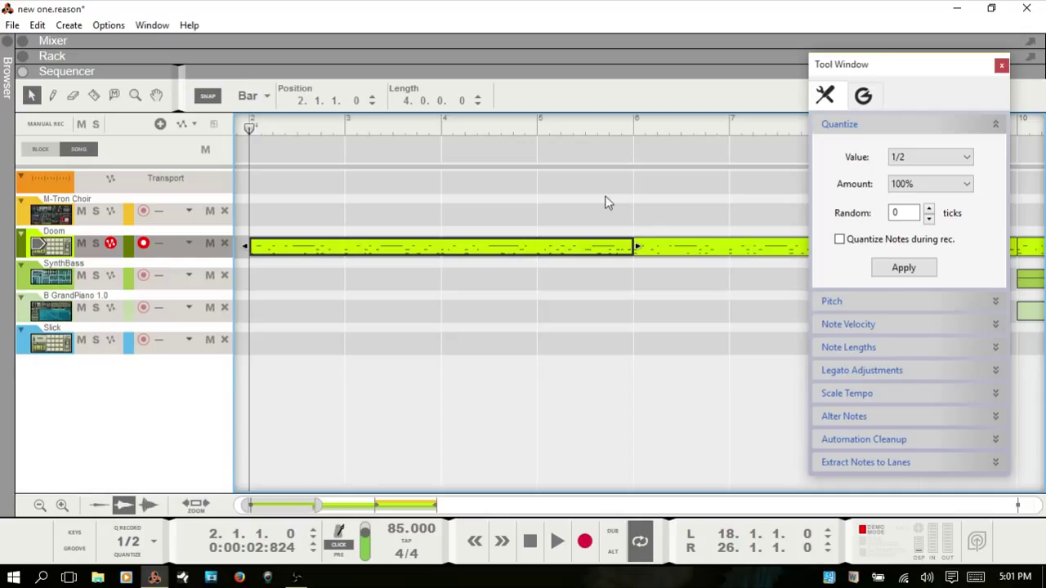
{"action": "mouse_move", "coordinate": [447, 278]}
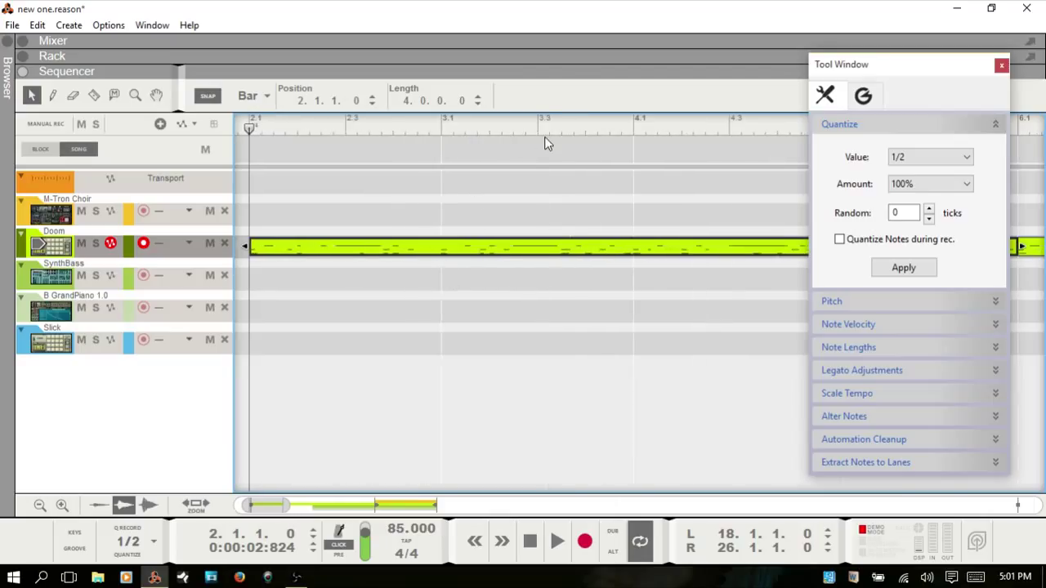
{"action": "mouse_move", "coordinate": [380, 139]}
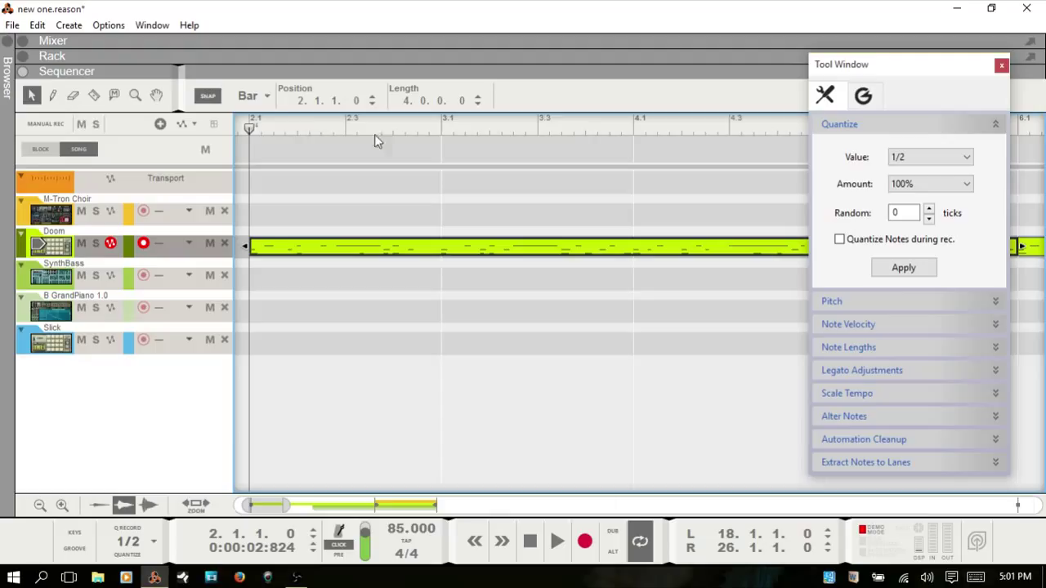
{"action": "mouse_move", "coordinate": [346, 138]}
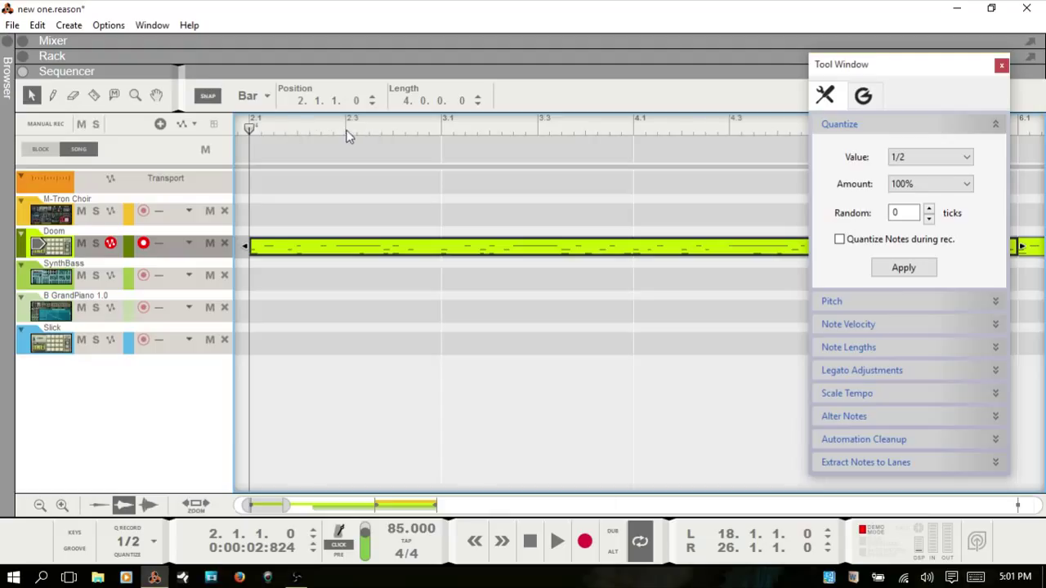
{"action": "mouse_move", "coordinate": [340, 137]}
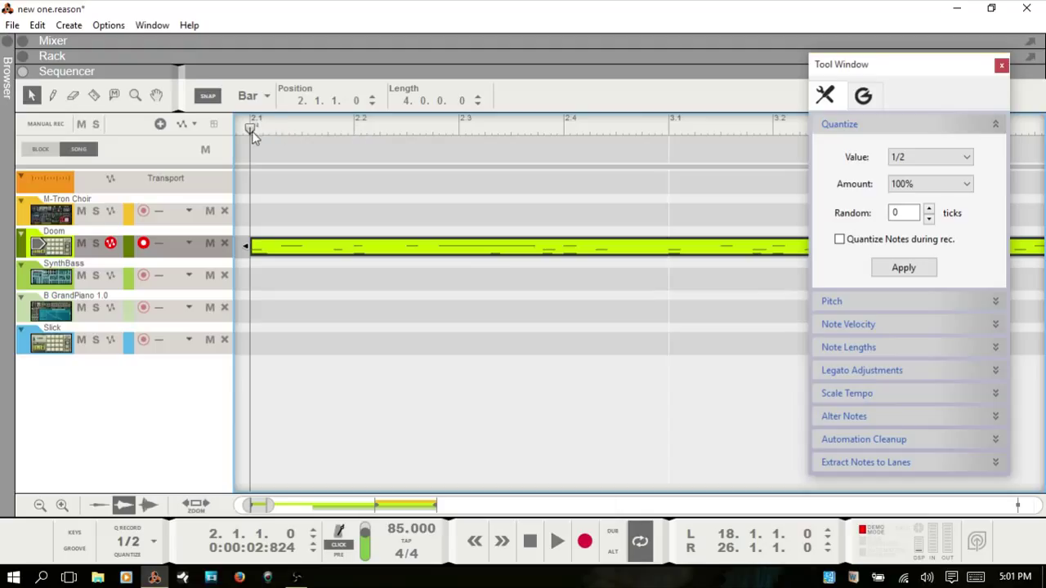
{"action": "mouse_move", "coordinate": [260, 132]}
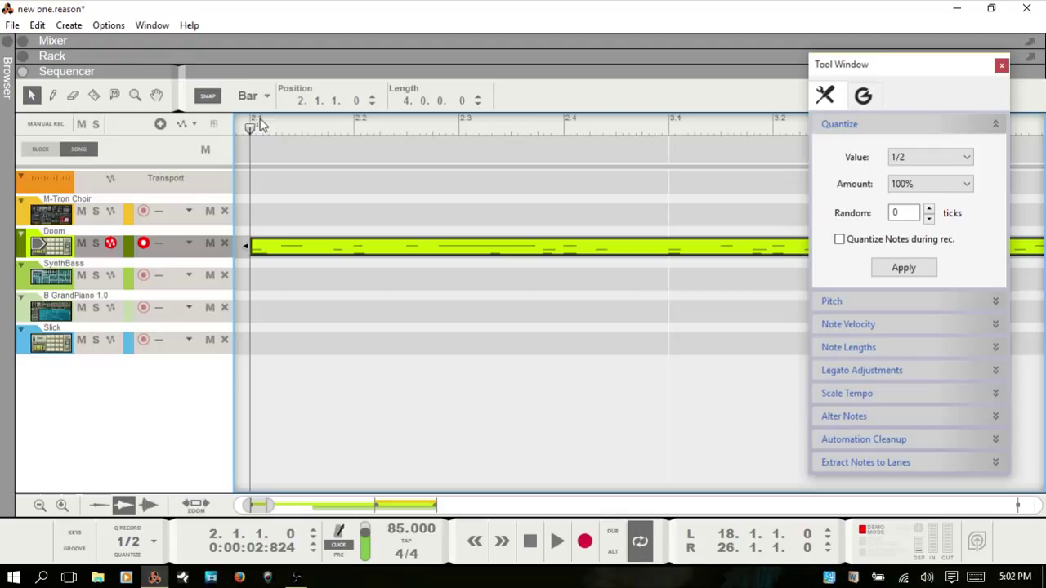
{"action": "mouse_move", "coordinate": [572, 127]}
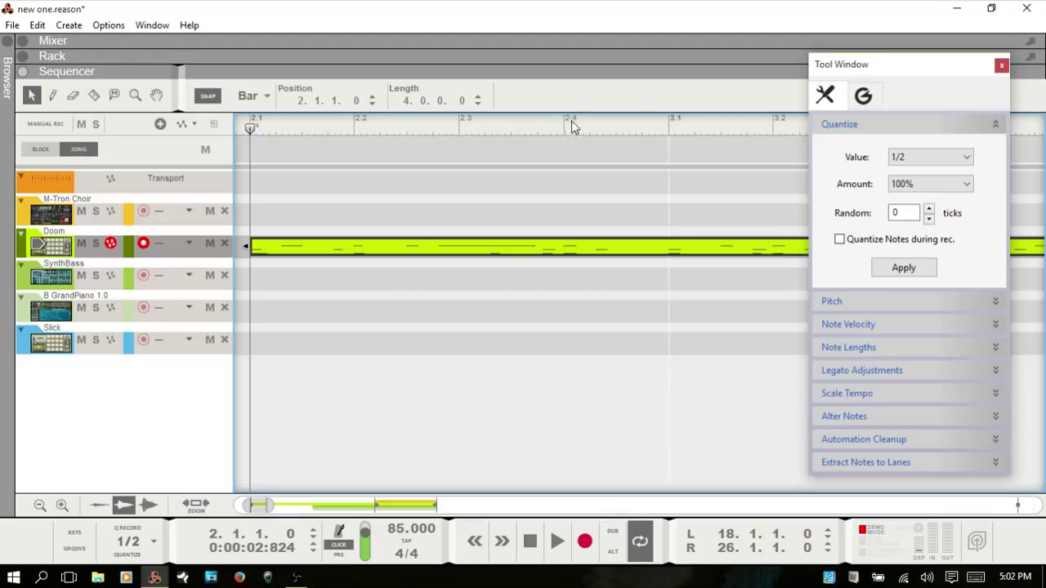
{"action": "mouse_move", "coordinate": [680, 123]}
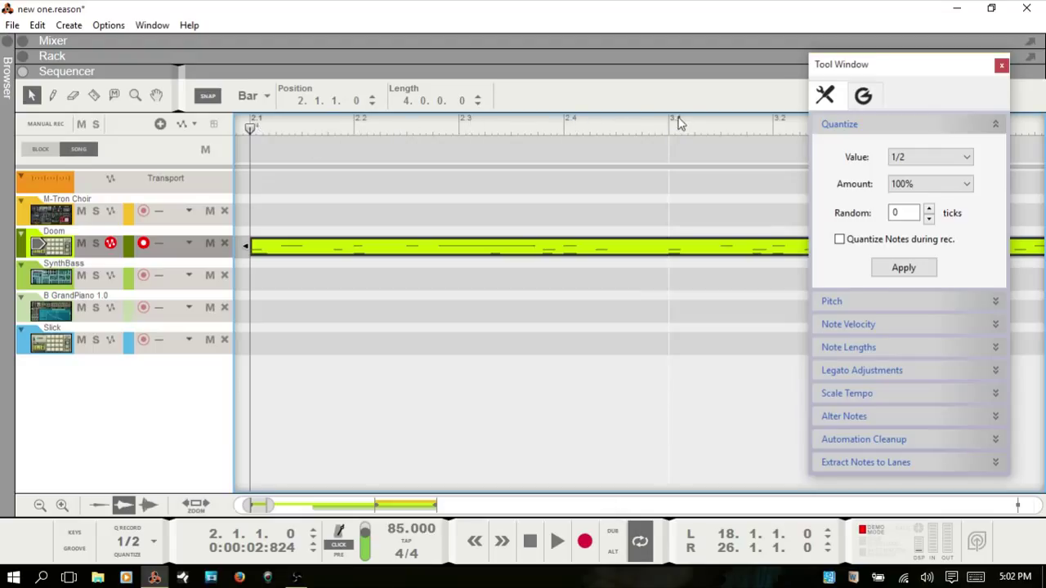
{"action": "mouse_move", "coordinate": [333, 100]}
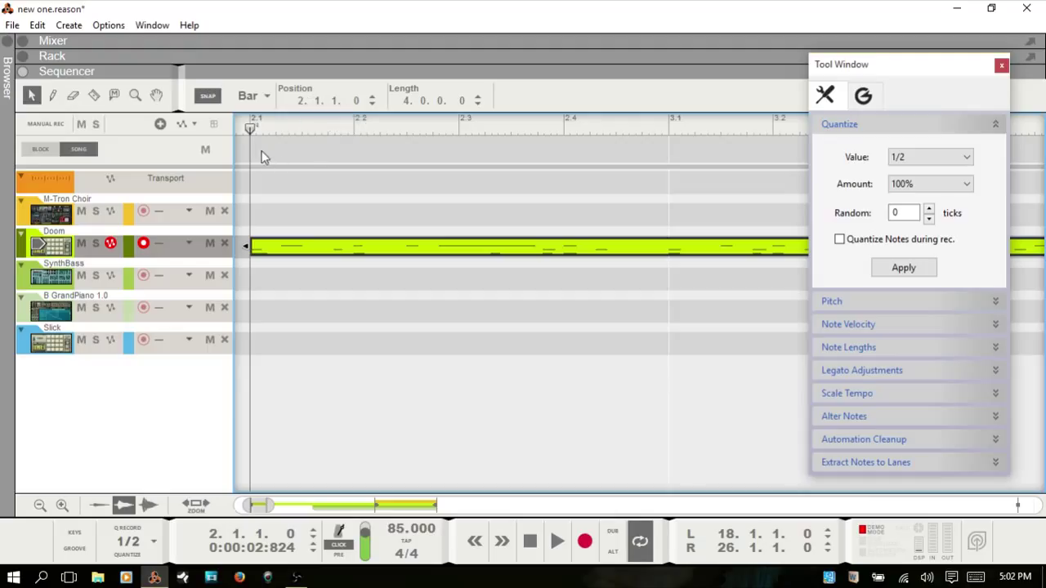
{"action": "mouse_move", "coordinate": [314, 144]}
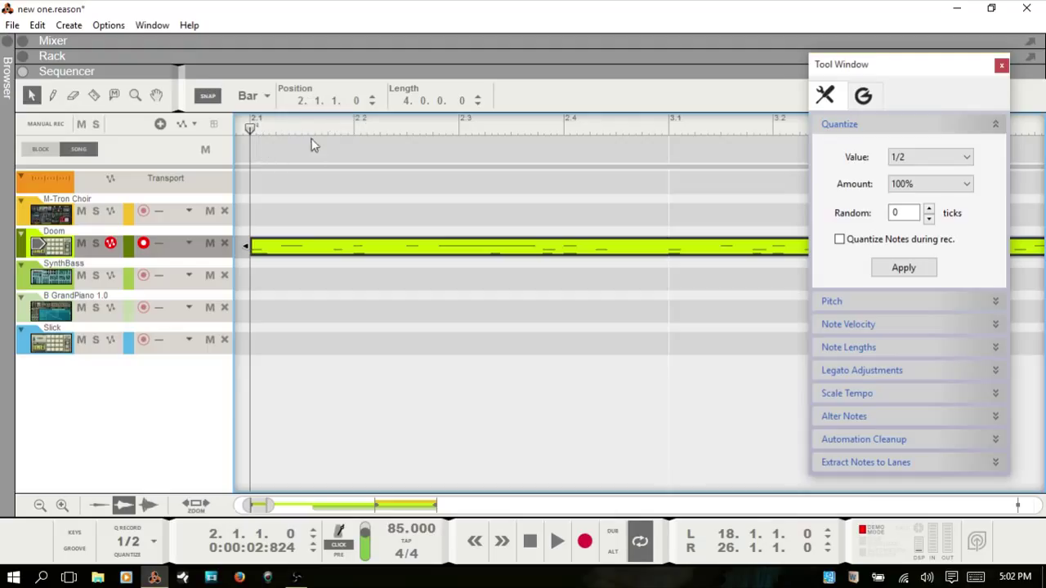
{"action": "mouse_move", "coordinate": [357, 147]}
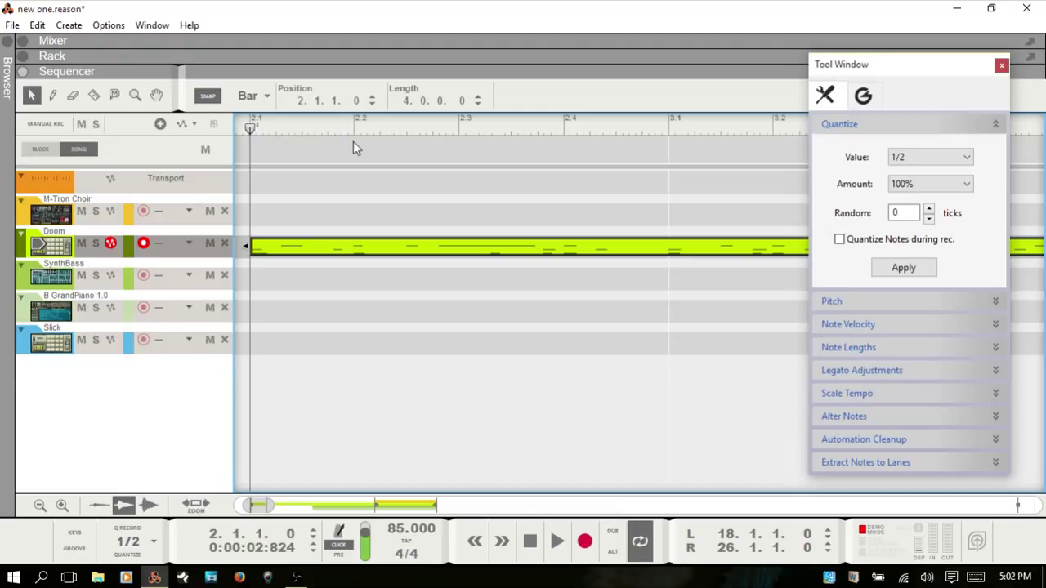
{"action": "mouse_move", "coordinate": [300, 147]}
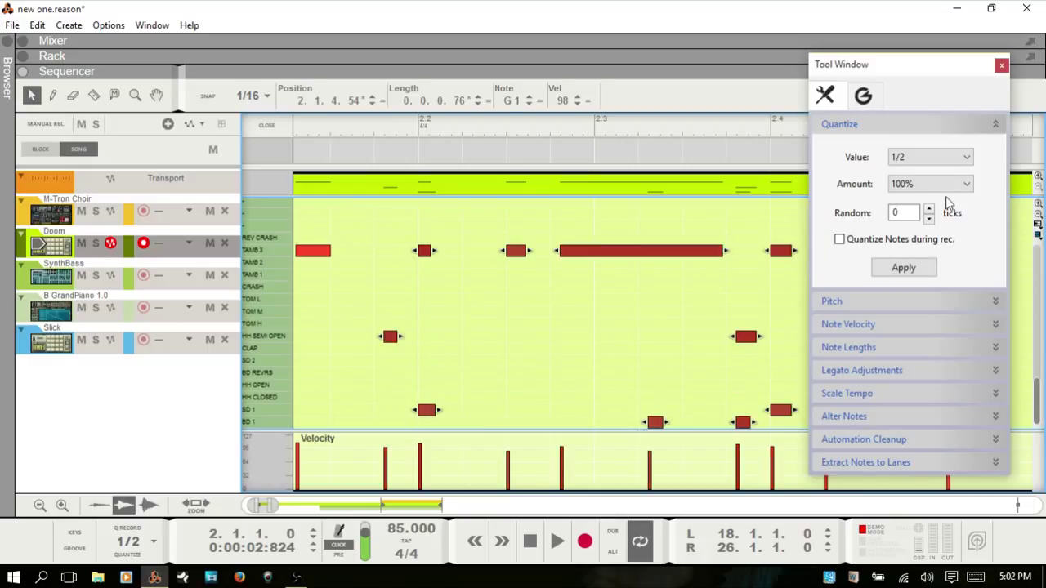
{"action": "mouse_move", "coordinate": [971, 222]}
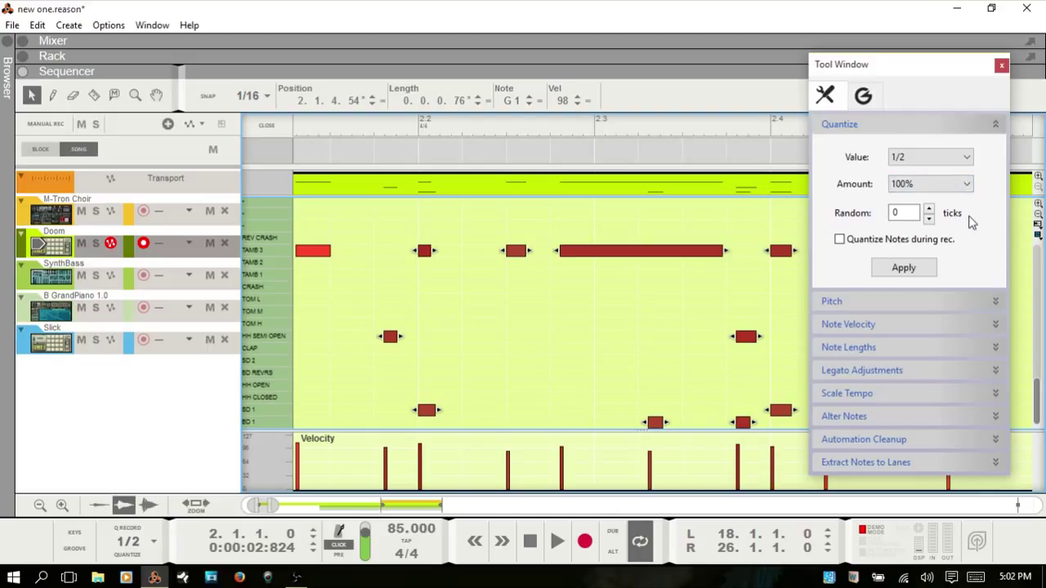
Step: Set a 25-tick random offset and a 1/8 quantize grid, then apply it to the drum notes
{"action": "left_click", "coordinate": [902, 212]}
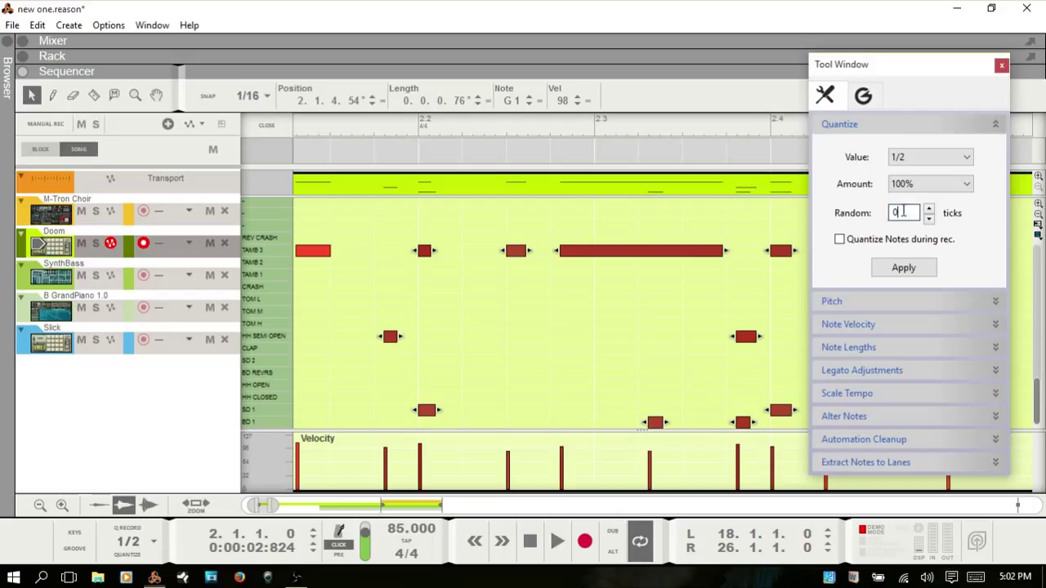
{"action": "left_click", "coordinate": [903, 213]}
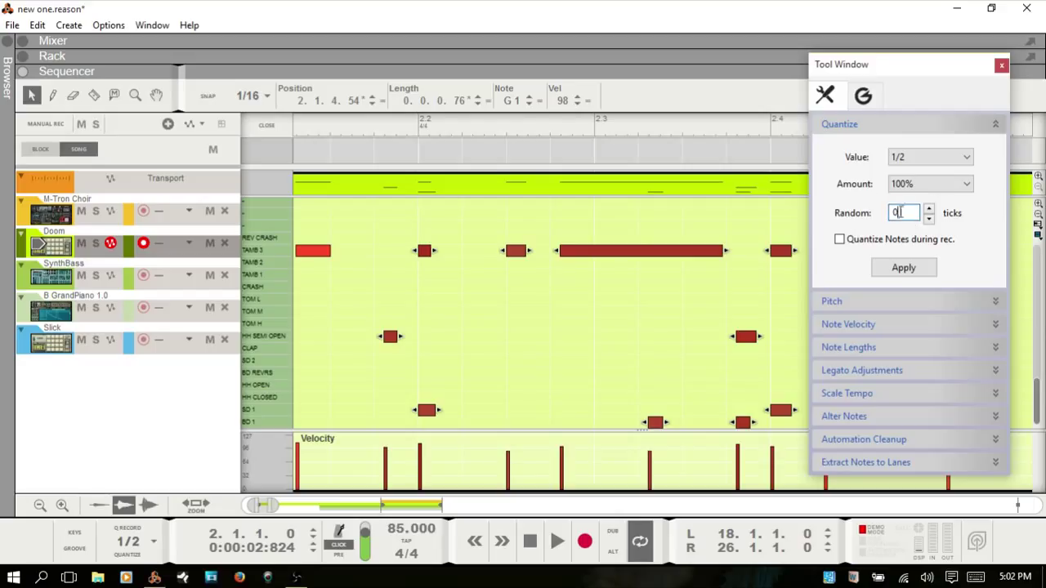
{"action": "type", "text": "25"}
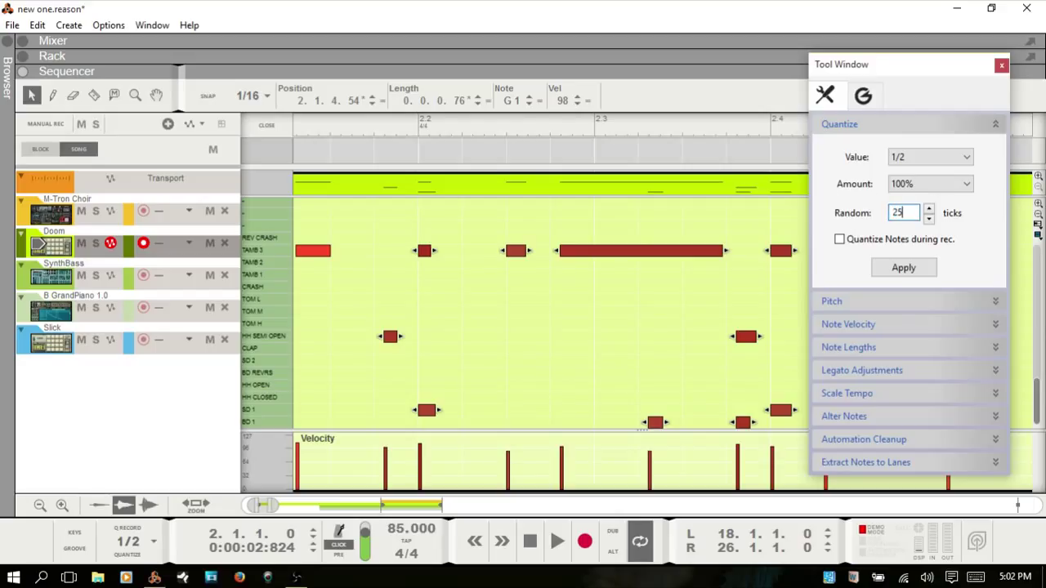
{"action": "mouse_move", "coordinate": [989, 253]}
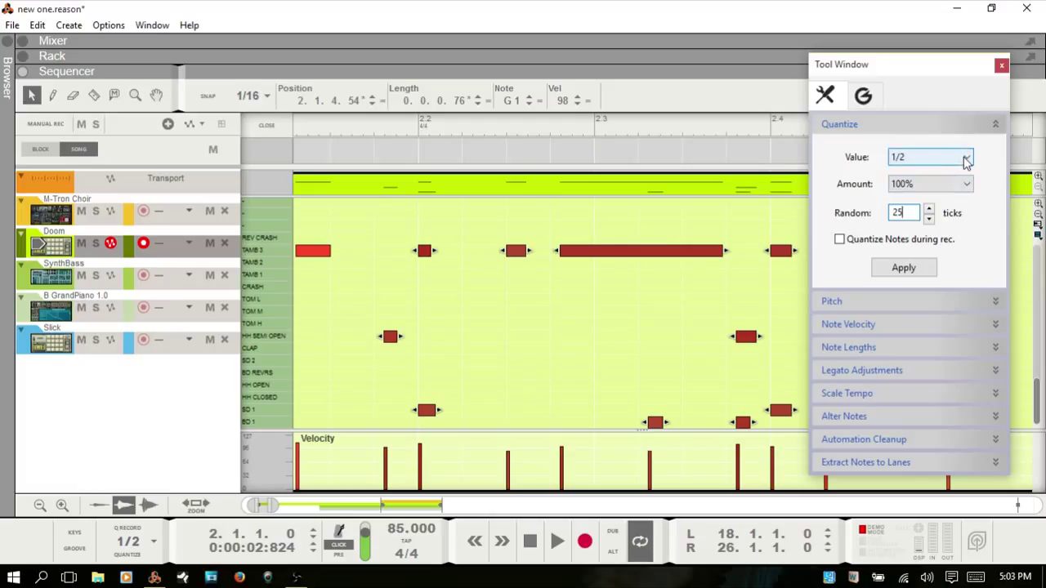
{"action": "left_click", "coordinate": [967, 157]}
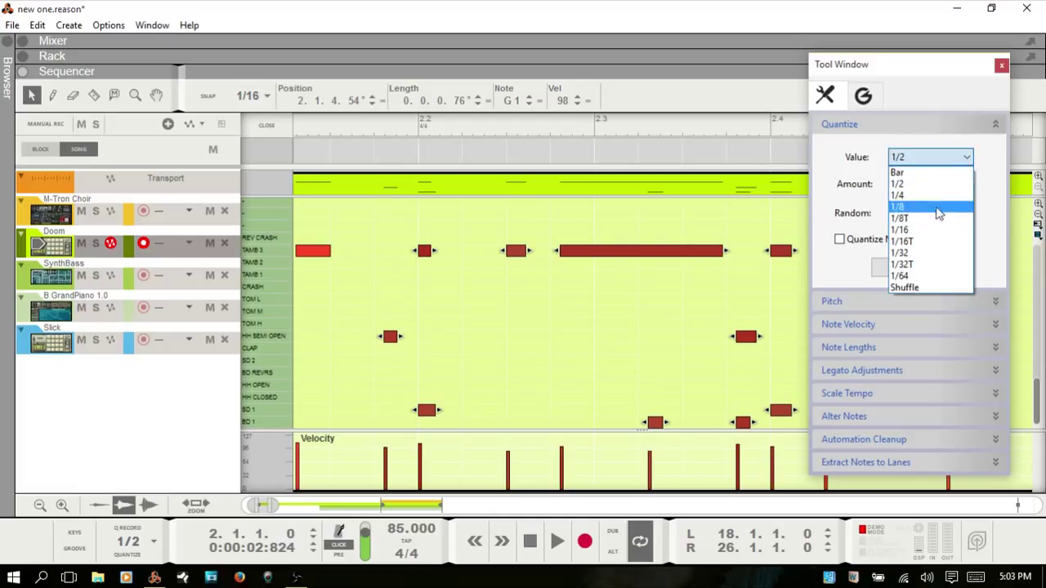
{"action": "mouse_move", "coordinate": [935, 219]}
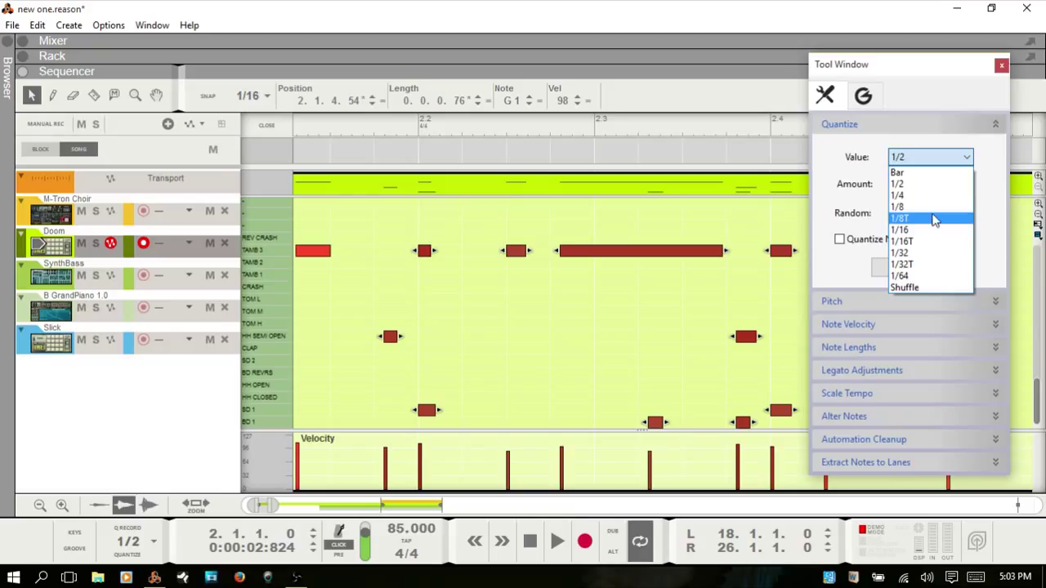
{"action": "left_click", "coordinate": [899, 219]}
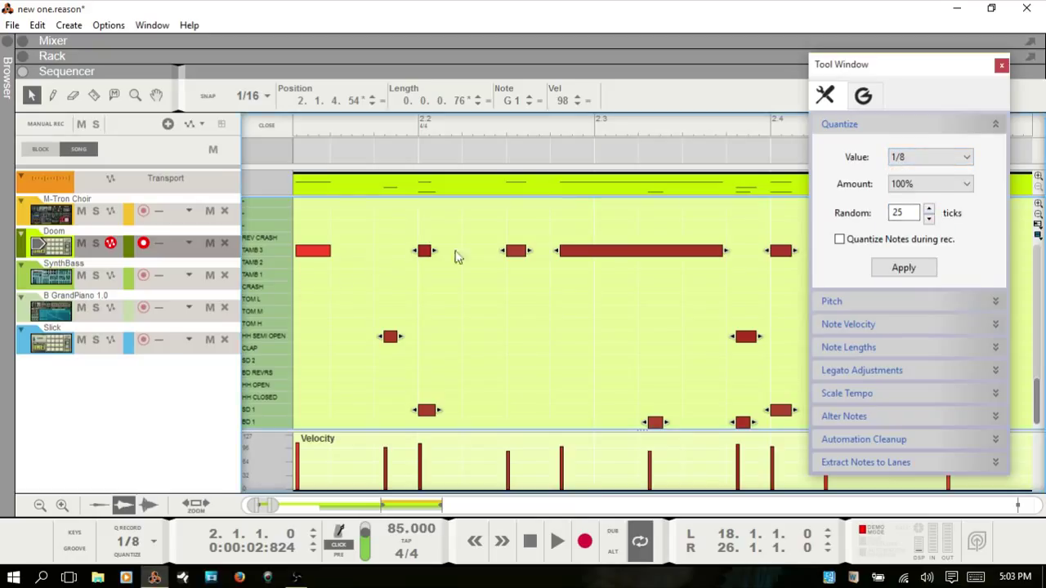
{"action": "mouse_move", "coordinate": [729, 296]}
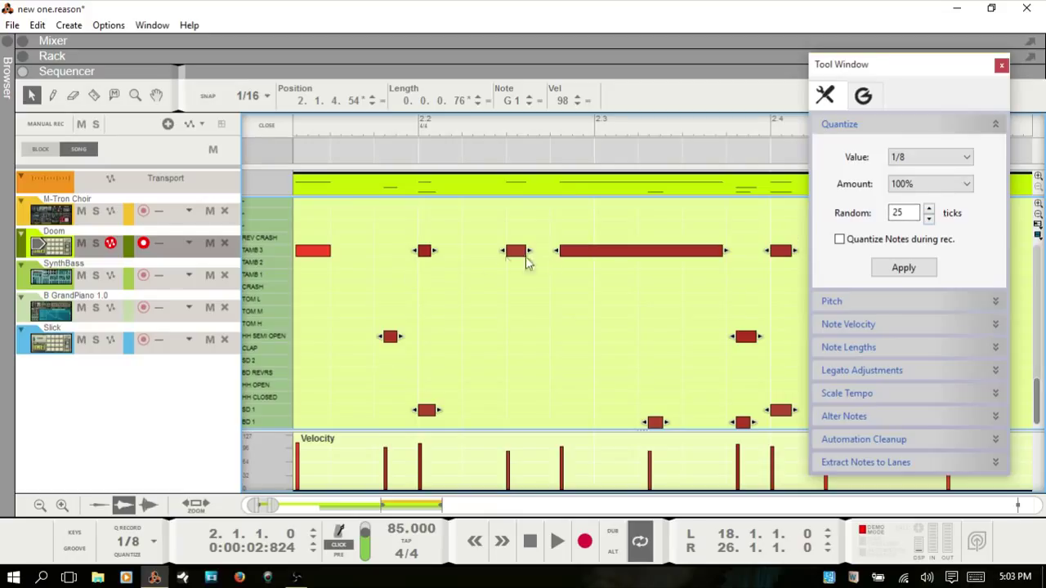
{"action": "mouse_move", "coordinate": [536, 281]}
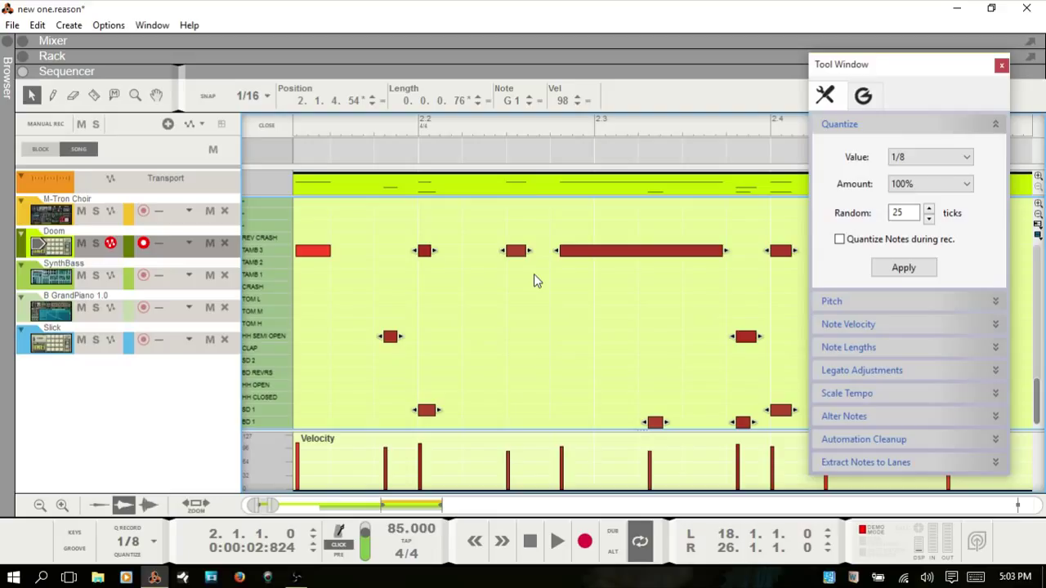
{"action": "mouse_move", "coordinate": [711, 270]}
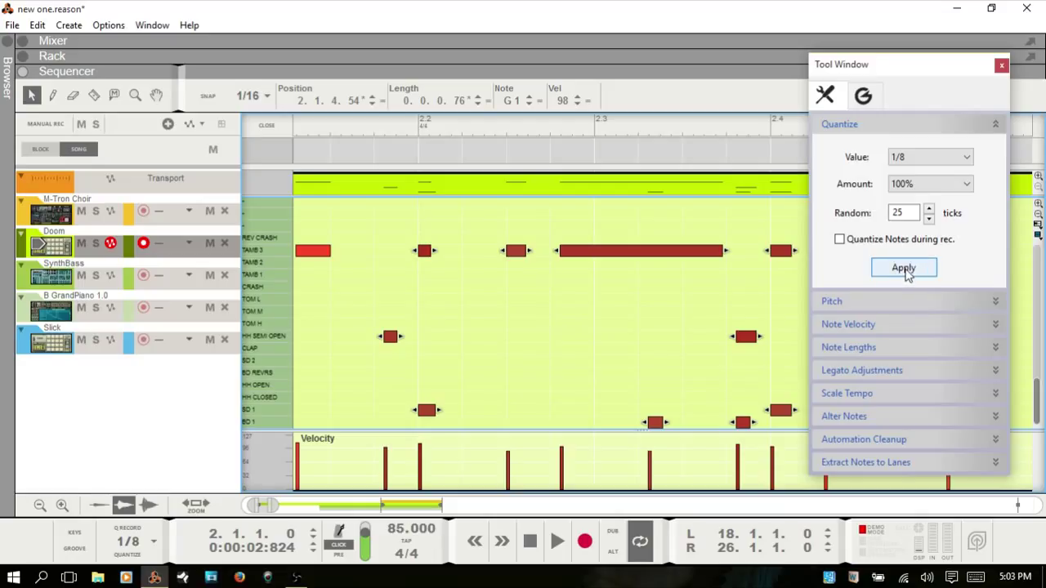
{"action": "left_click", "coordinate": [904, 268]}
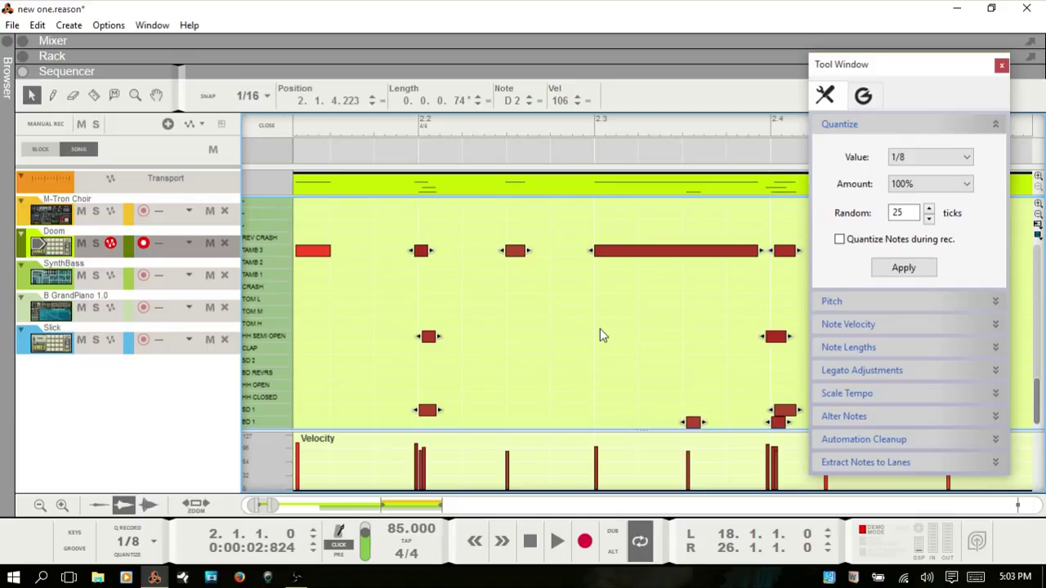
{"action": "mouse_move", "coordinate": [660, 343]}
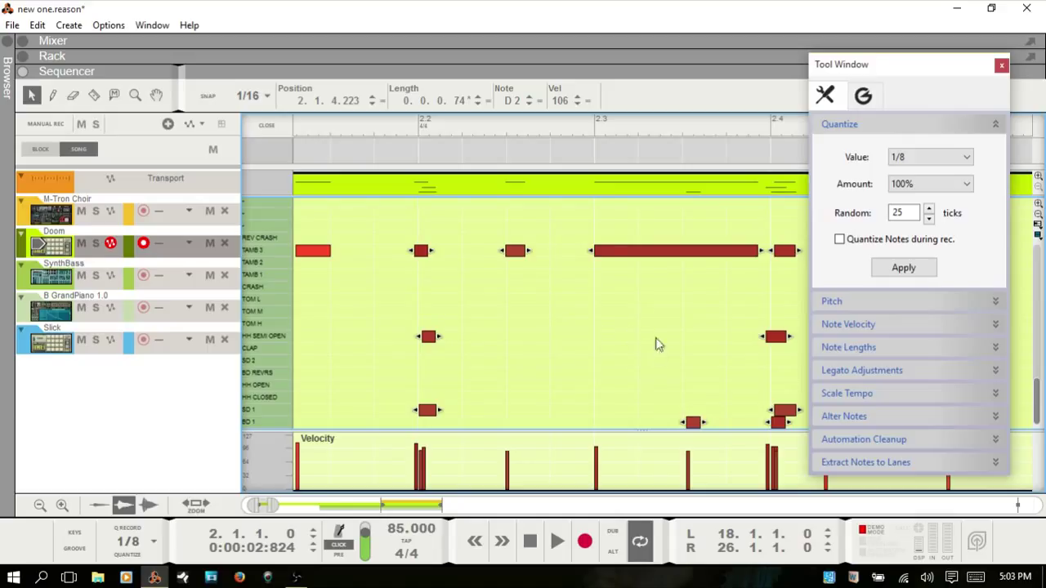
{"action": "mouse_move", "coordinate": [598, 241]}
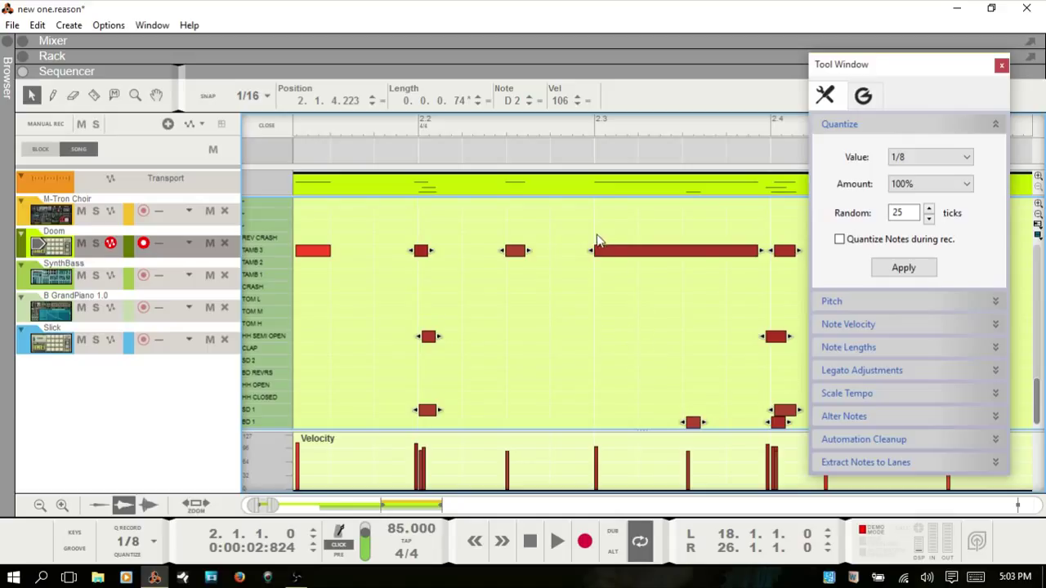
{"action": "mouse_move", "coordinate": [713, 270]}
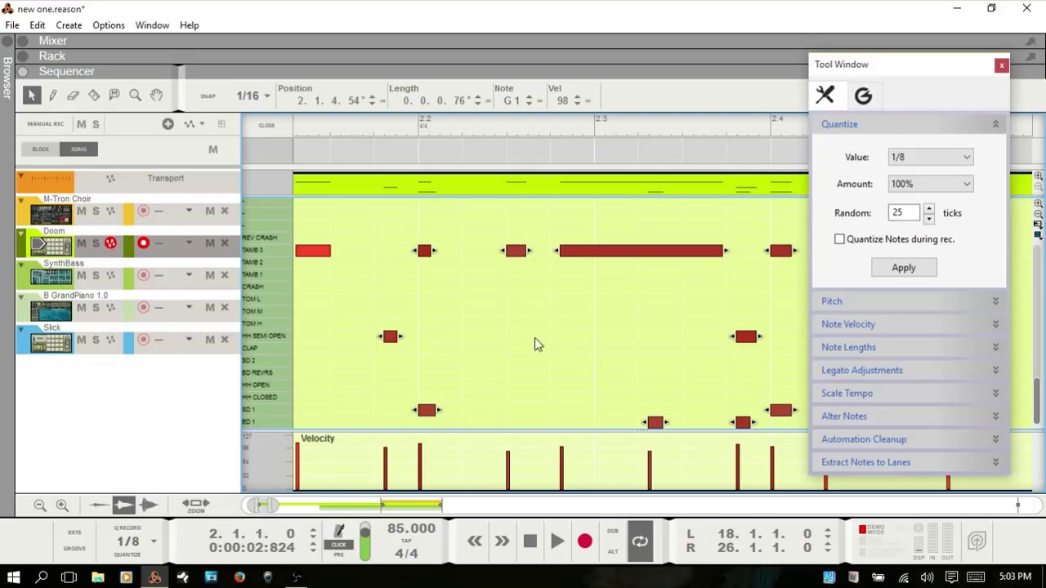
{"action": "mouse_move", "coordinate": [526, 346]}
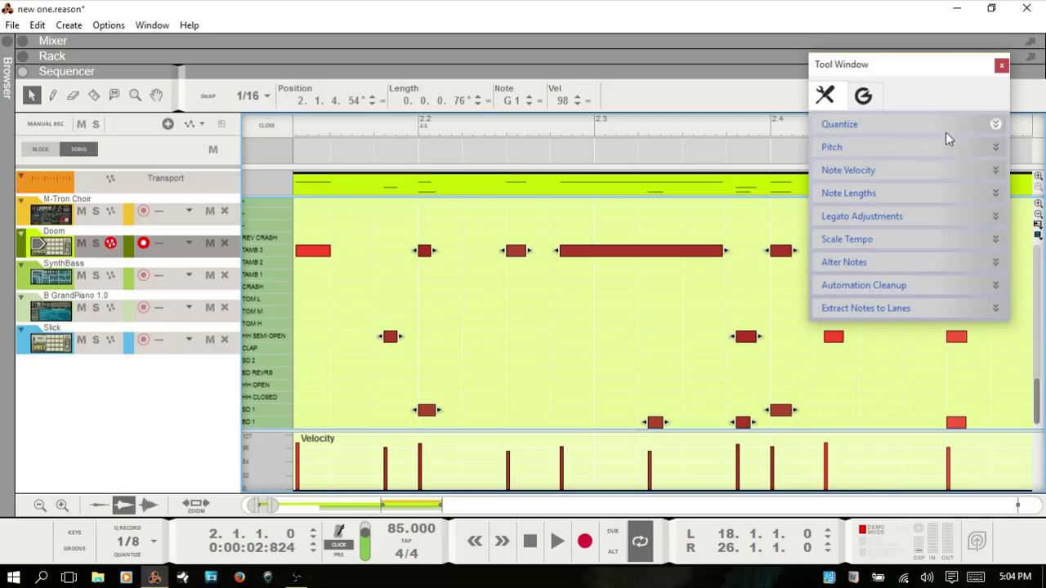
Step: Undo the randomized 1/8 quantize and close the quantize tools
{"action": "left_click", "coordinate": [1001, 66]}
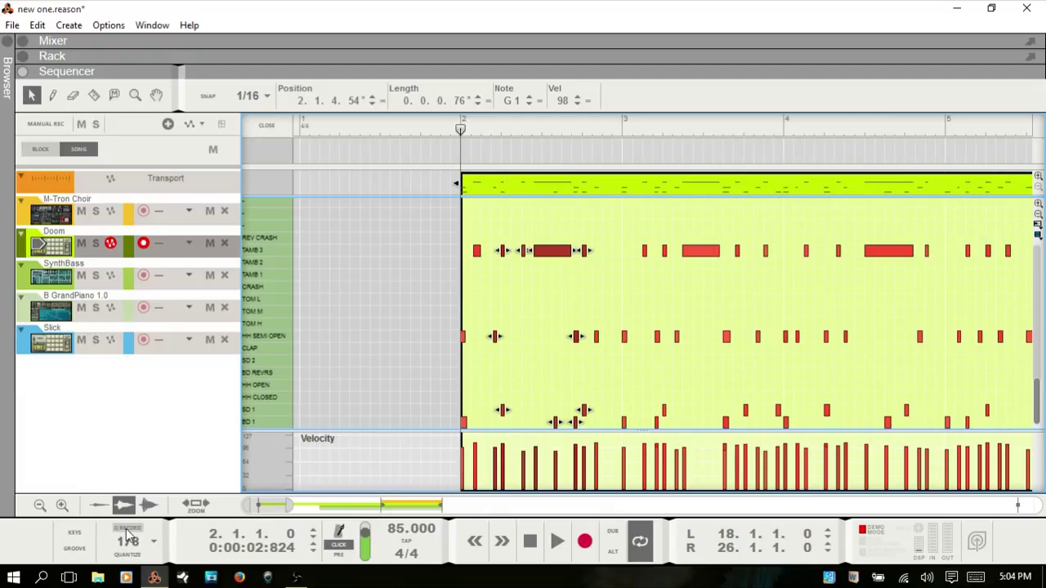
{"action": "mouse_move", "coordinate": [127, 530]}
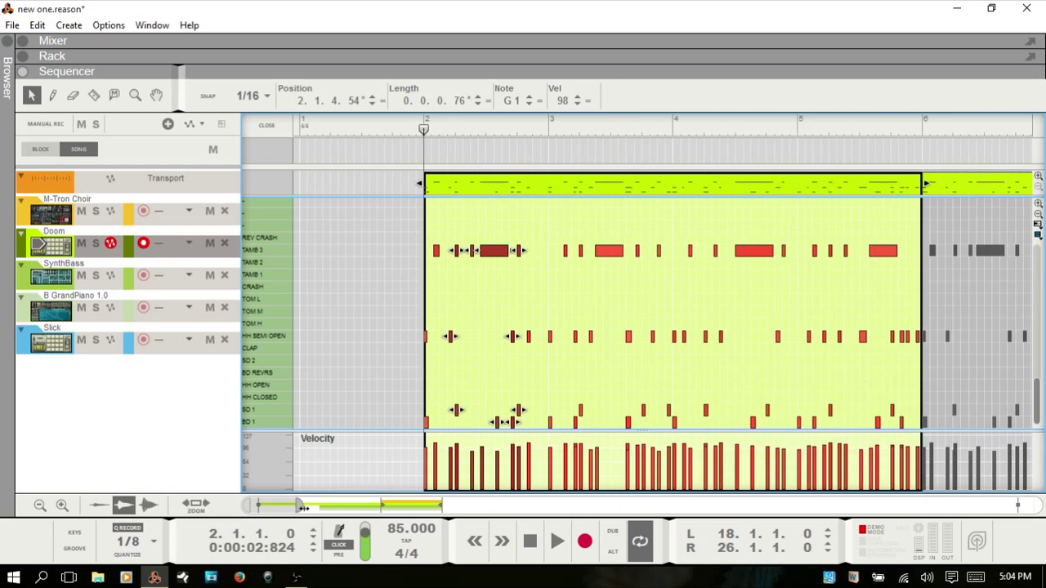
Step: Zoom out the note editor to show the whole four-bar Doom pattern
{"action": "left_click_drag", "start_coordinate": [307, 506], "coordinate": [281, 507]}
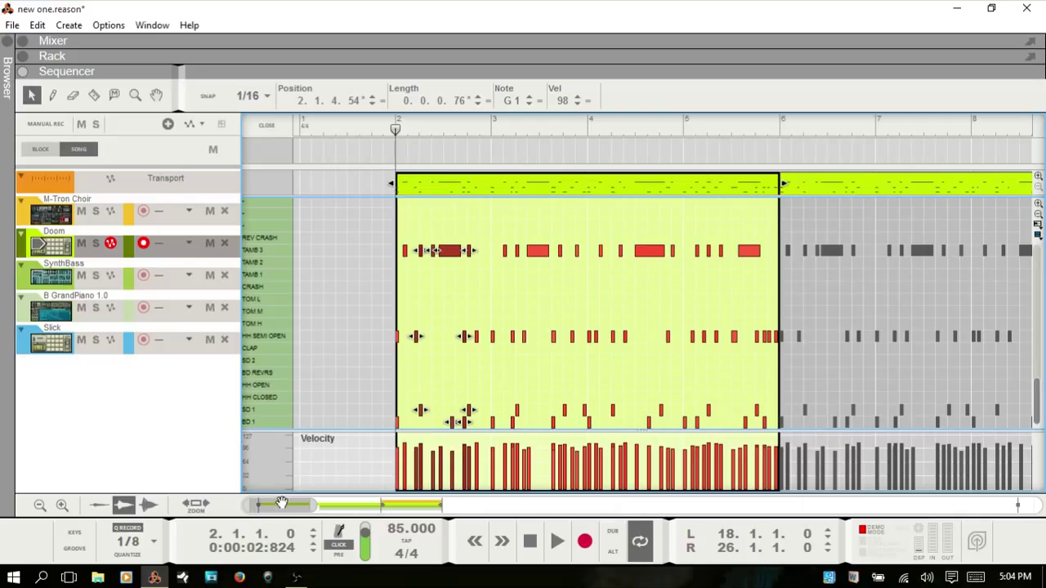
{"action": "mouse_move", "coordinate": [275, 507]}
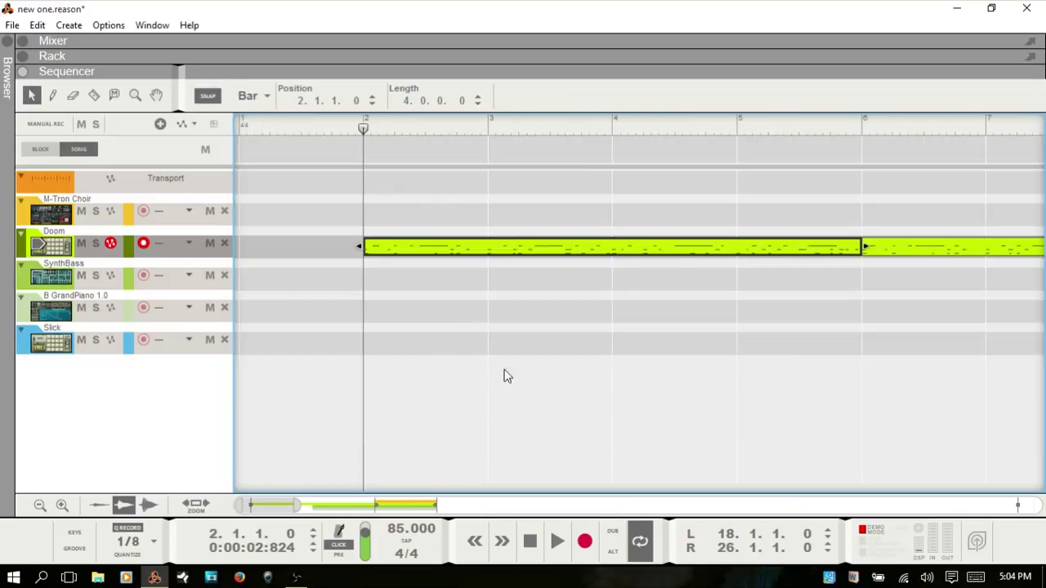
{"action": "mouse_move", "coordinate": [438, 412]}
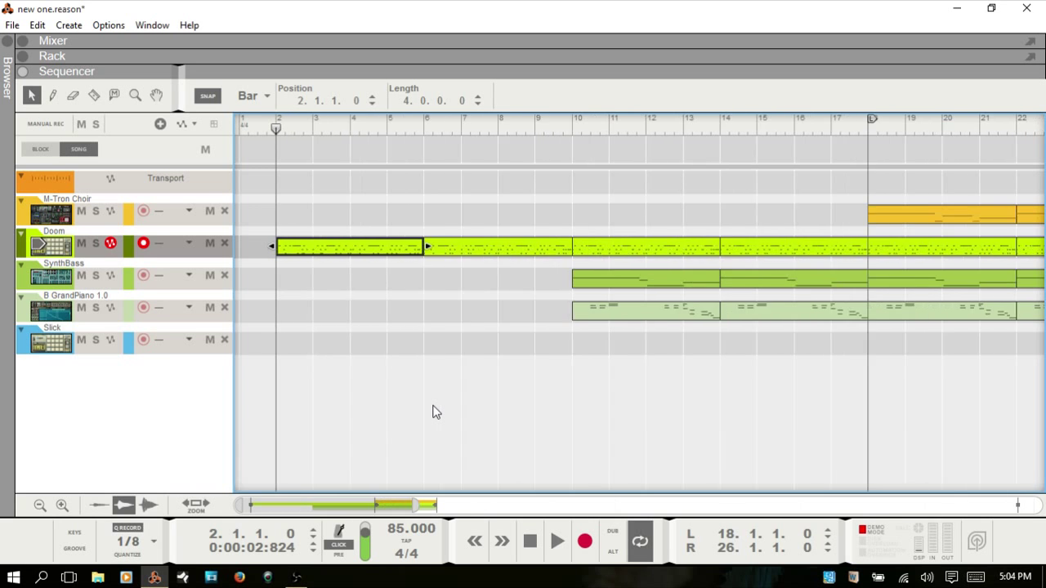
Step: Zoom out the arrangement to show all tracks across the full song
{"action": "left_click_drag", "start_coordinate": [433, 505], "coordinate": [384, 505]}
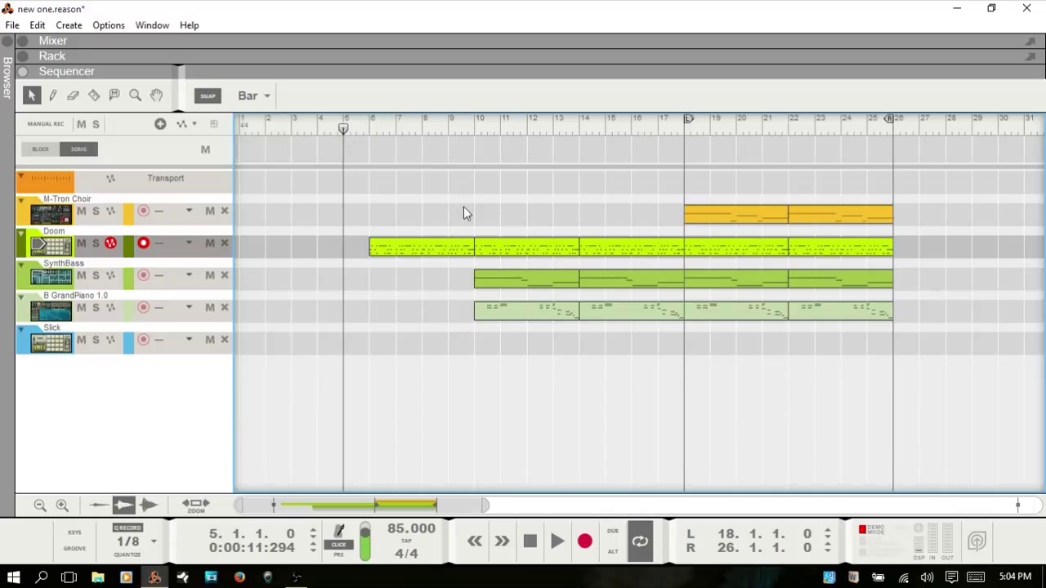
{"action": "mouse_move", "coordinate": [469, 307]}
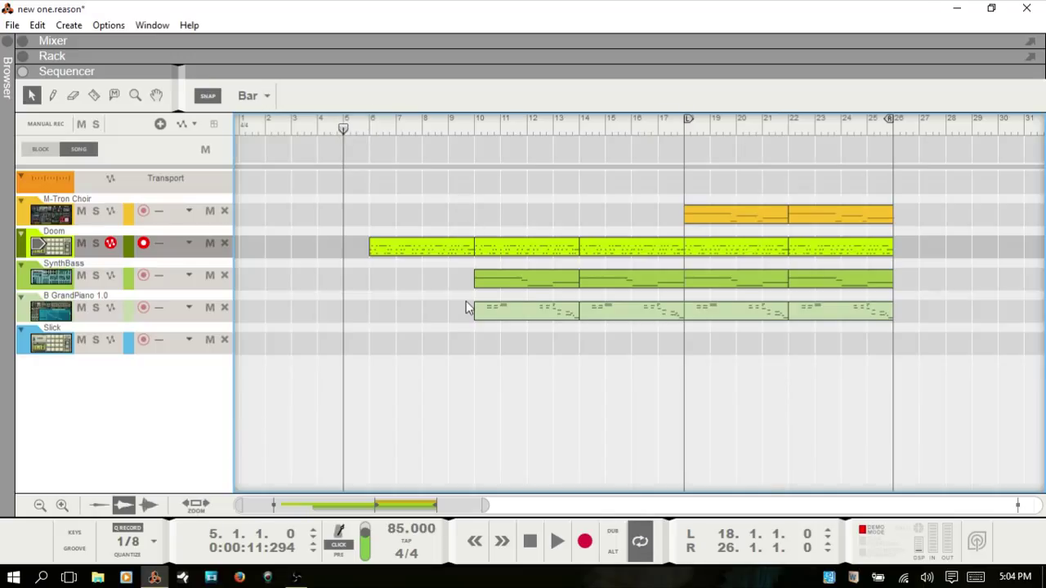